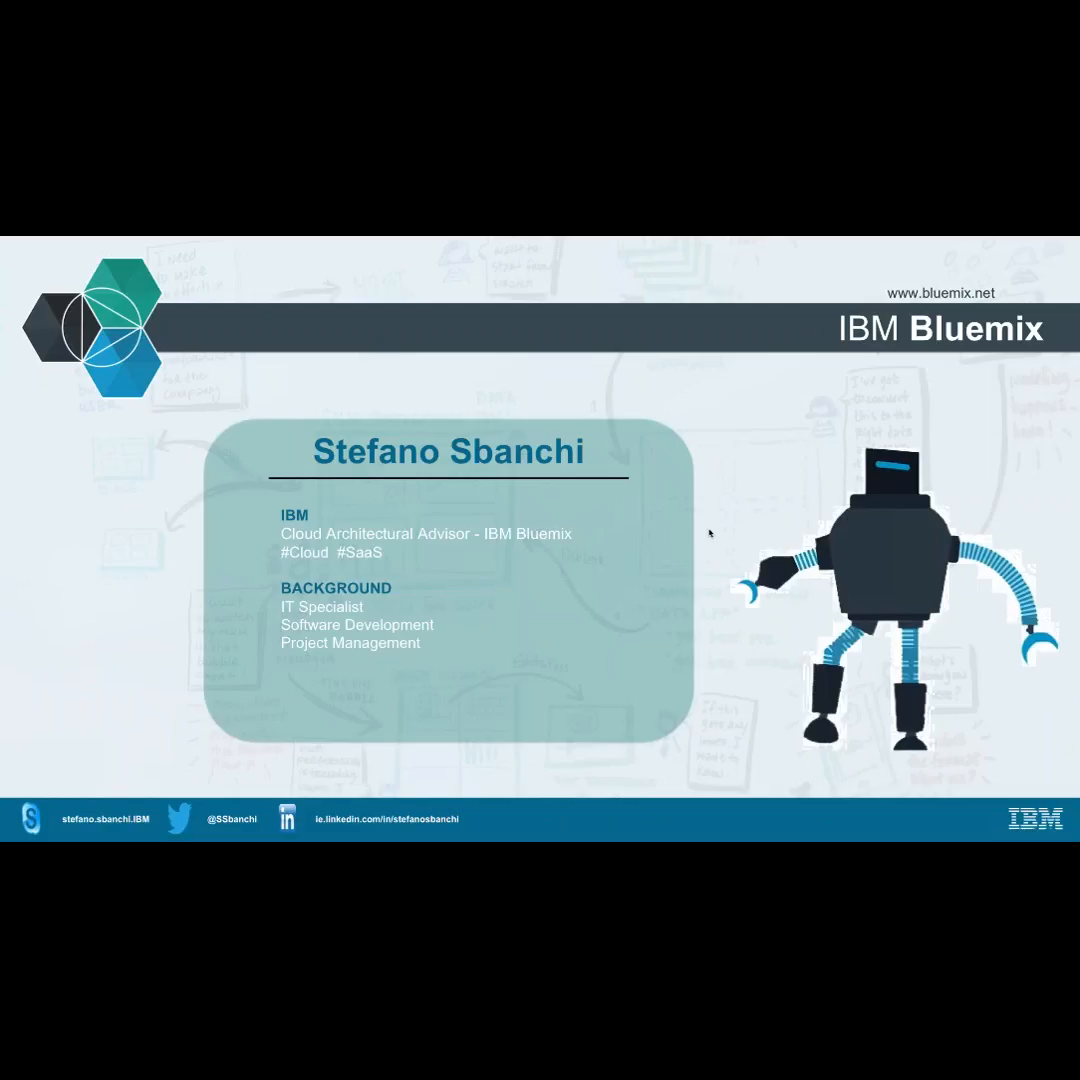
mouse_move(650, 580)
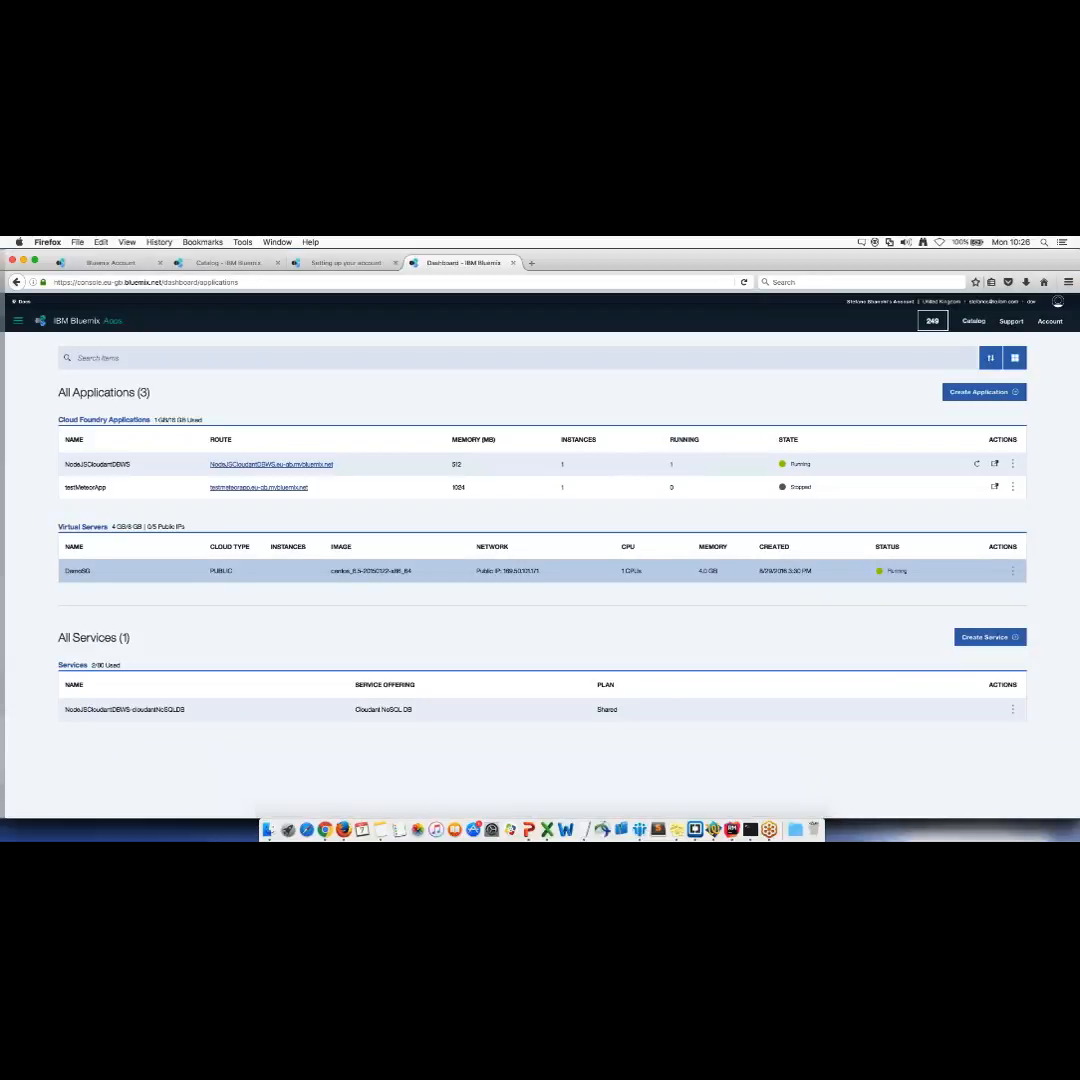
mouse_move(586, 828)
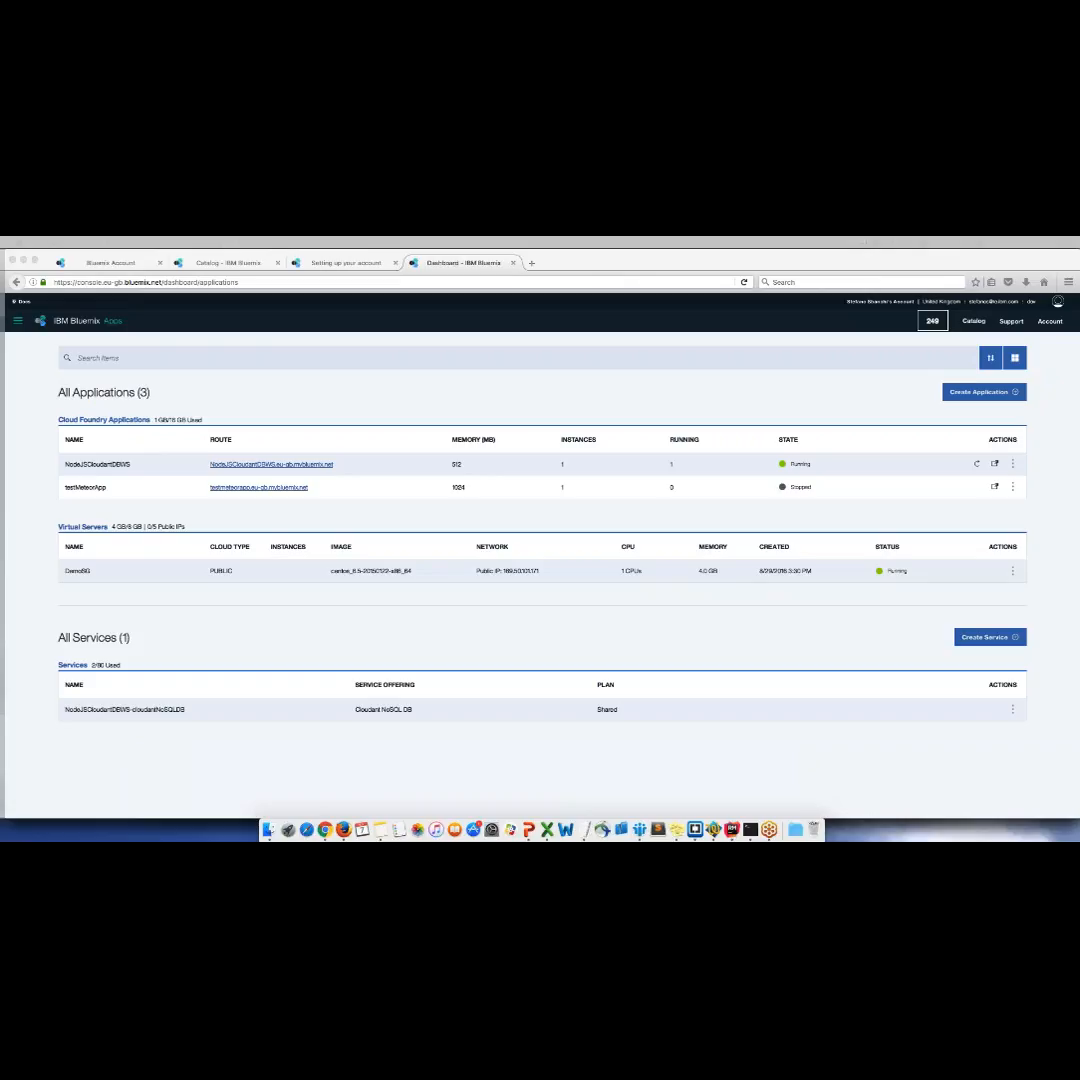
mouse_move(235, 355)
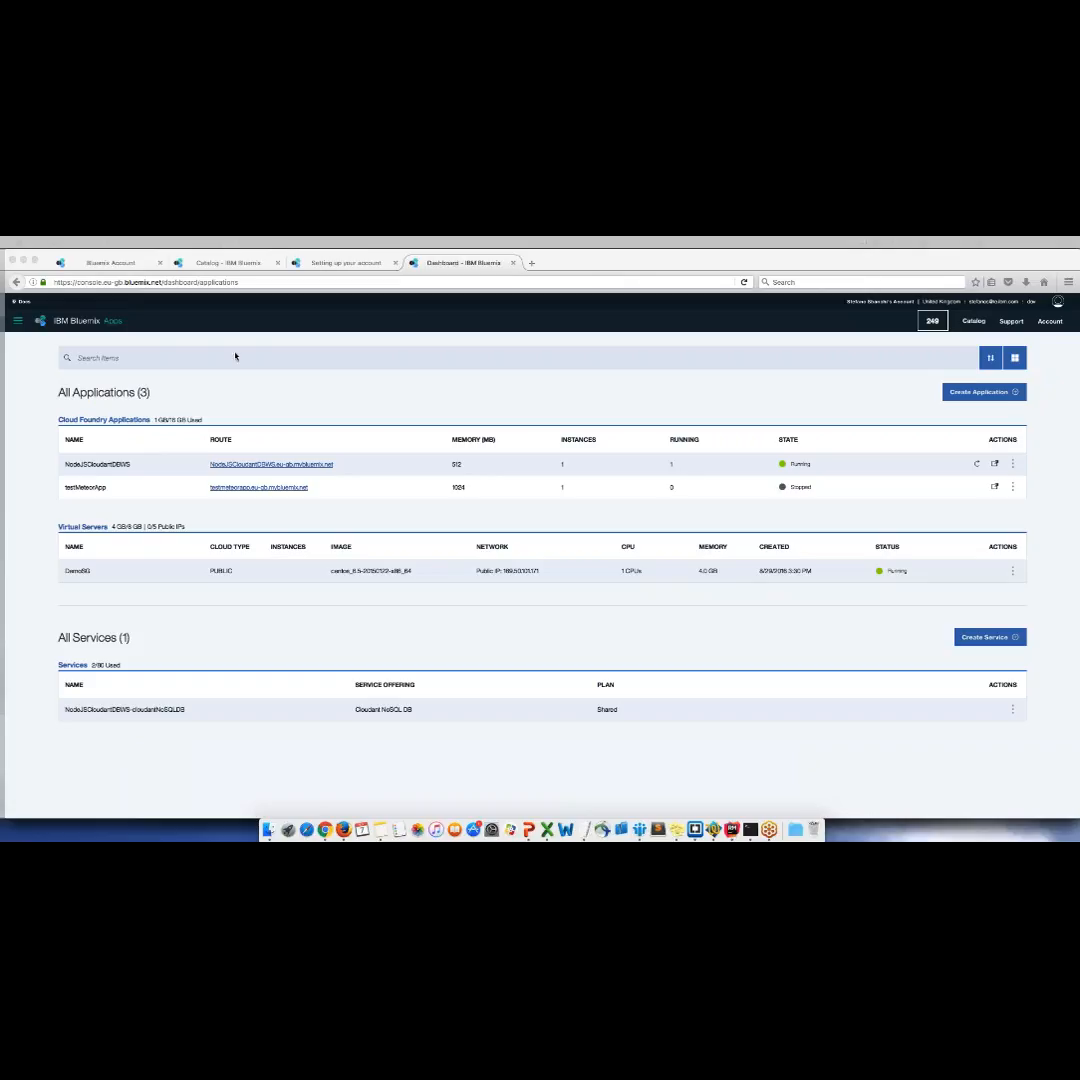
mouse_move(339, 451)
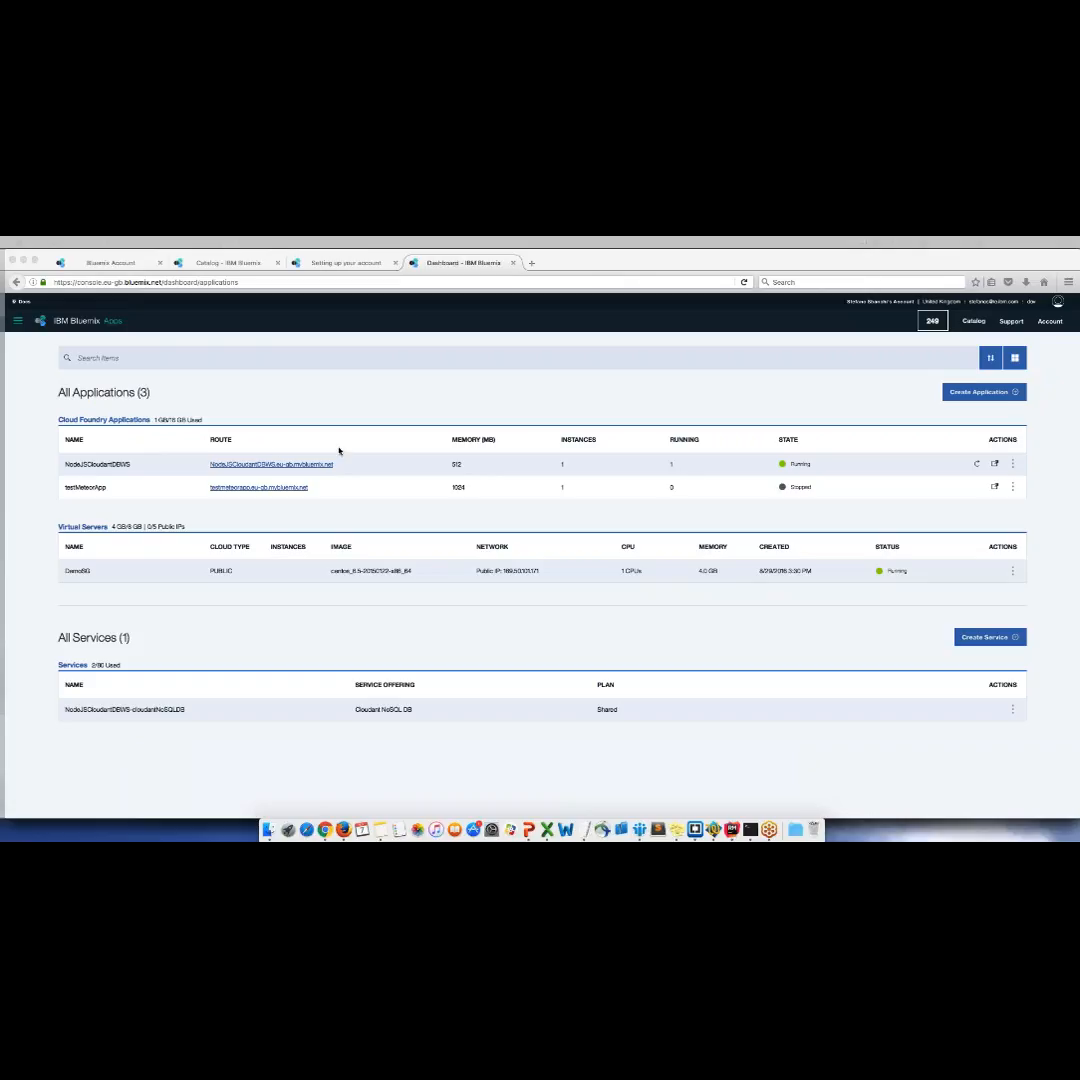
mouse_move(368, 441)
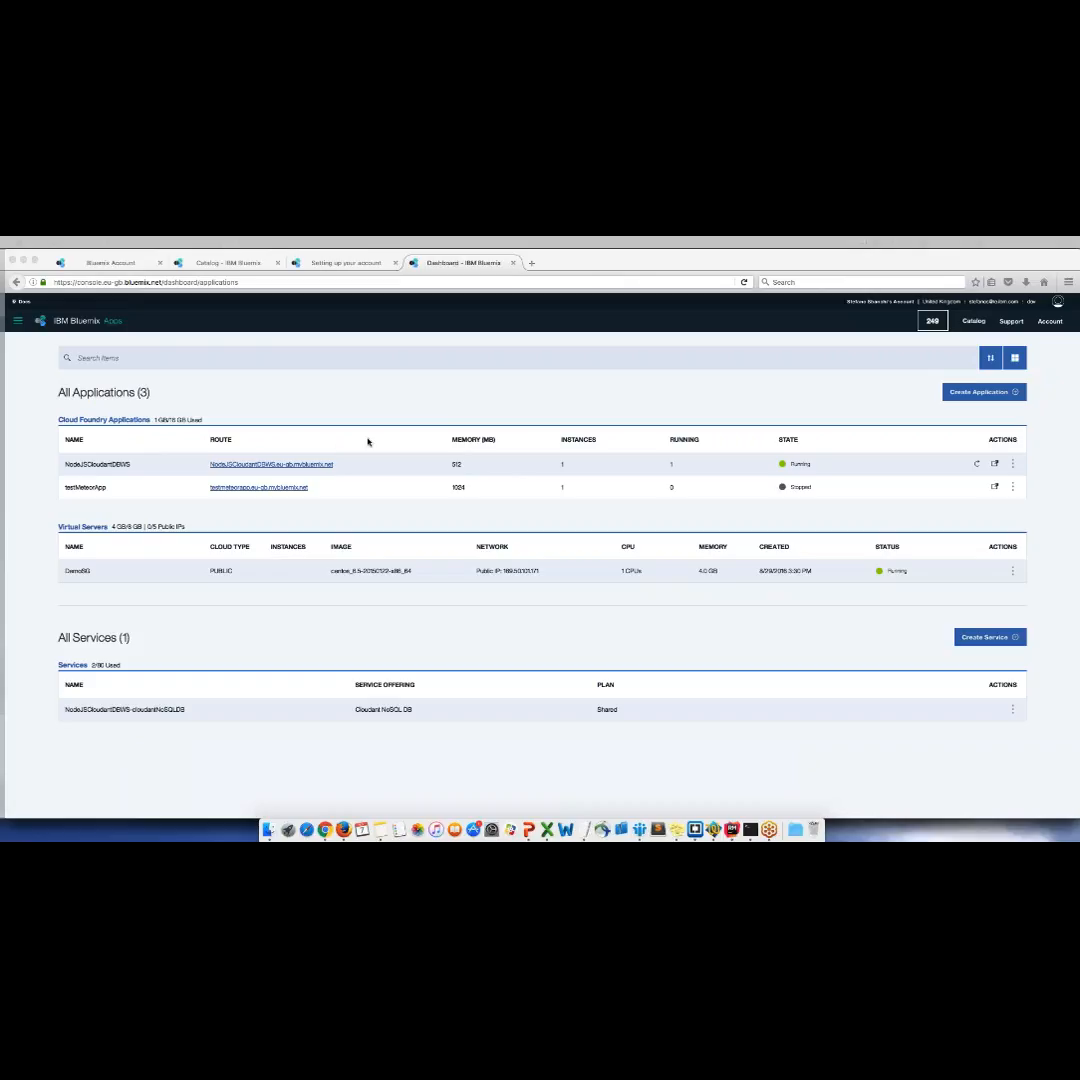
mouse_move(78, 340)
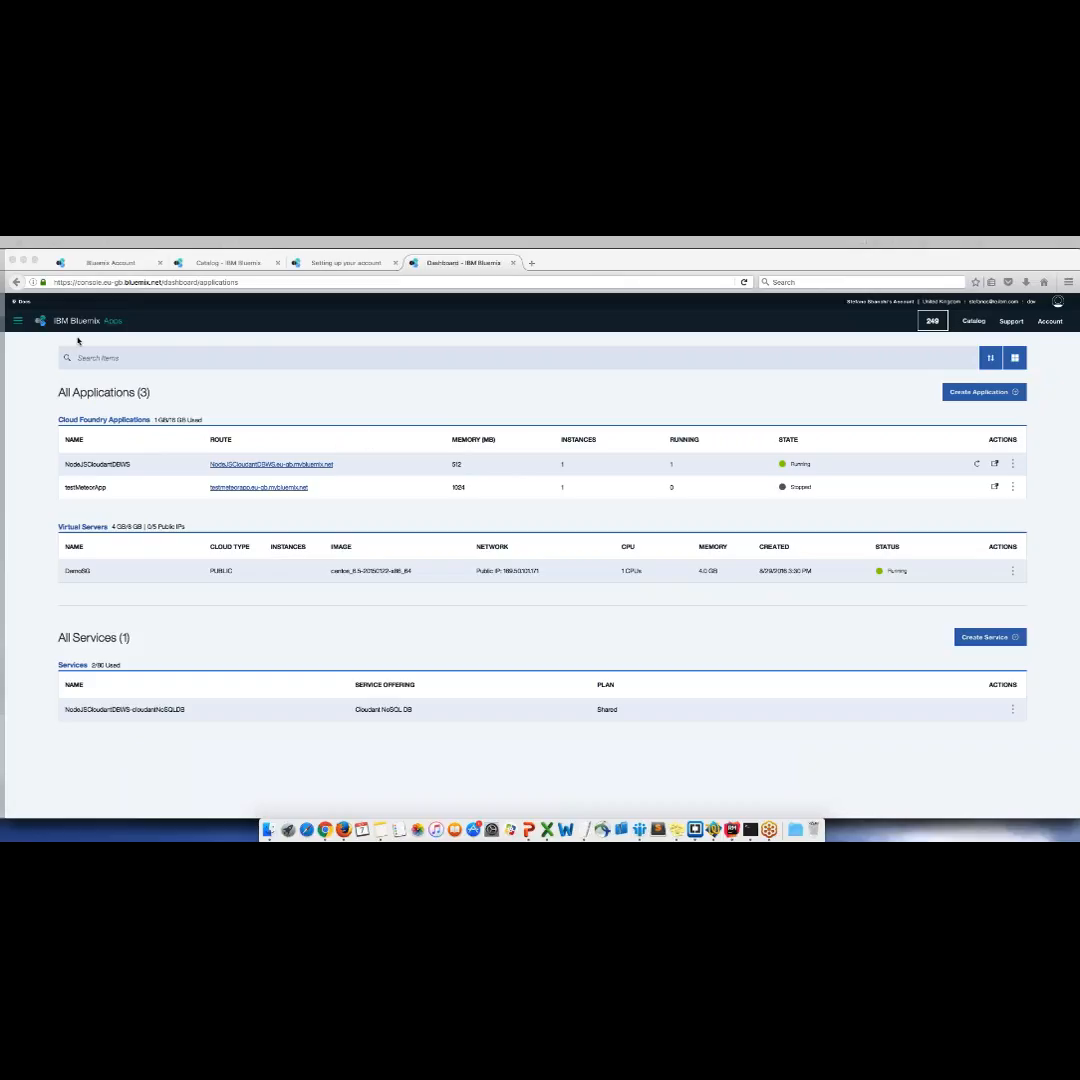
mouse_move(1057, 315)
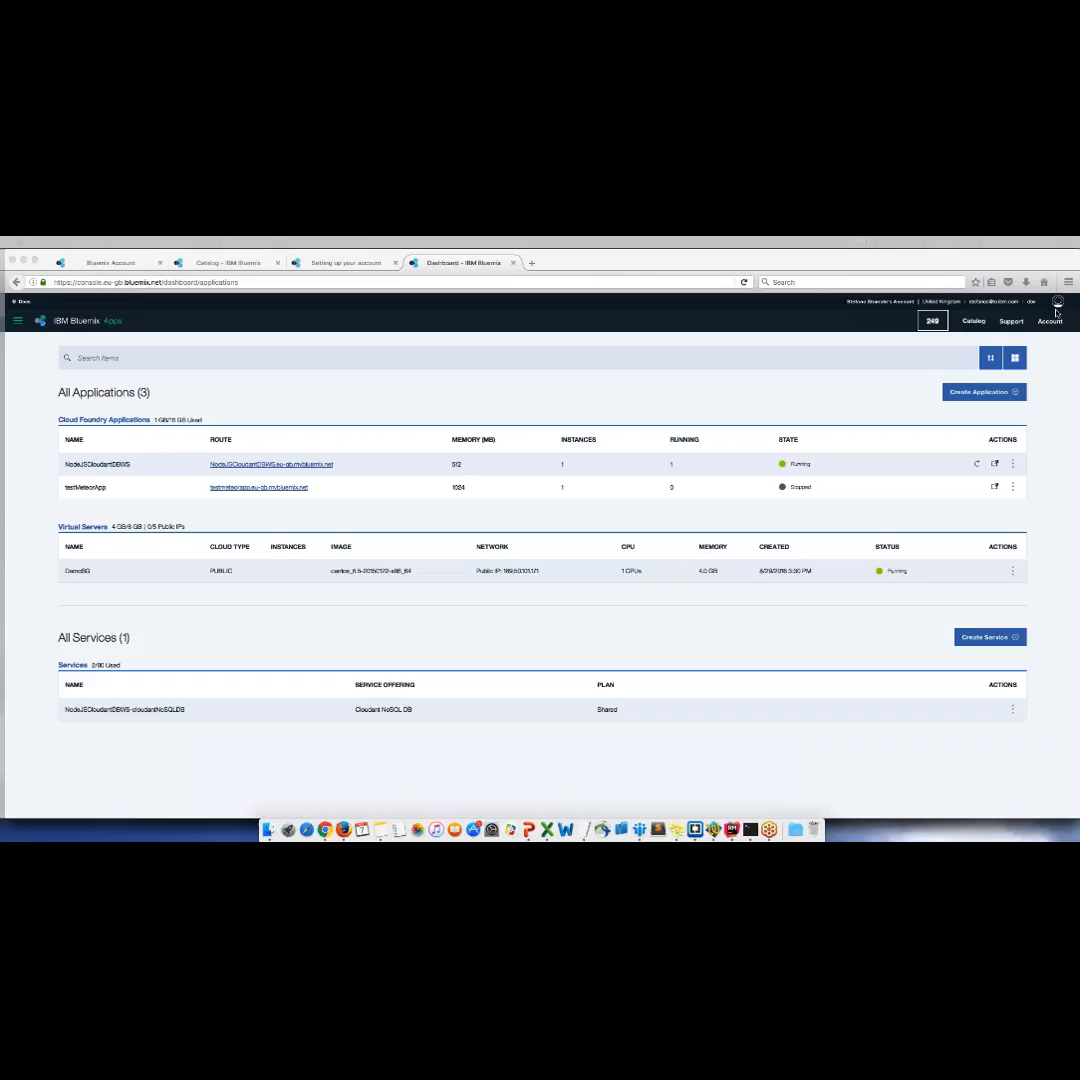
- Choose Manage Organizations from the top-bar Account menu
right_click(1055, 310)
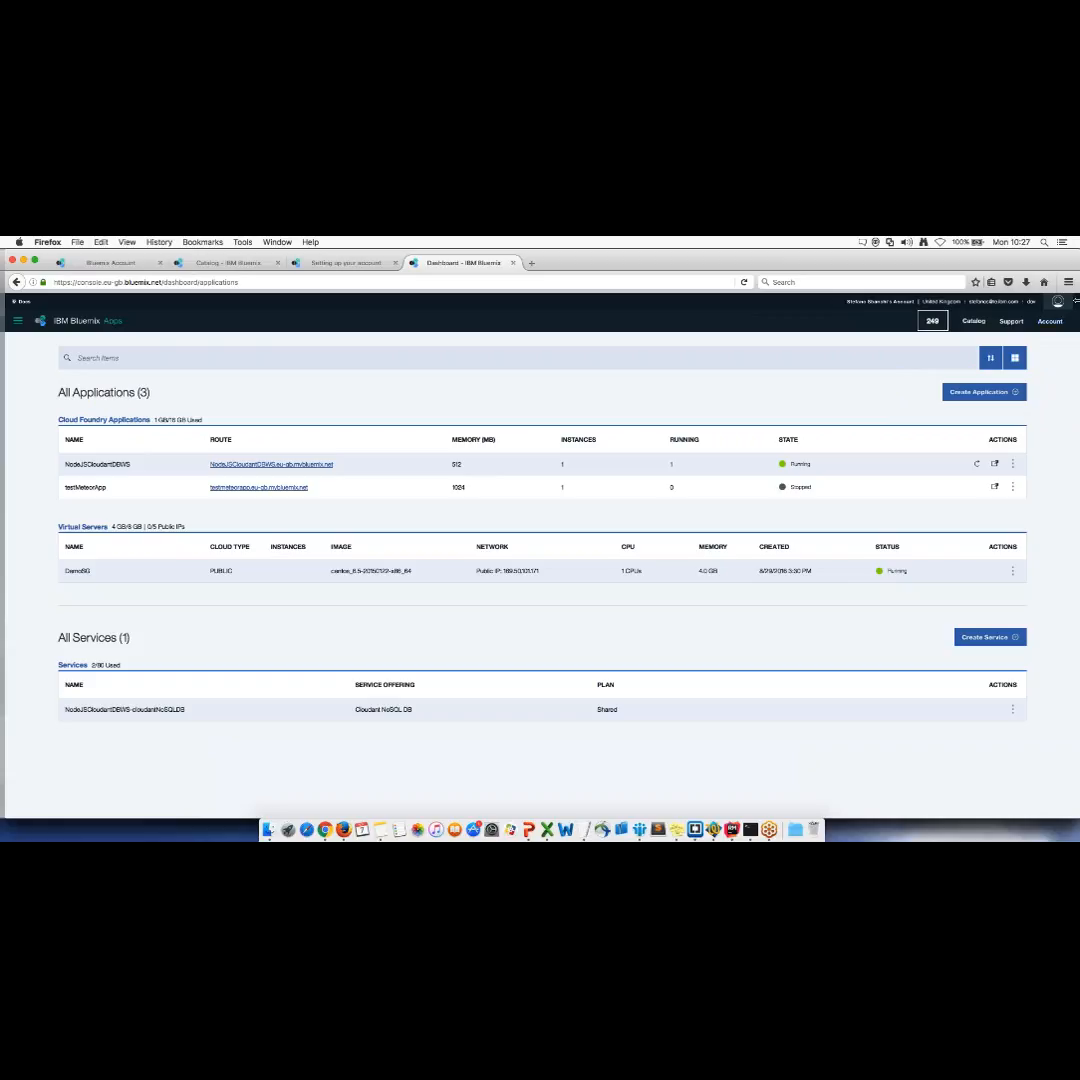
click(1050, 320)
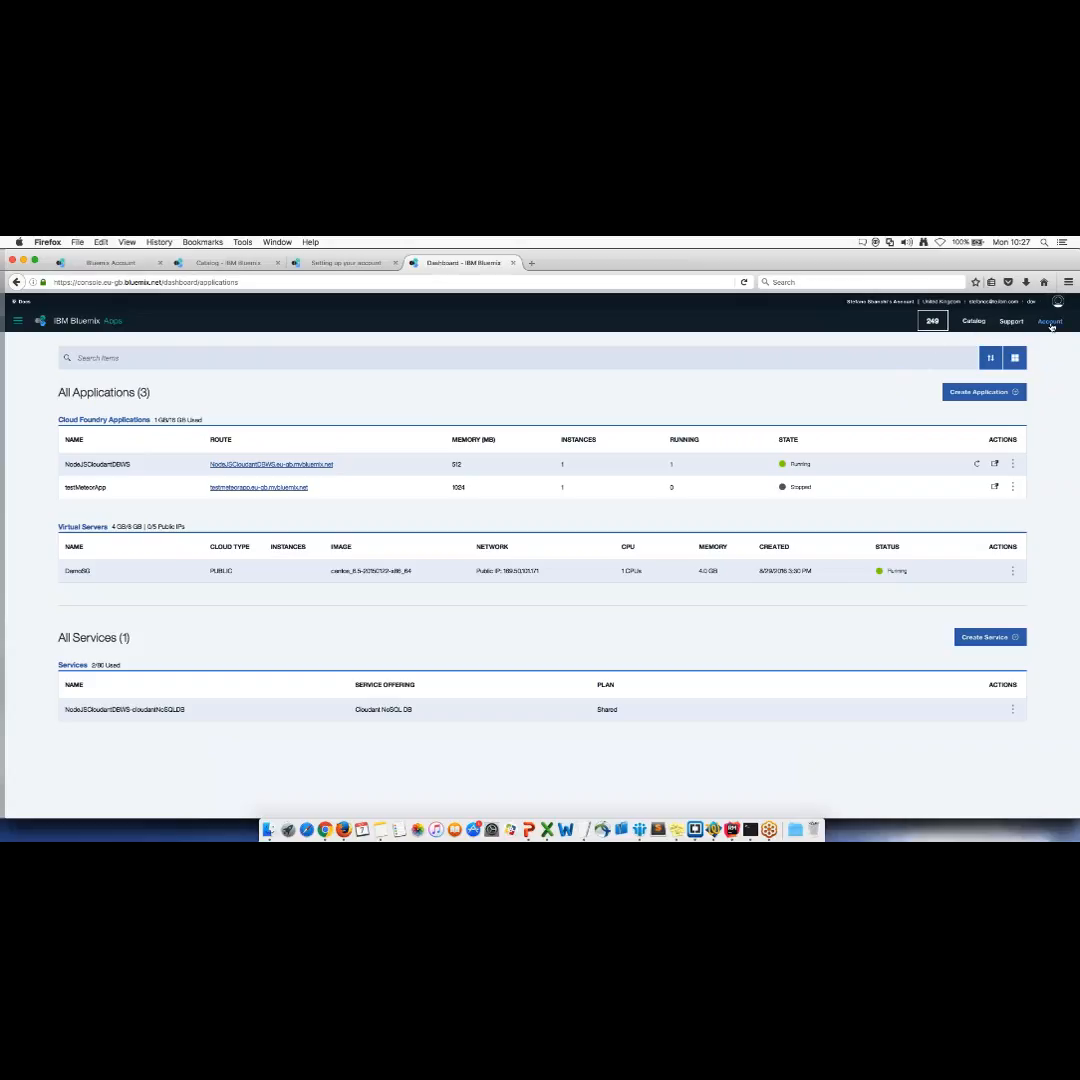
click(1049, 321)
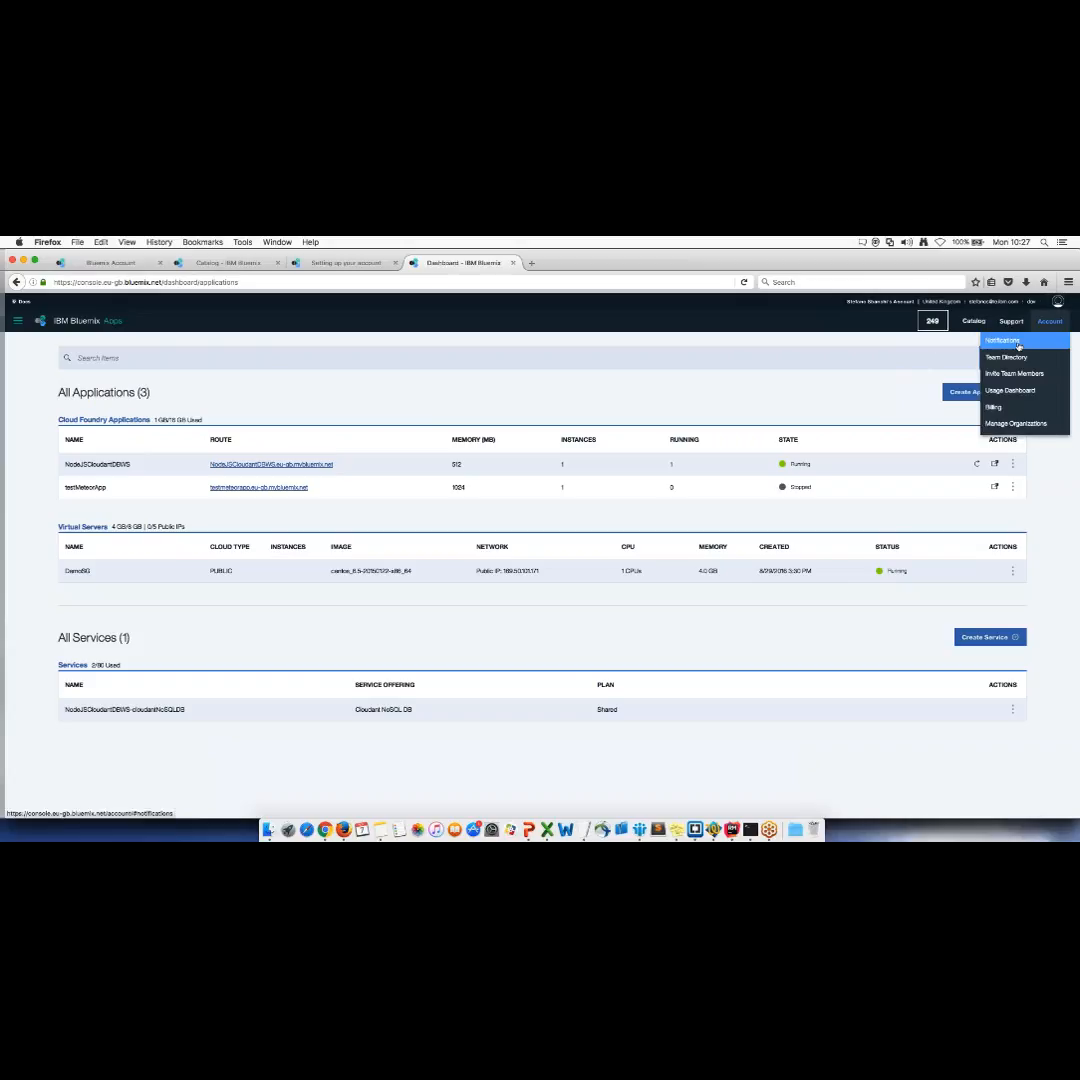
mouse_move(993, 407)
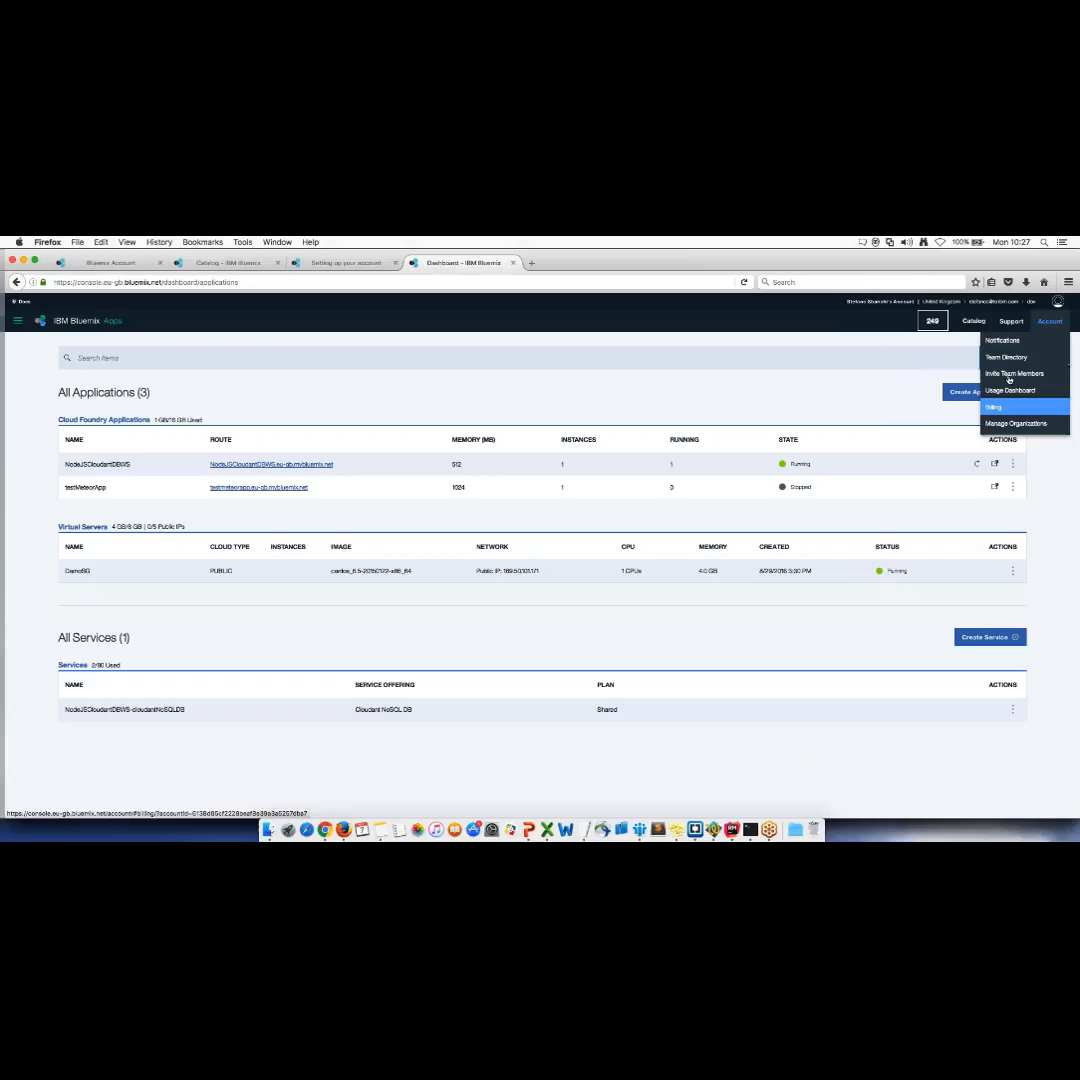
mouse_move(1006, 357)
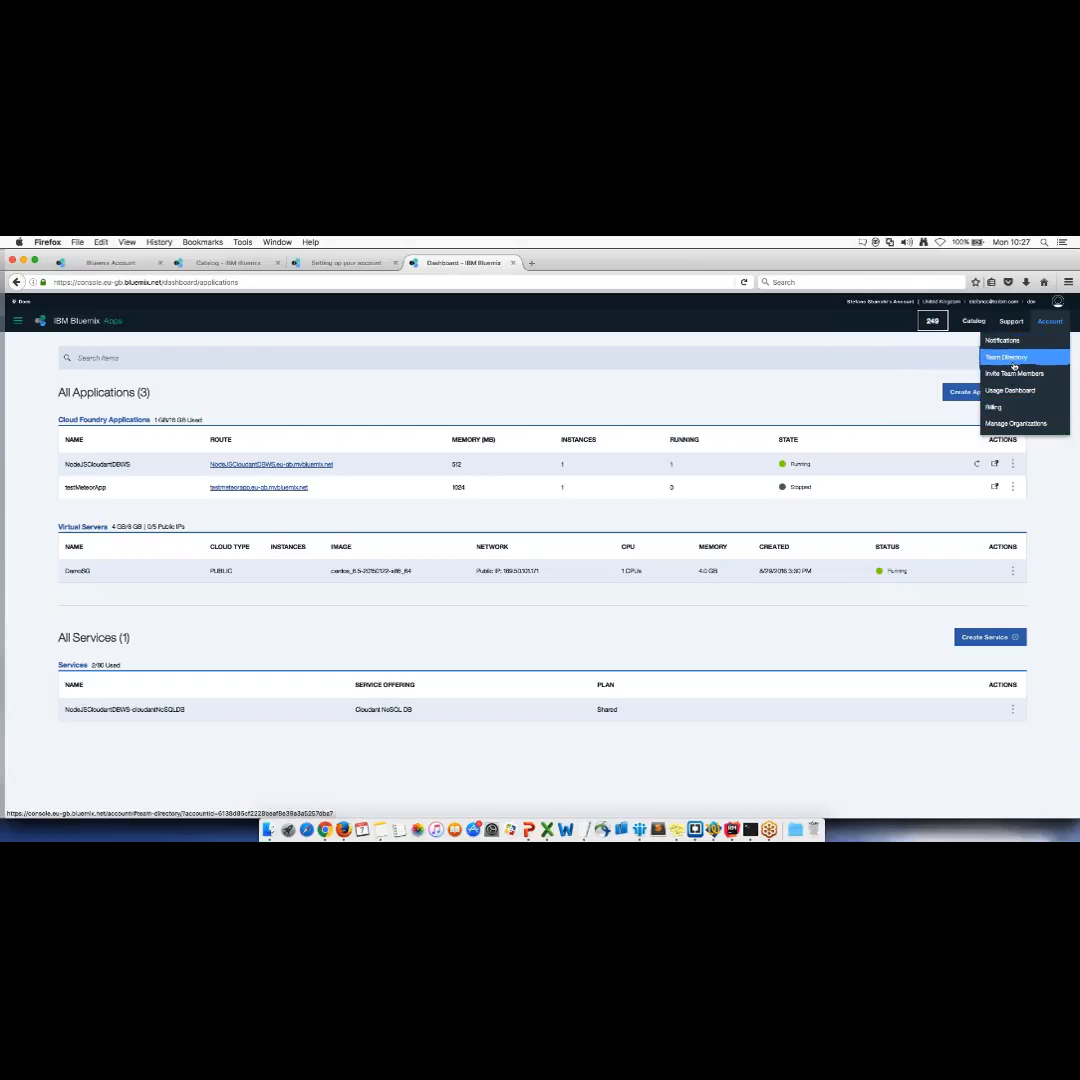
mouse_move(1012, 423)
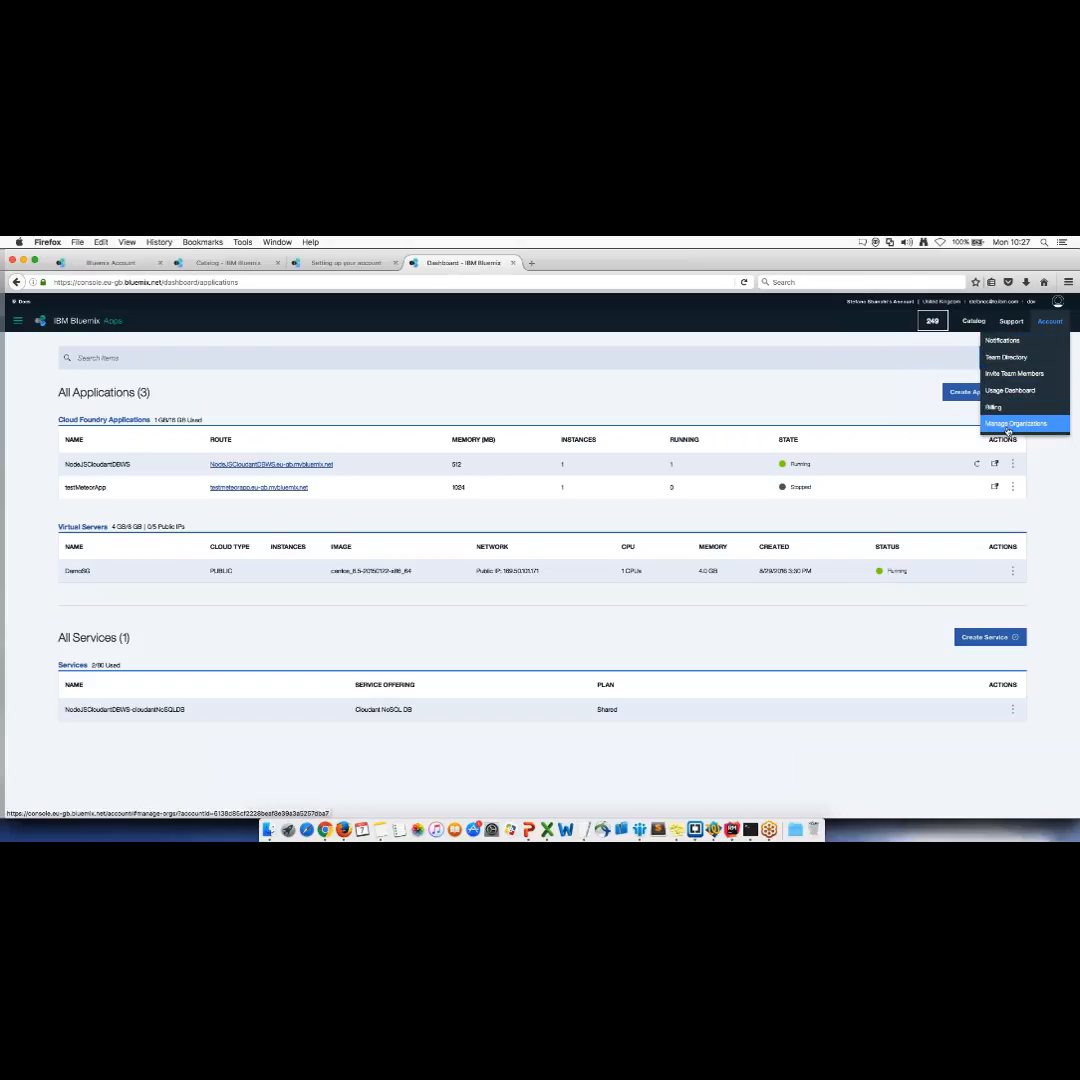
mouse_move(1001, 340)
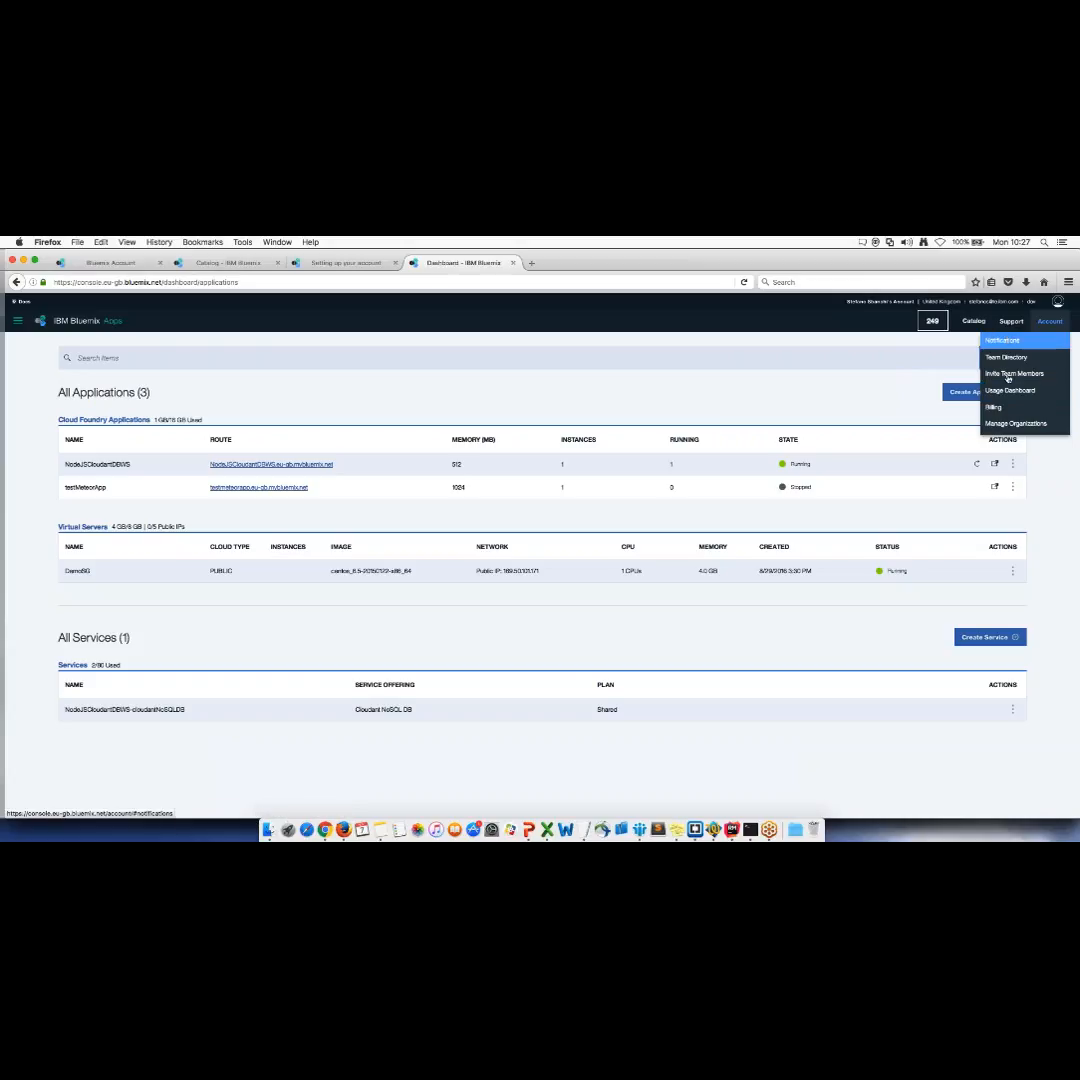
click(1013, 423)
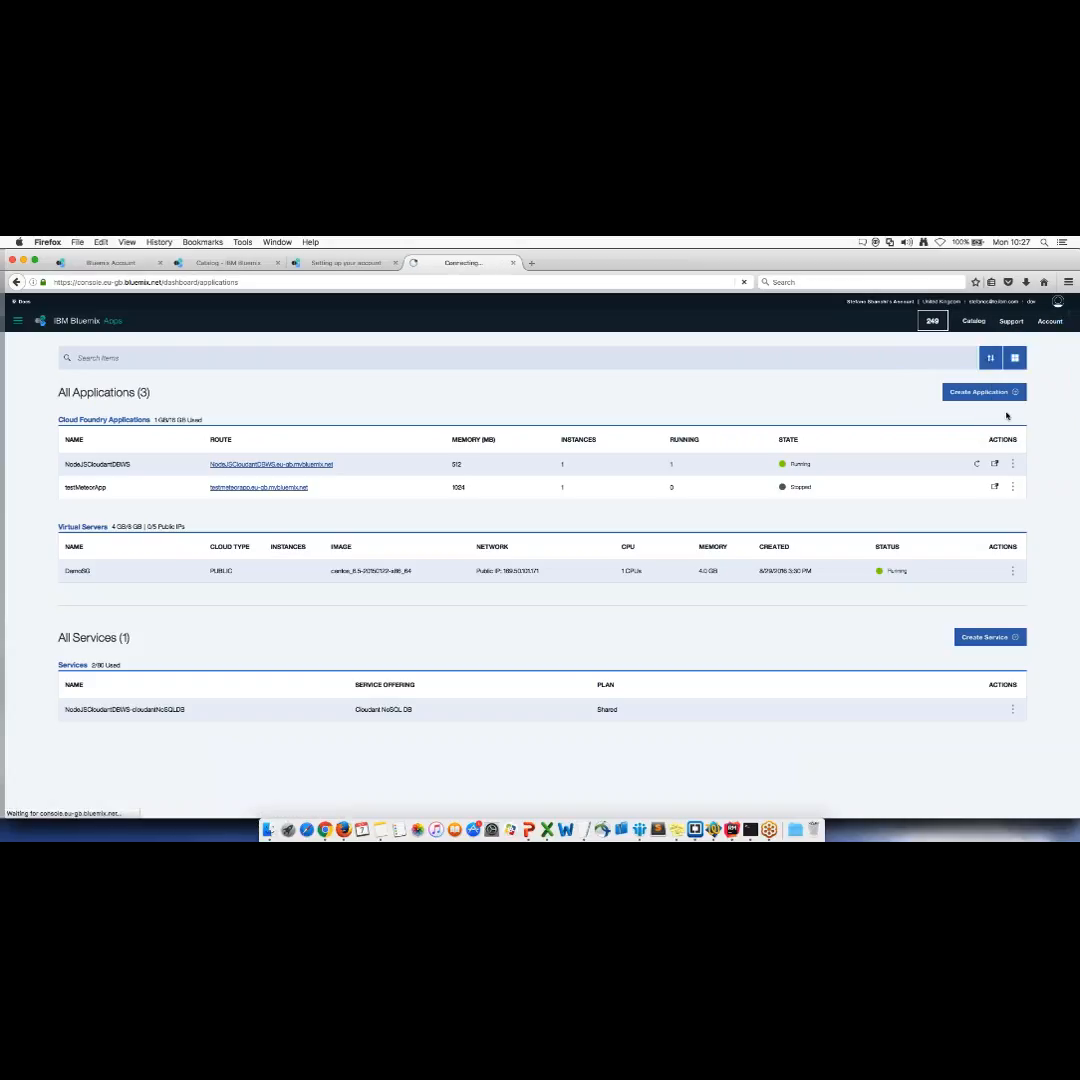
mouse_move(100, 463)
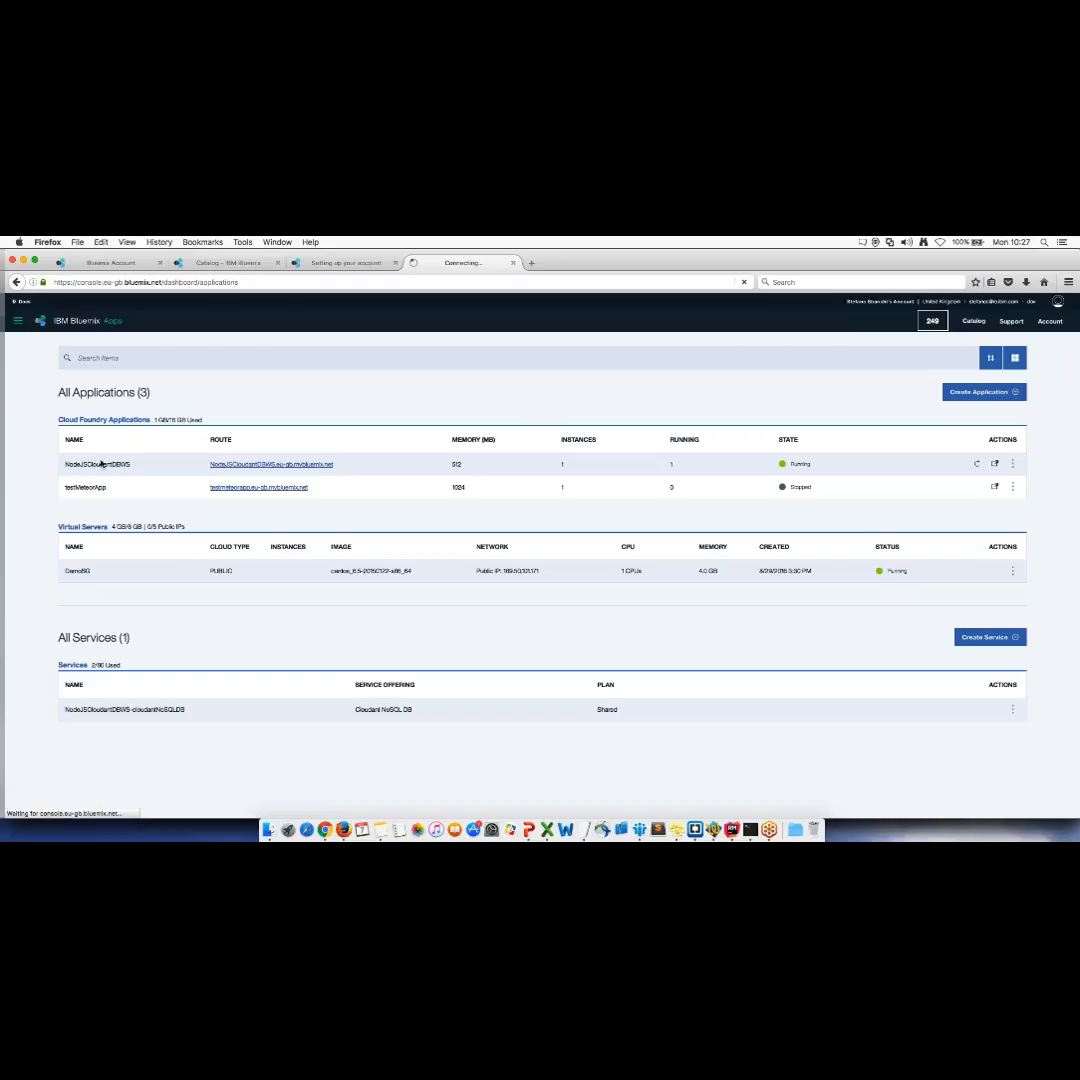
mouse_move(31, 428)
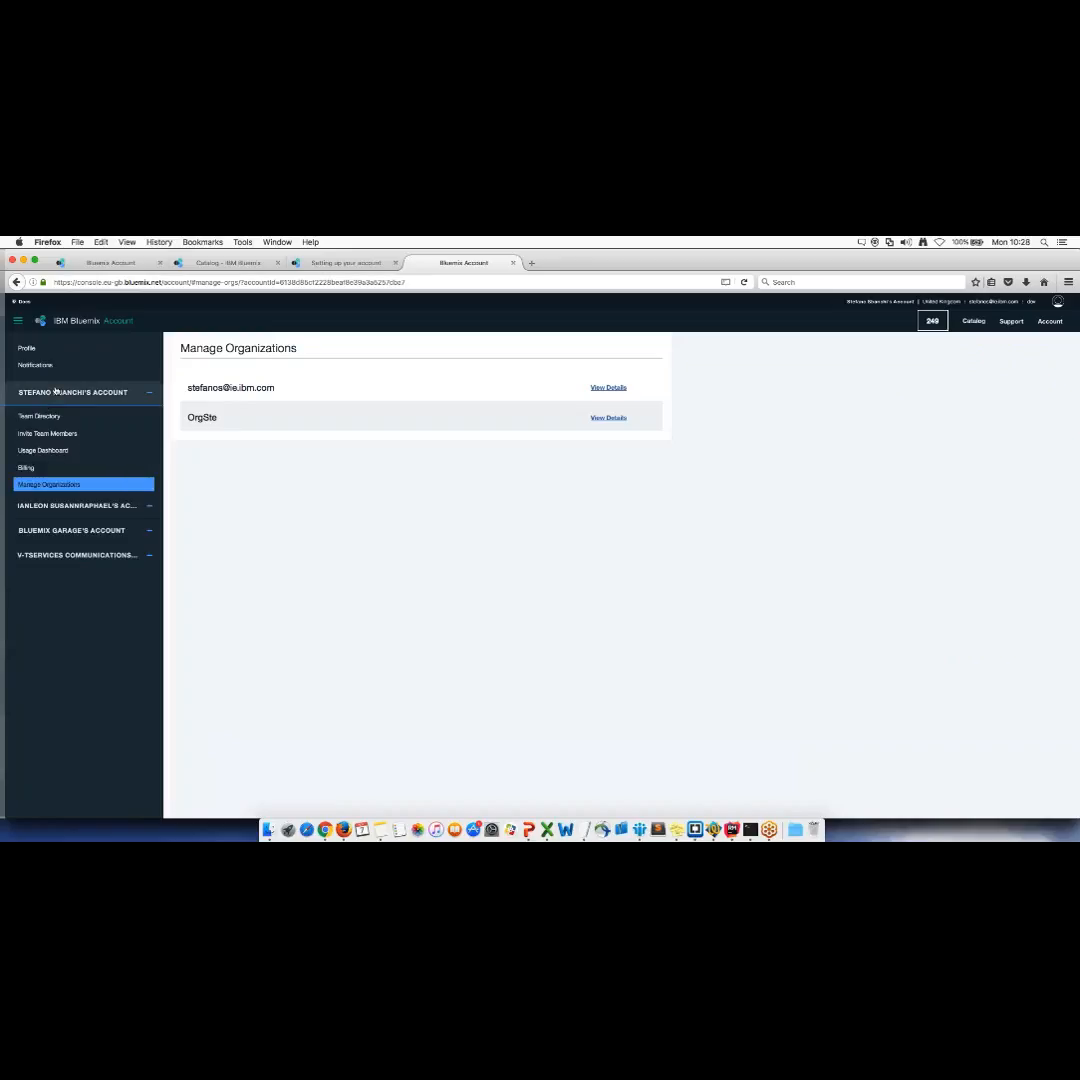
mouse_move(286, 454)
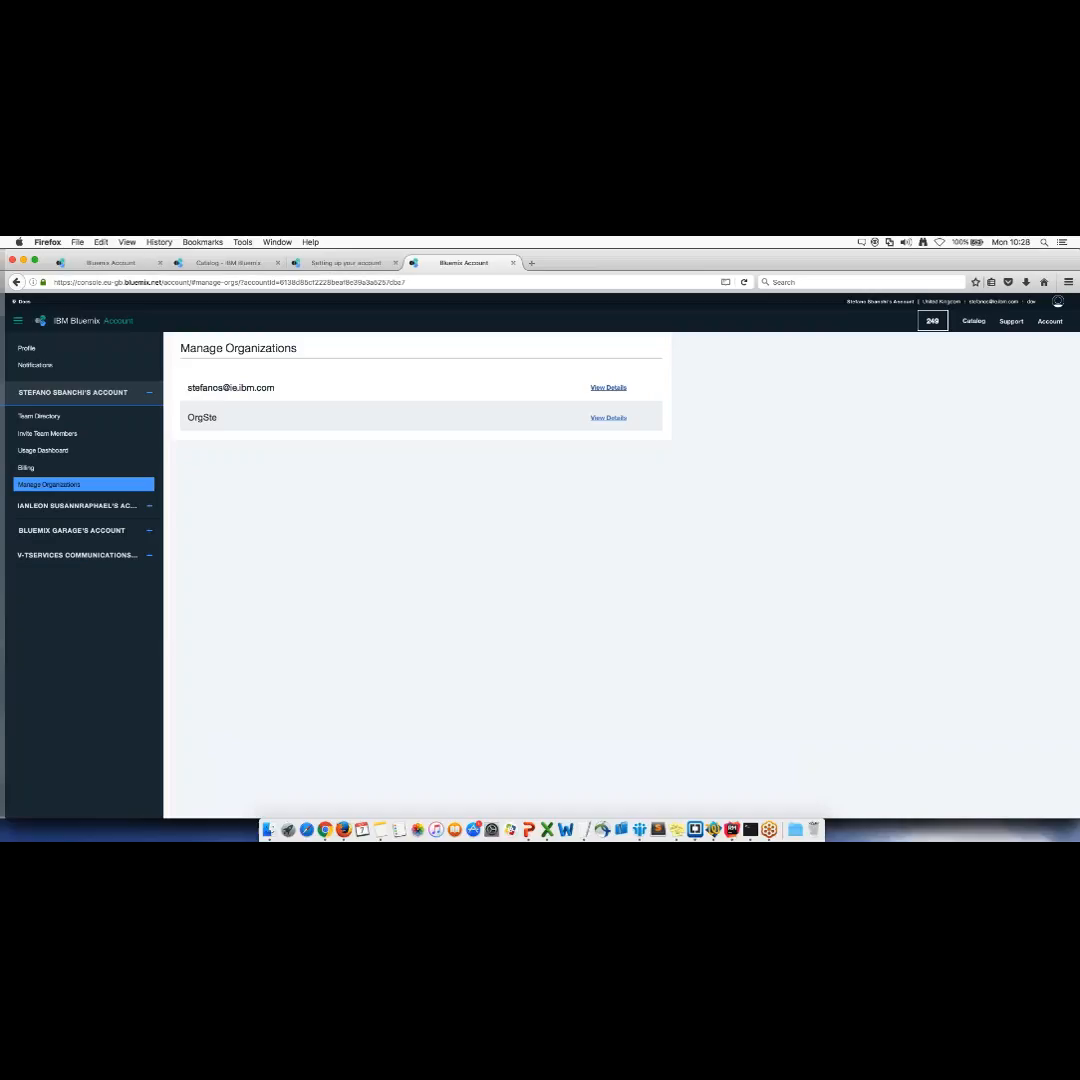
mouse_move(215, 387)
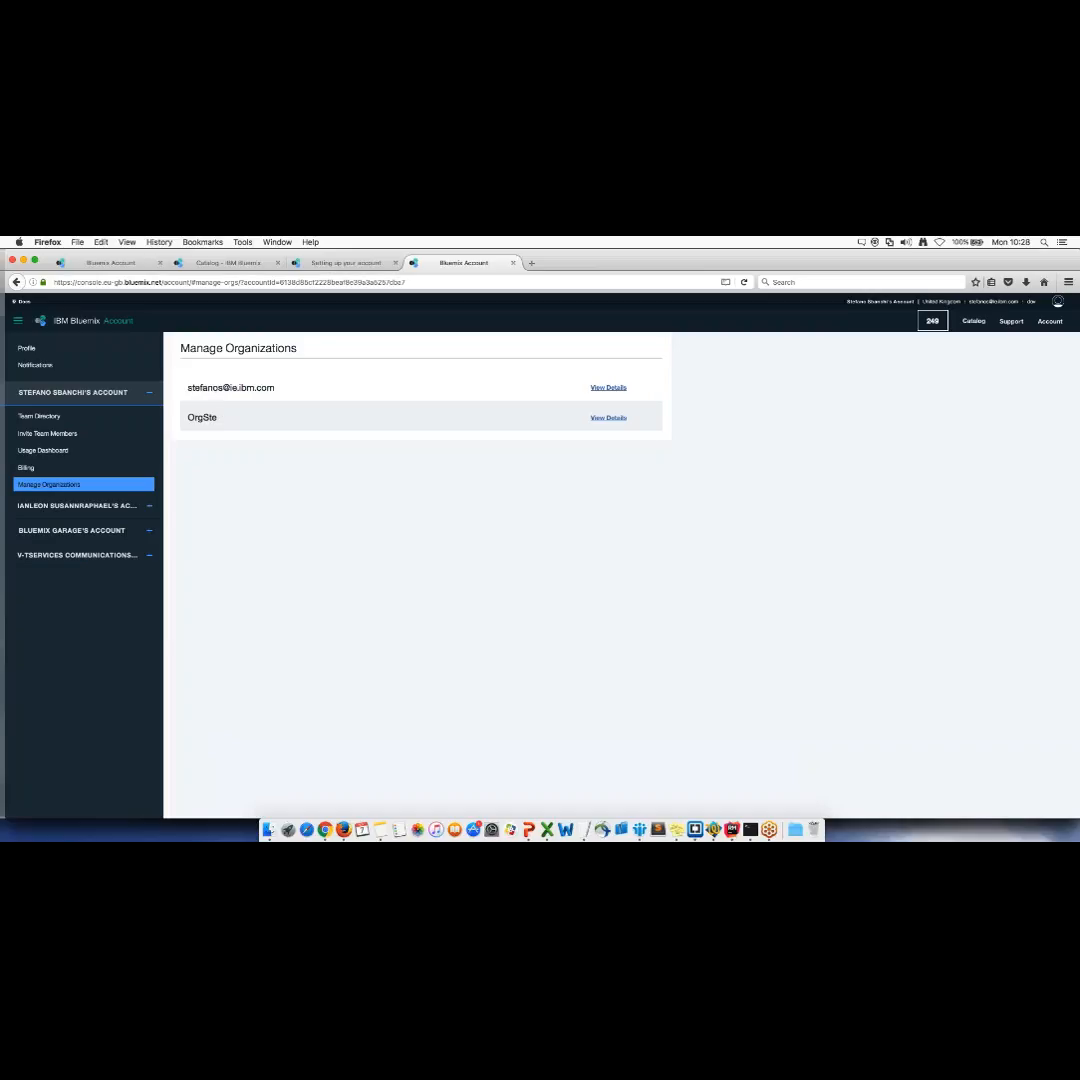
mouse_move(205, 420)
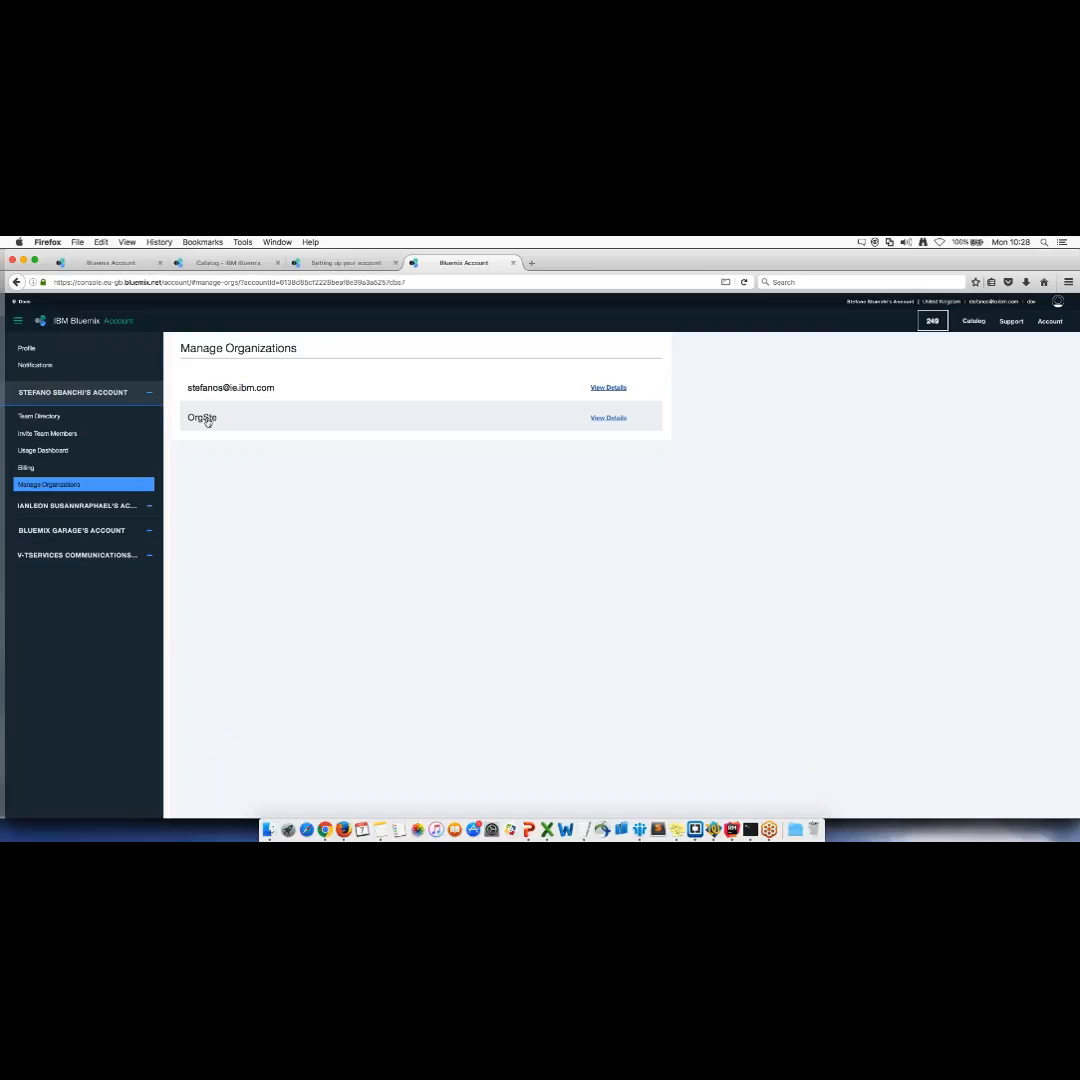
mouse_move(362, 490)
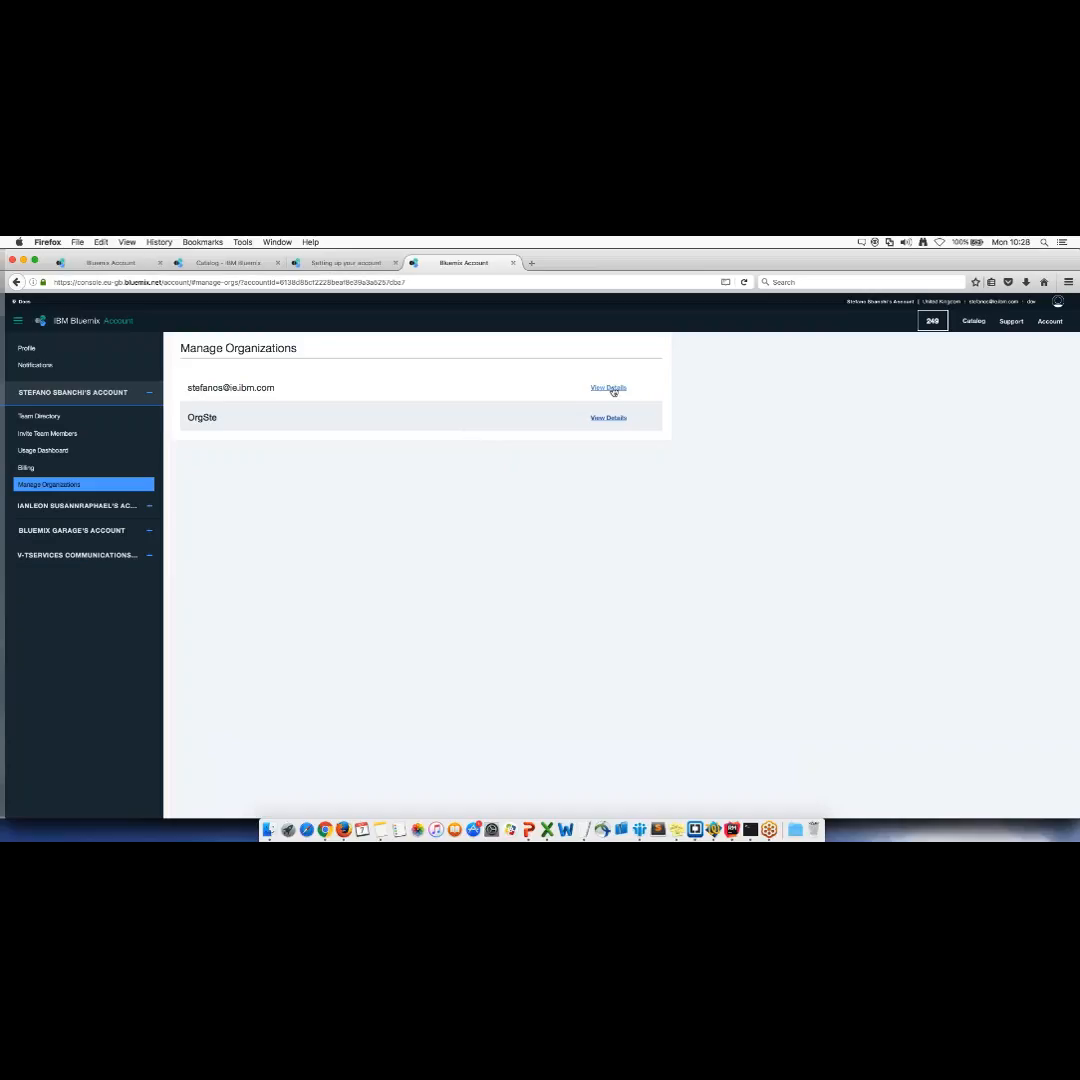
- Expand the first organization's five spaces and open the Add a New Space dialog
click(608, 388)
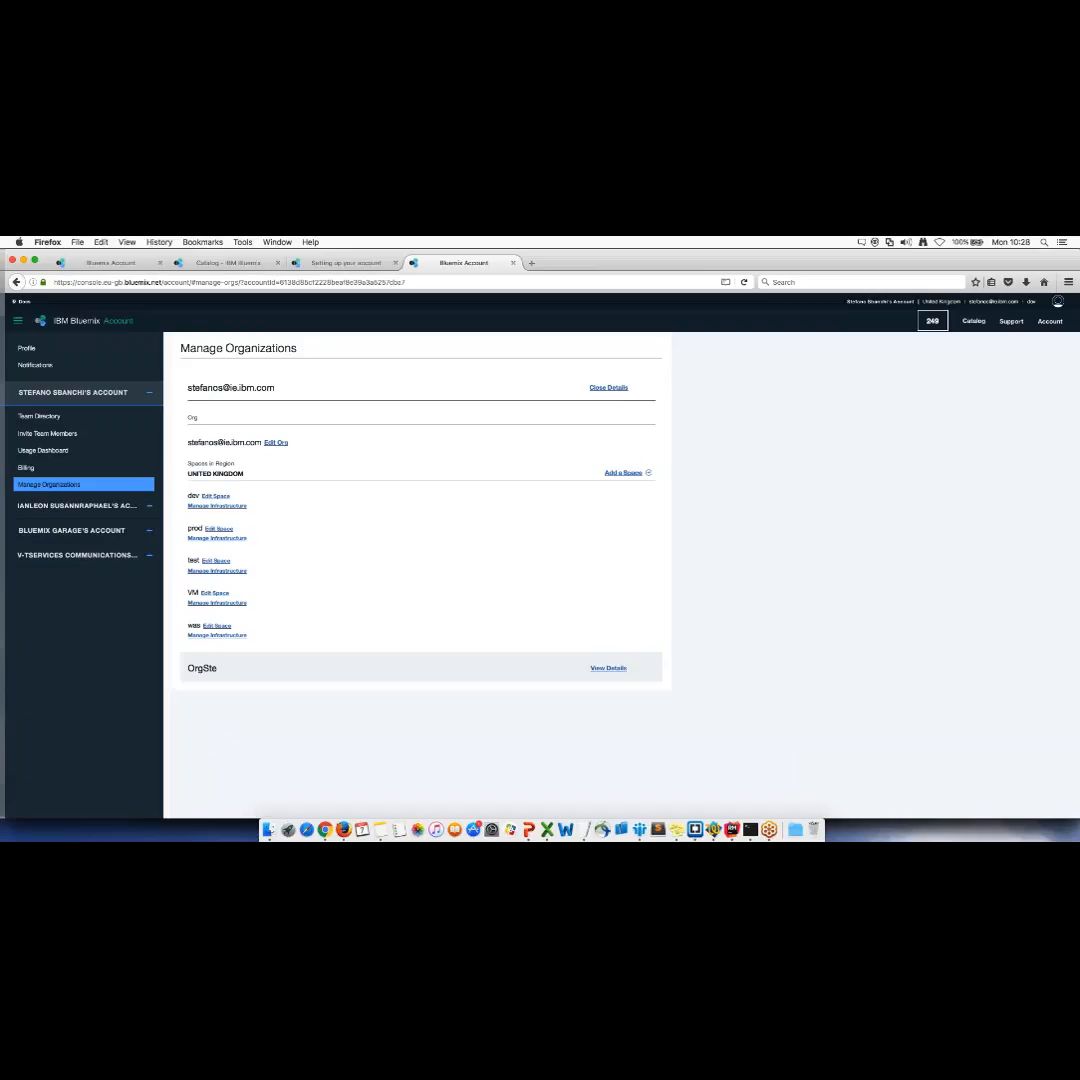
click(624, 472)
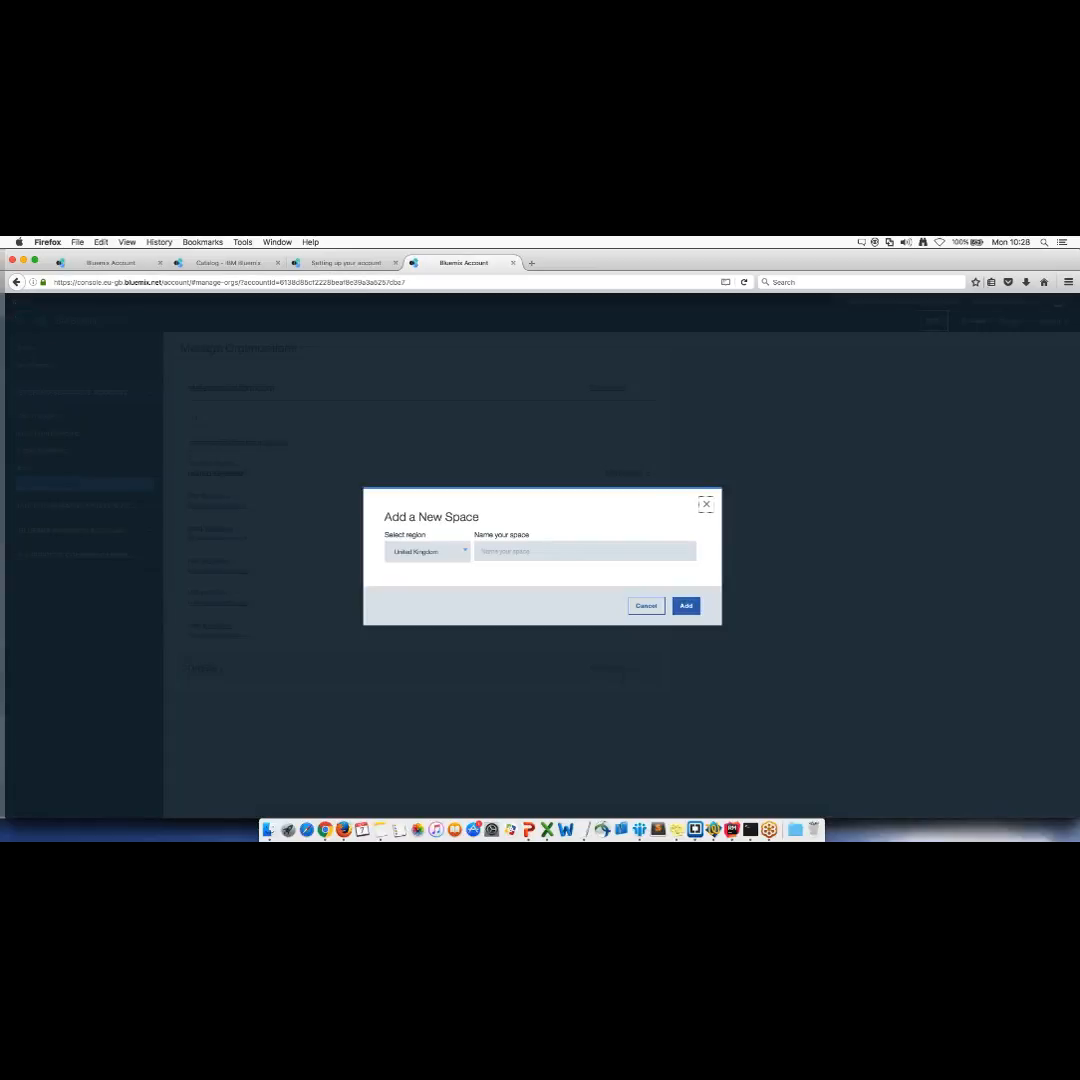
- Create space 'NewSpace' in the United Kingdom region and dismiss the success message
click(425, 551)
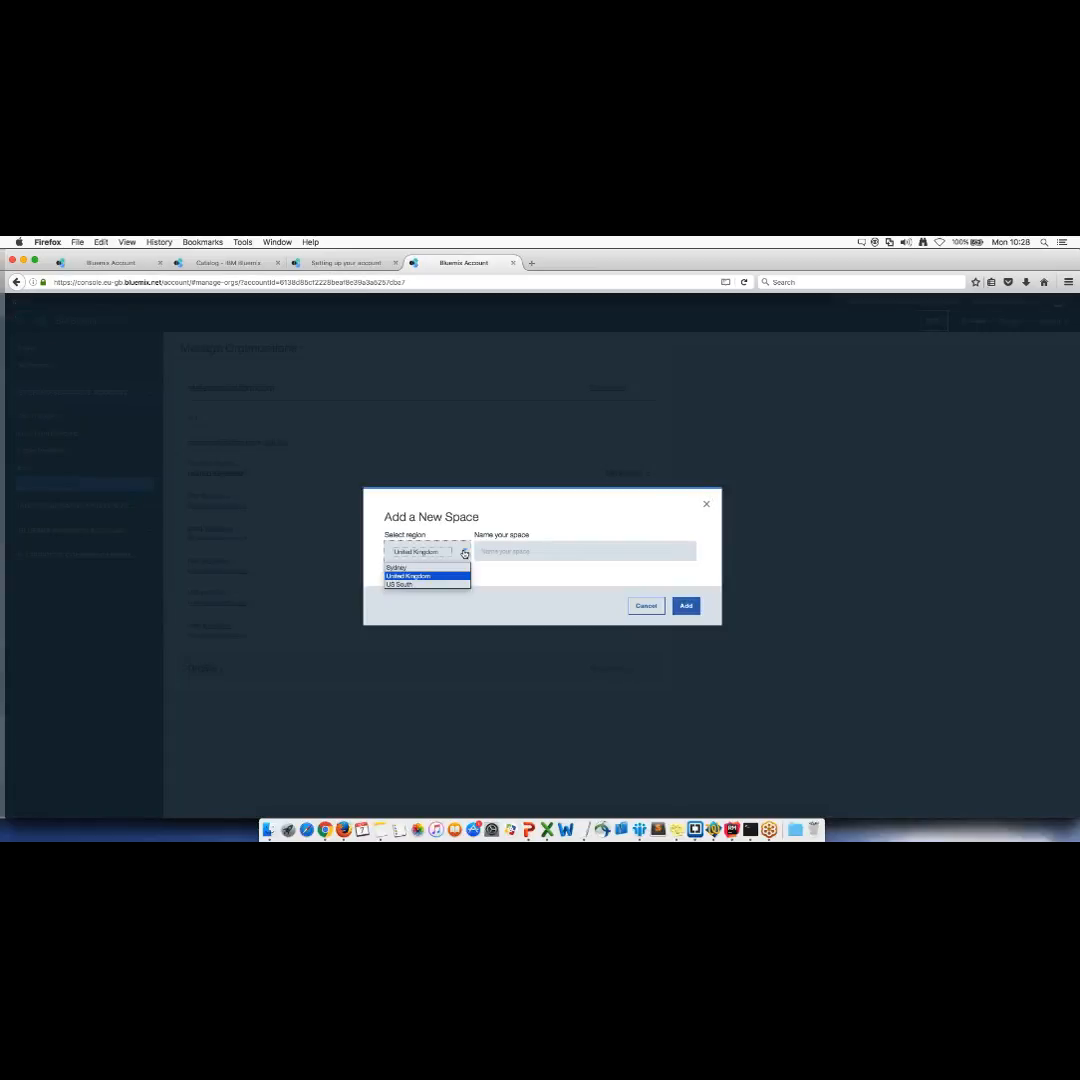
mouse_move(430, 578)
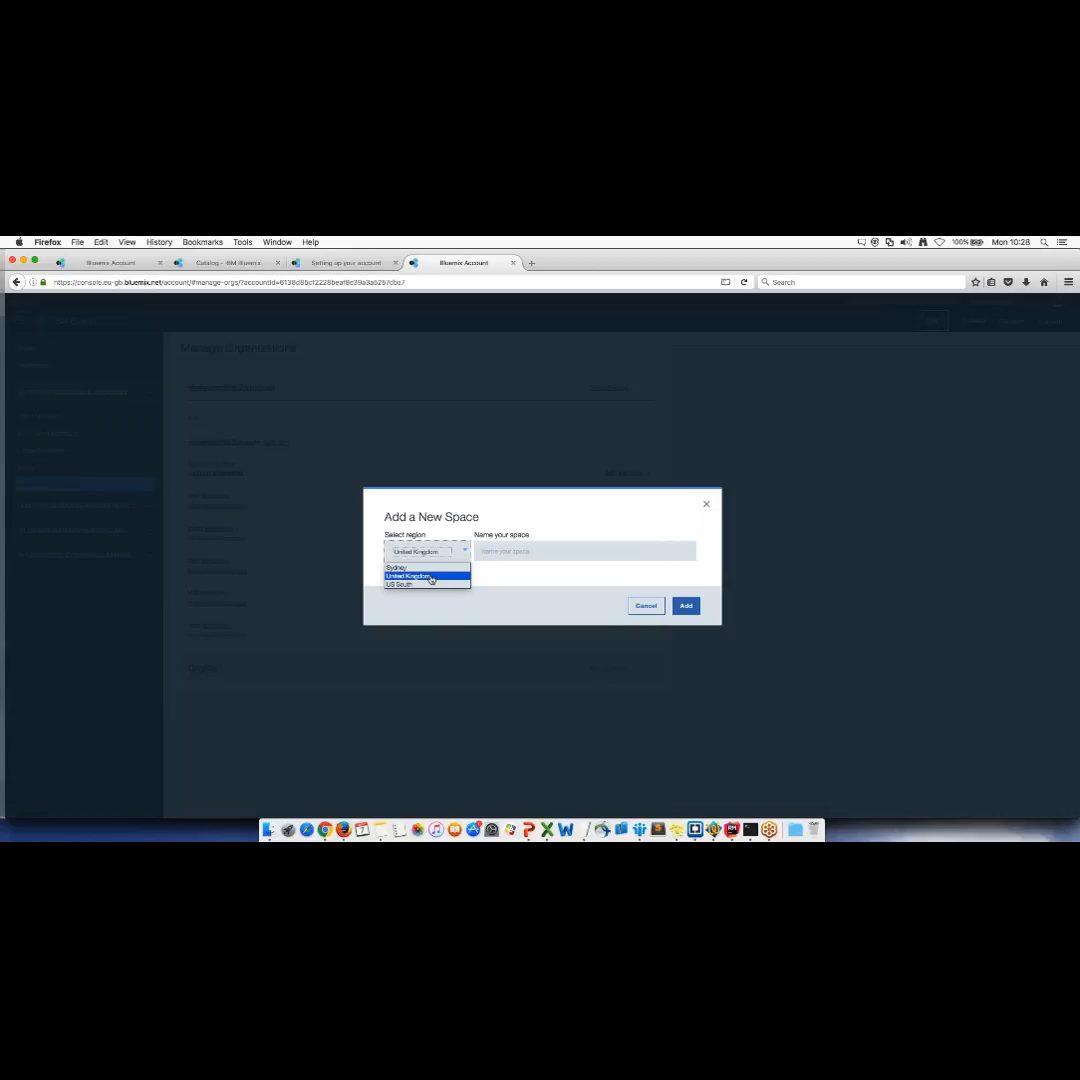
click(408, 575)
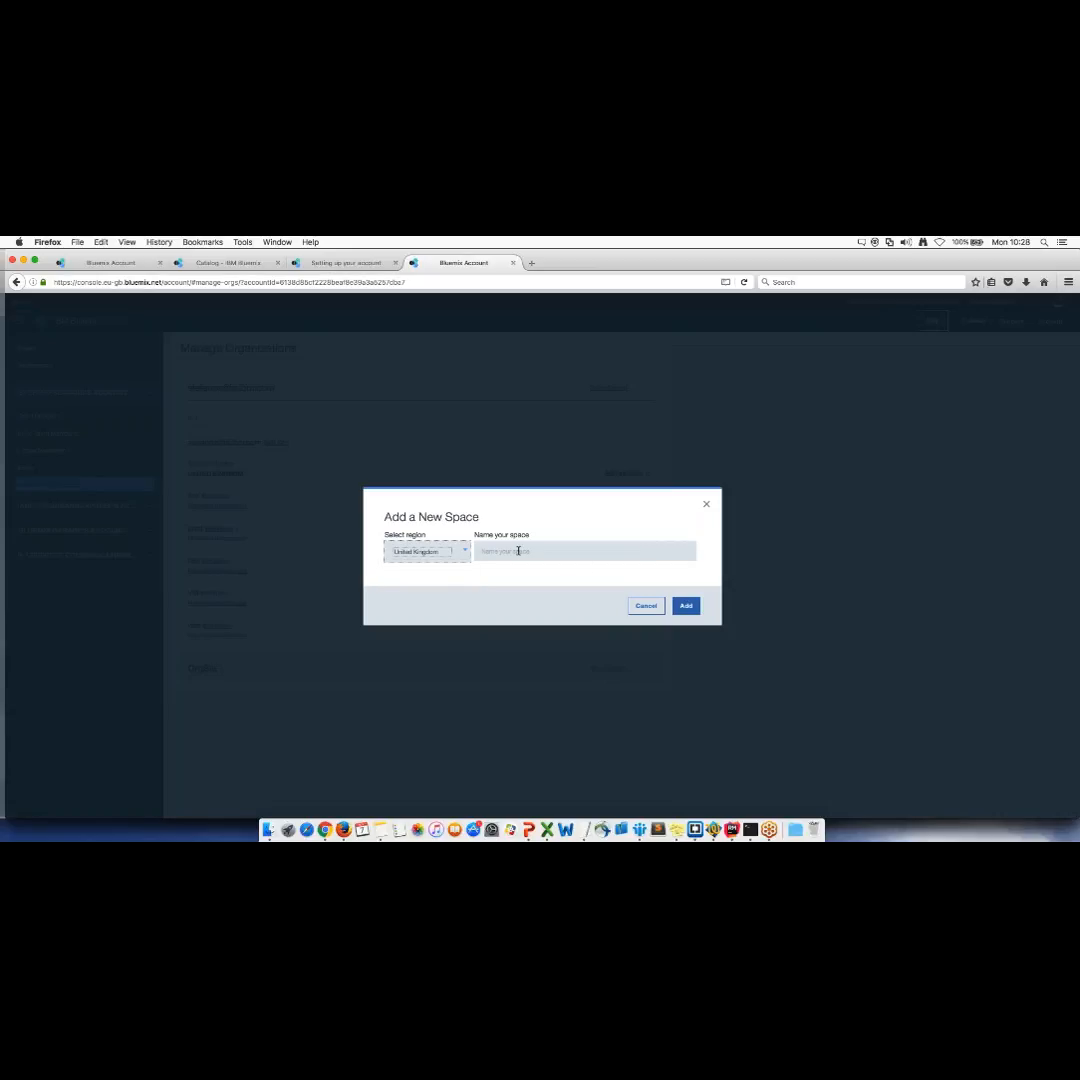
click(585, 551)
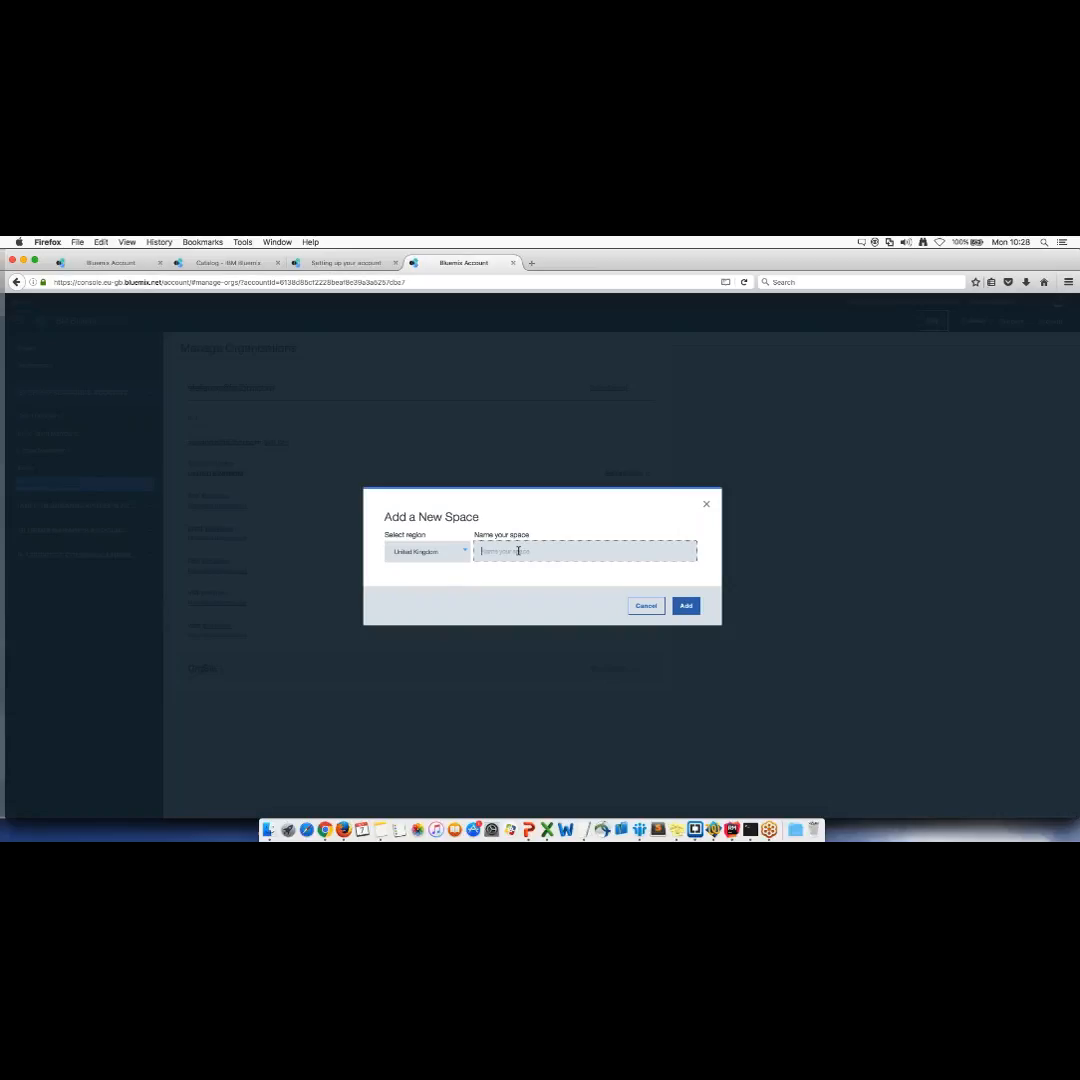
text(NewSpace)
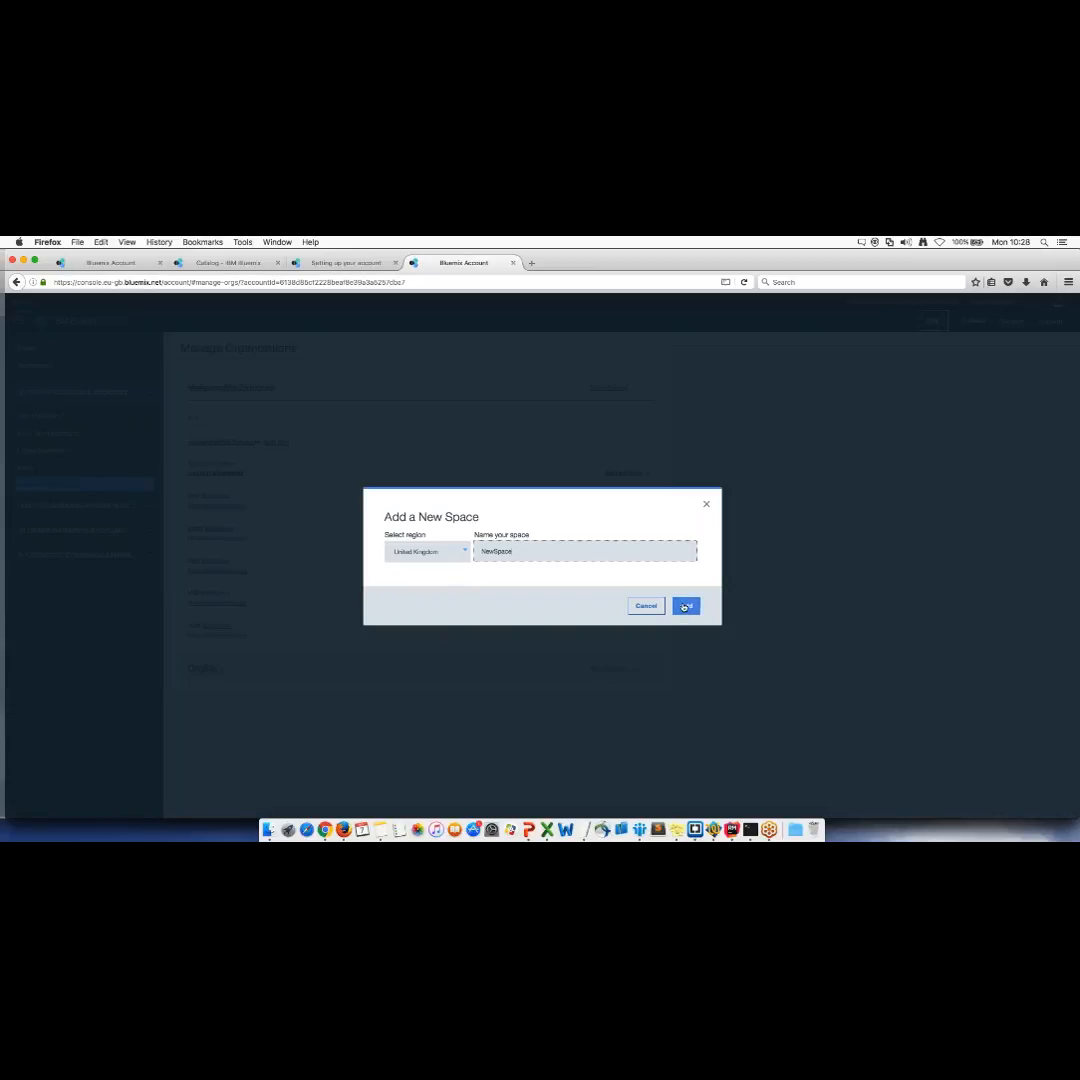
click(685, 605)
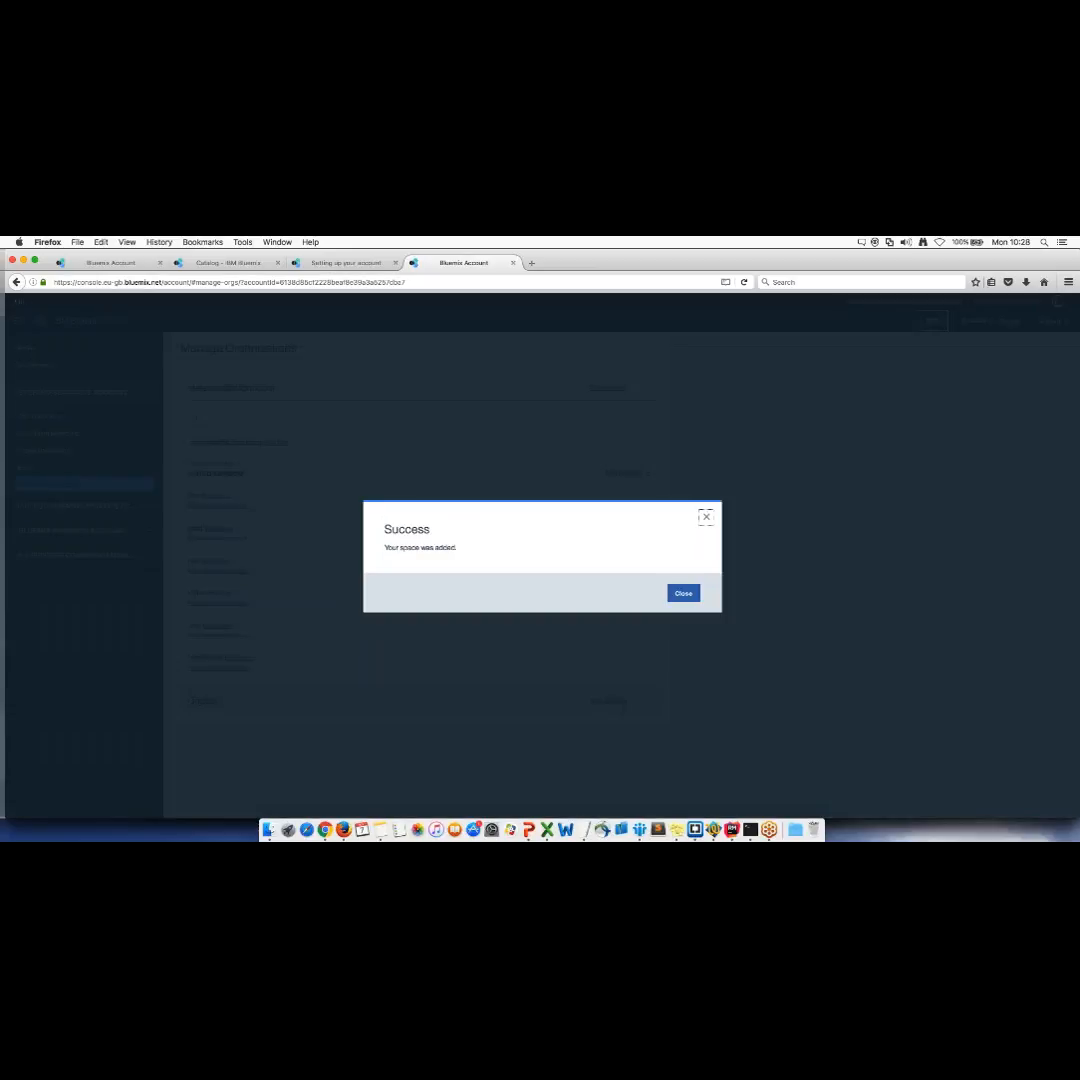
mouse_move(683, 593)
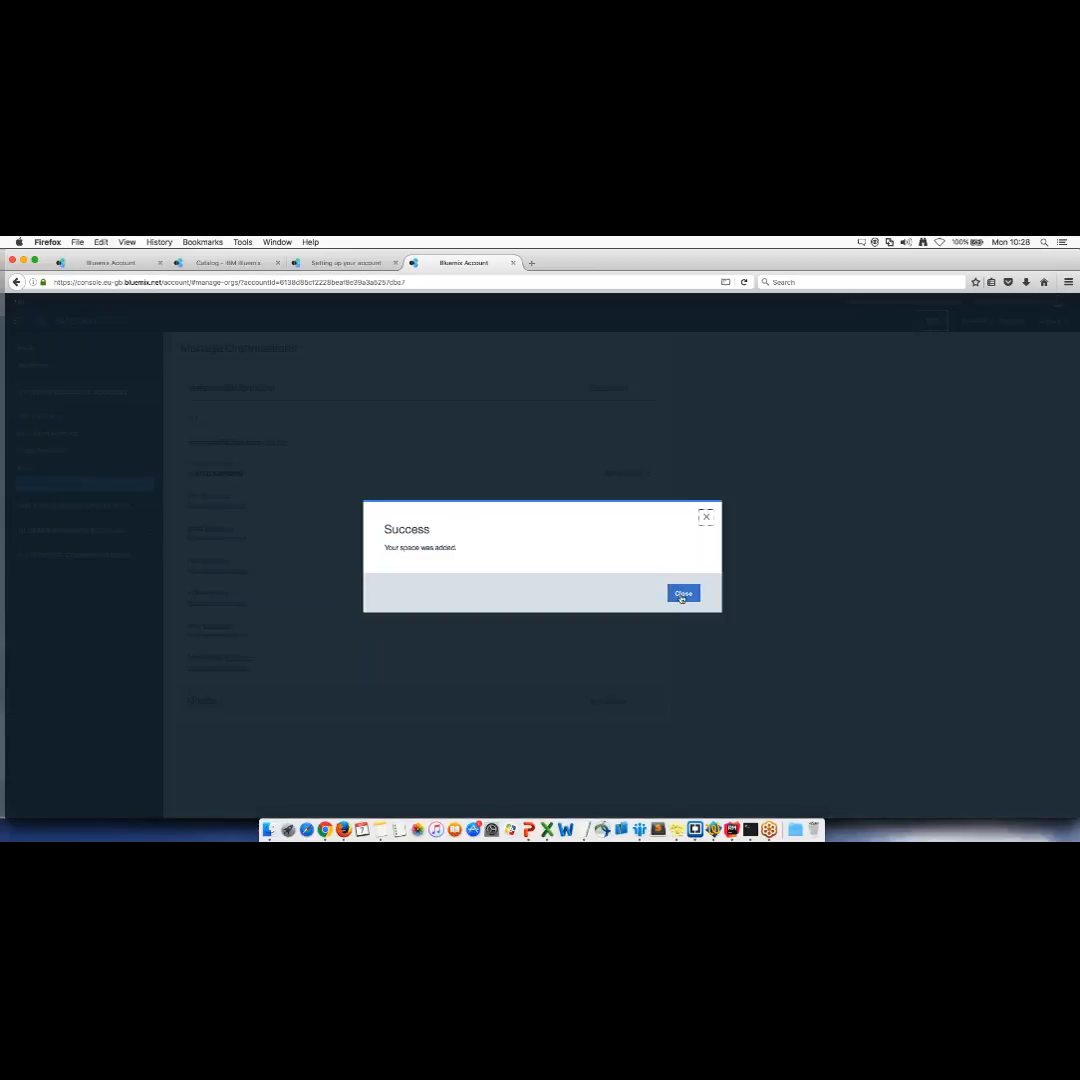
click(683, 593)
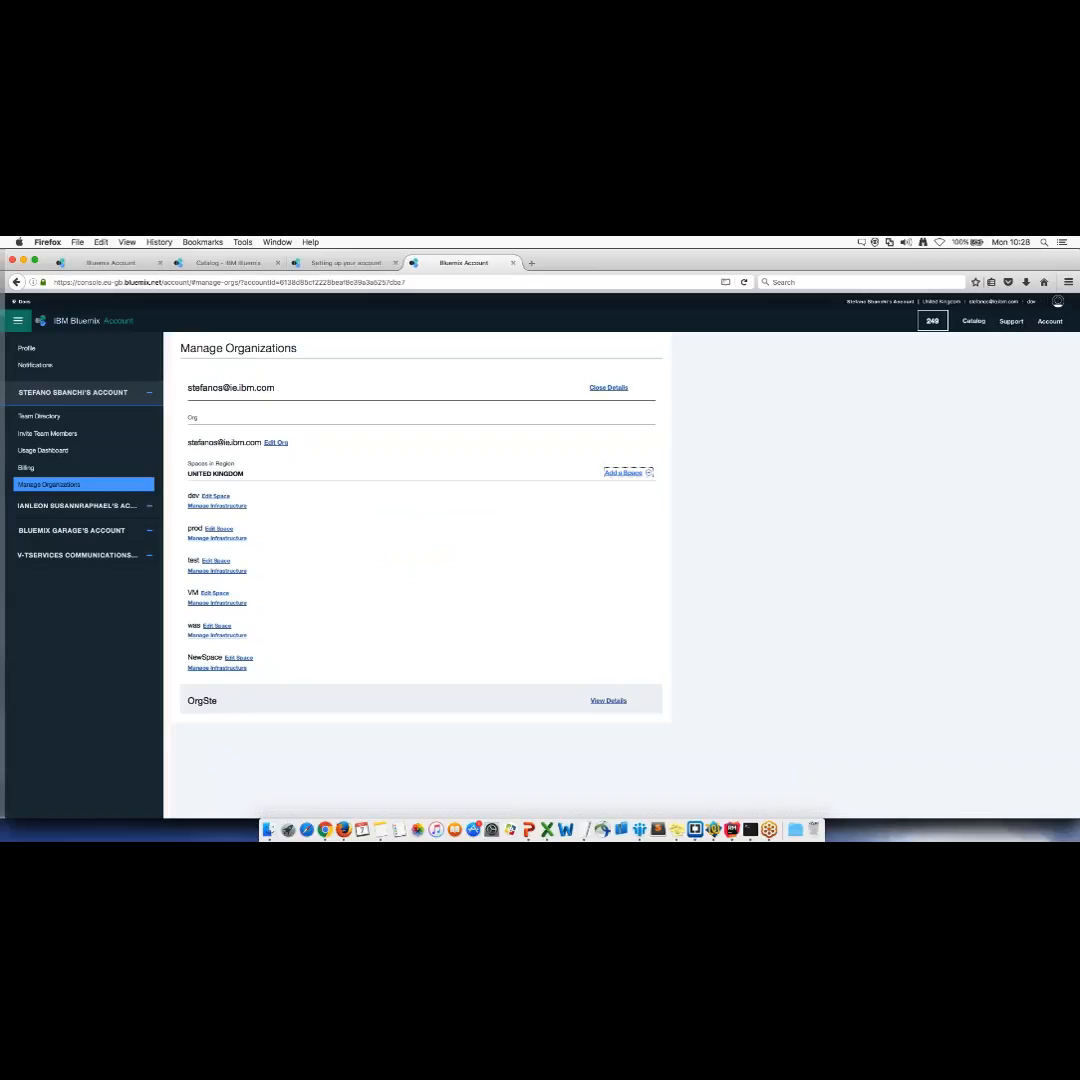
click(16, 320)
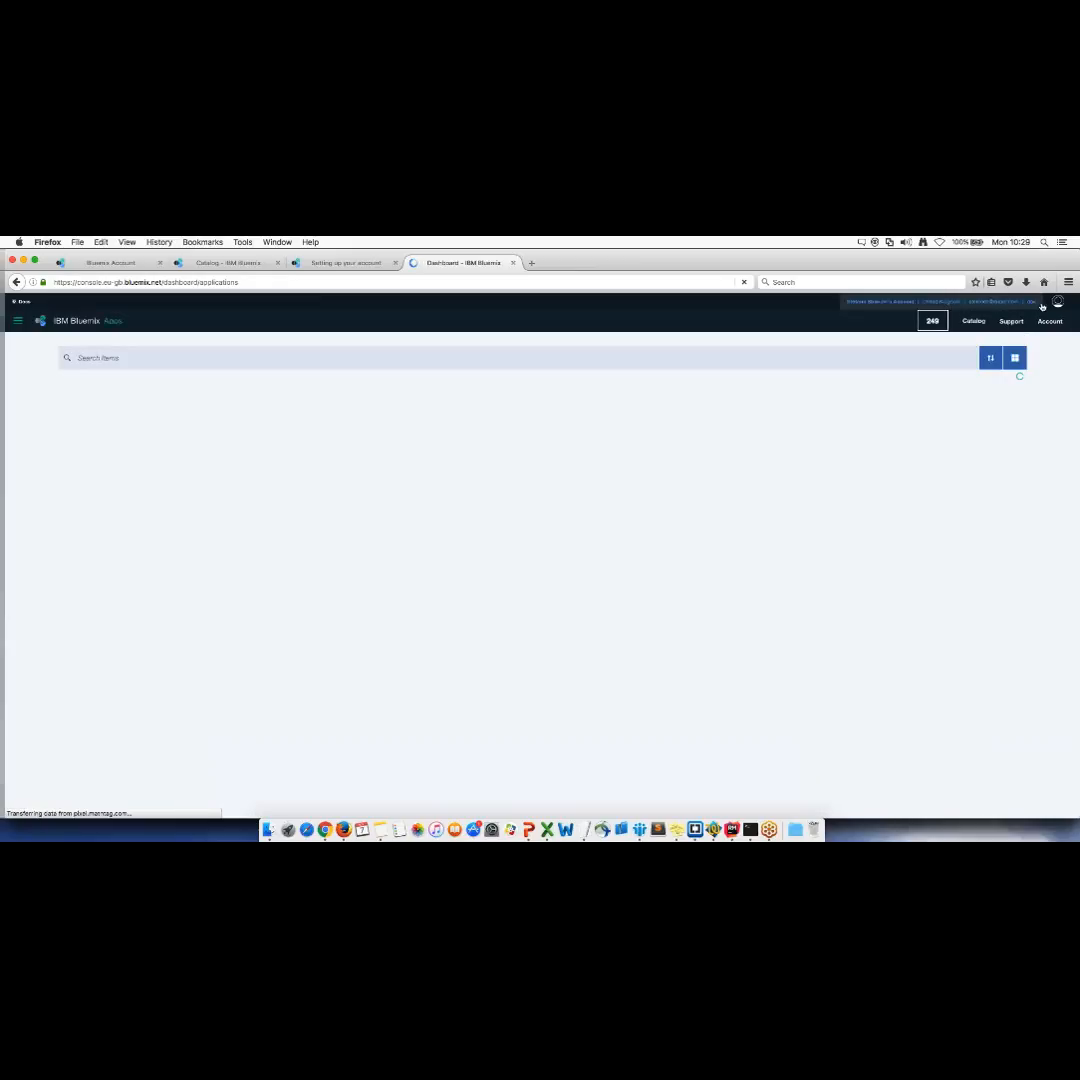
- Switch the dashboard to the NewSpace space using the top-bar space switcher
click(1049, 320)
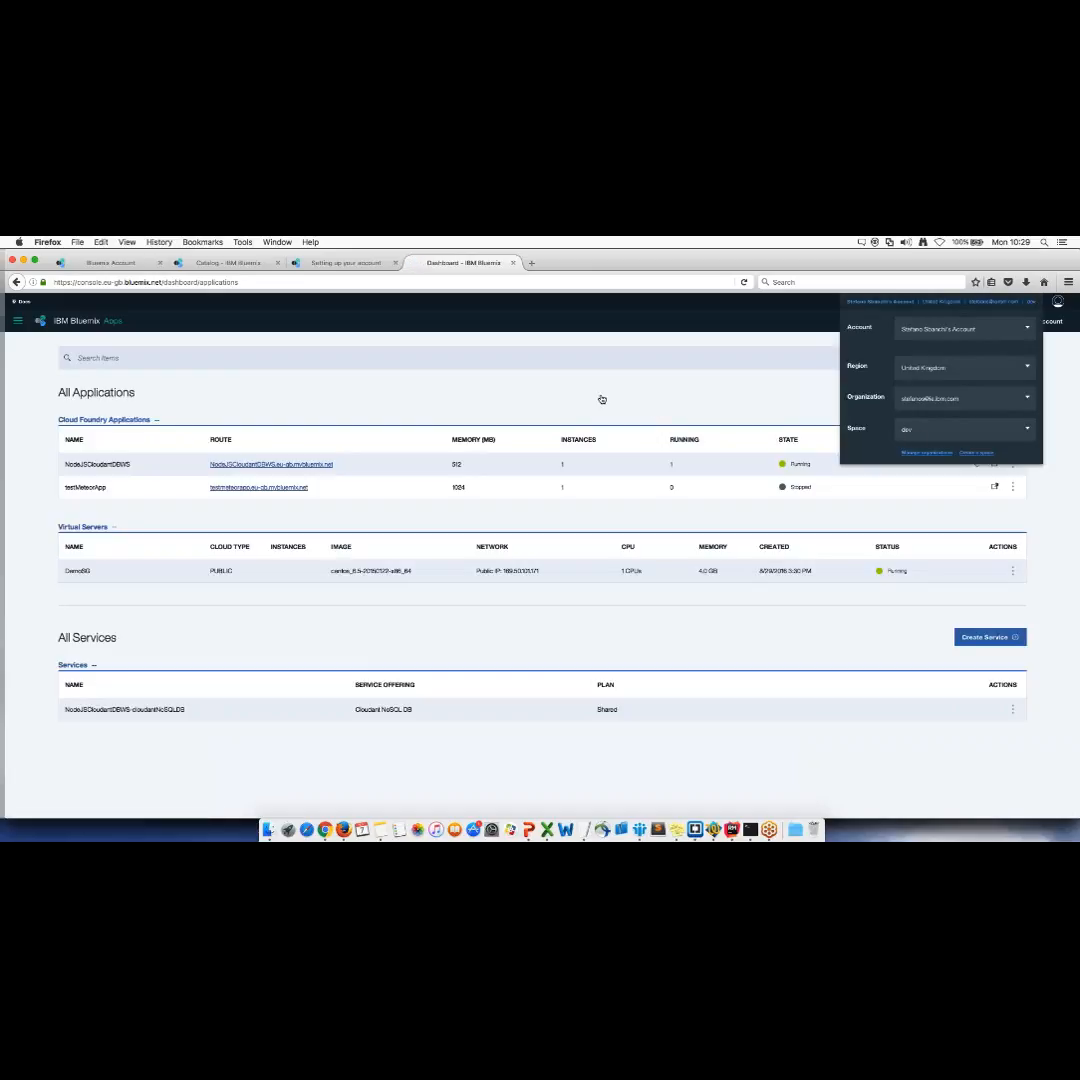
click(602, 399)
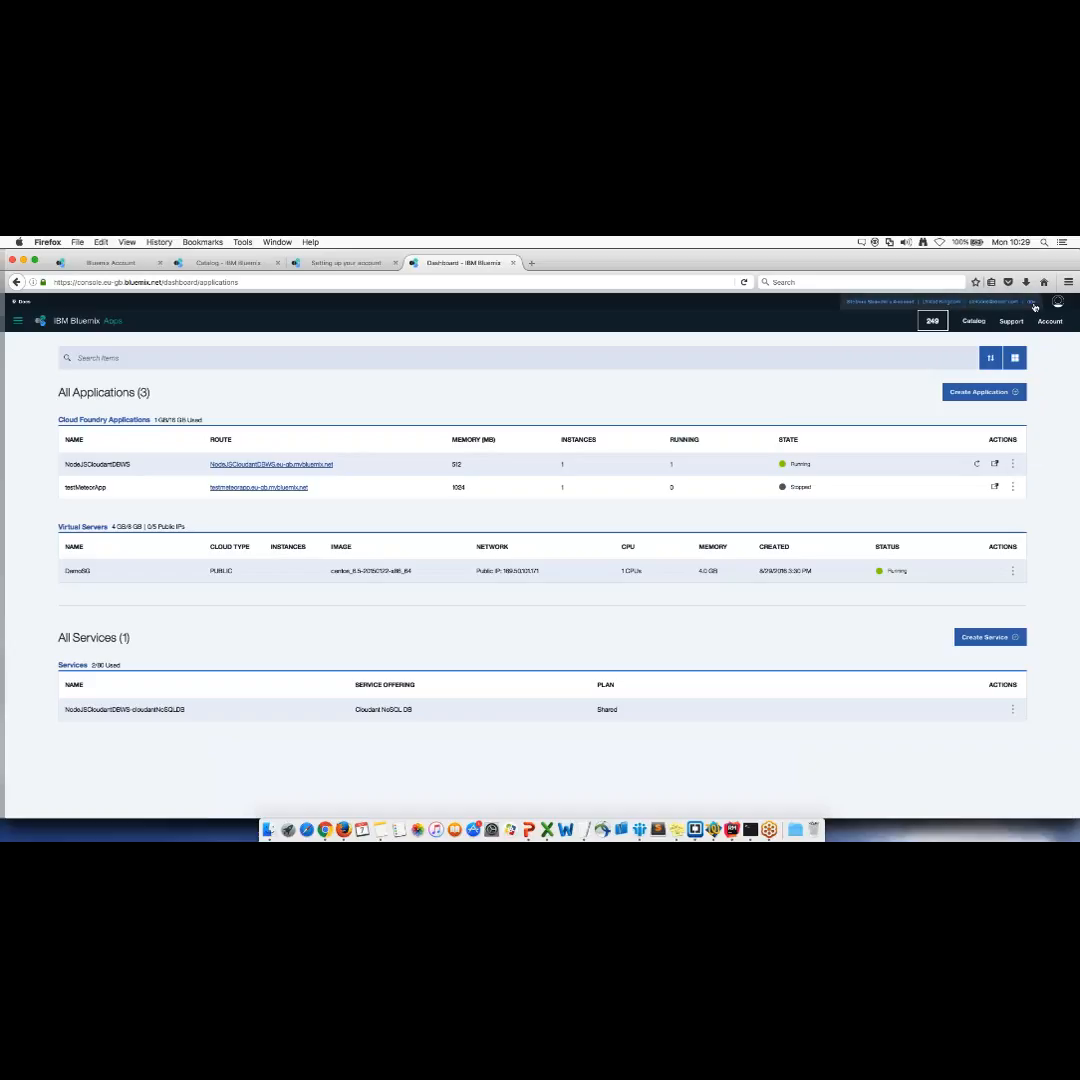
click(1033, 306)
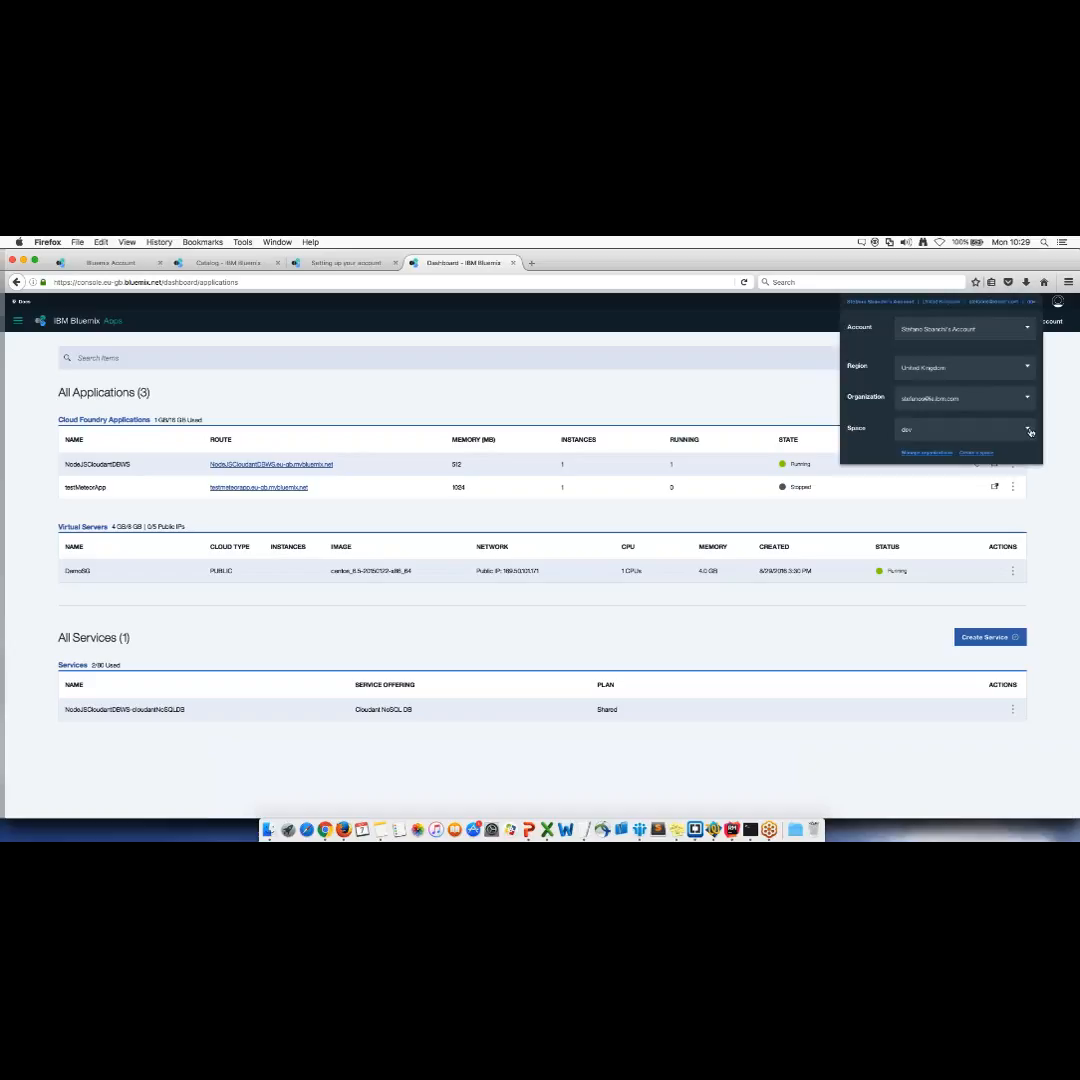
click(1028, 429)
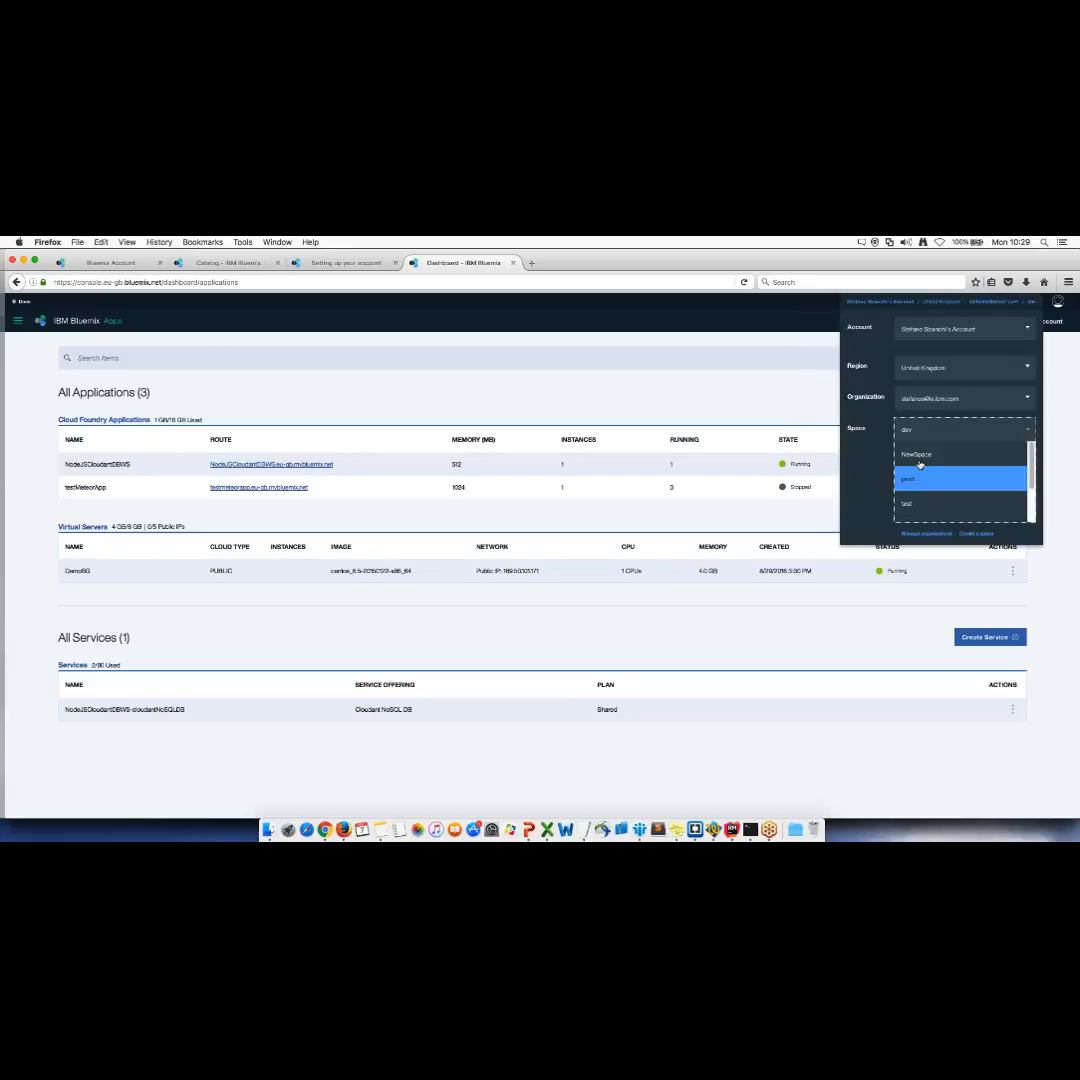
click(917, 454)
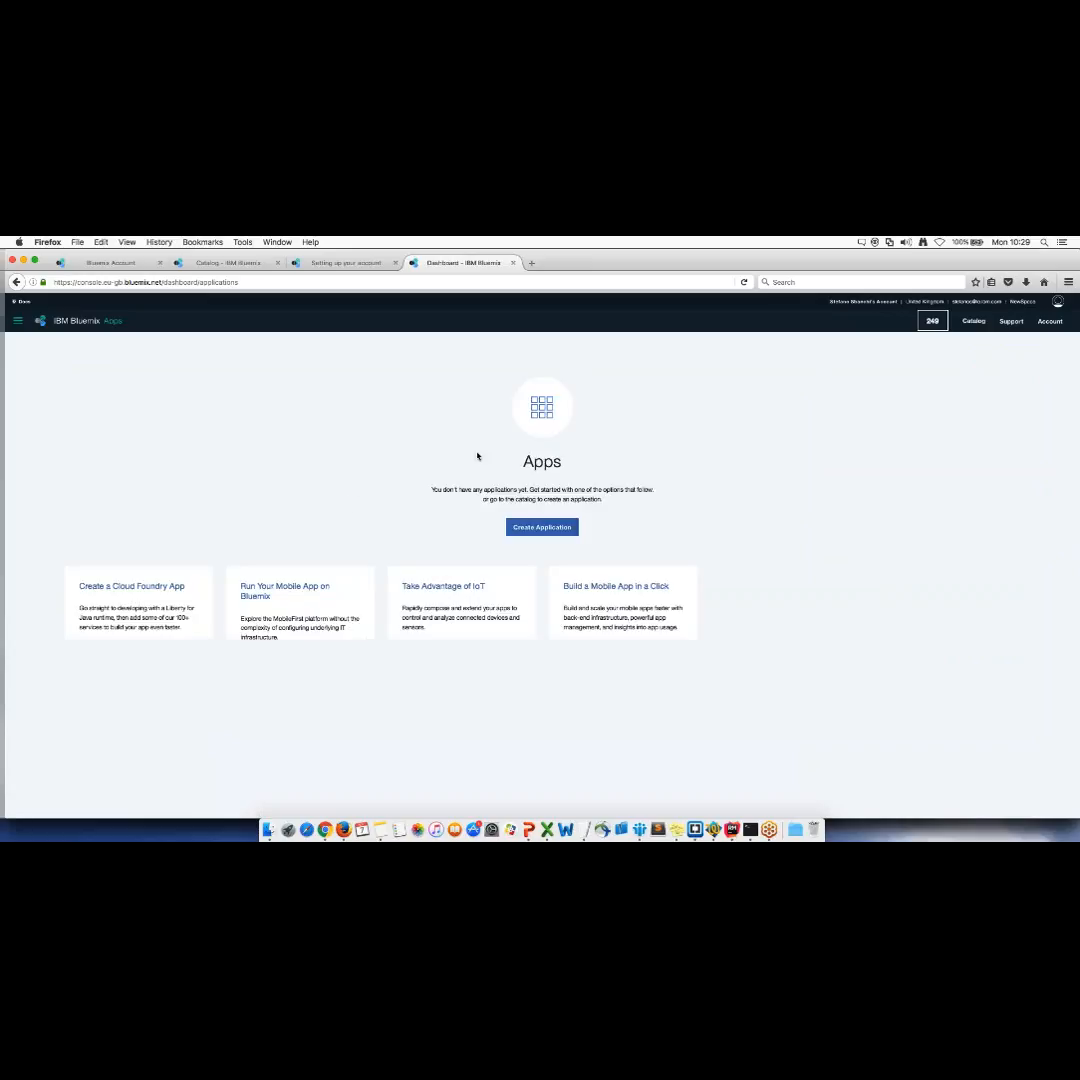
mouse_move(445, 408)
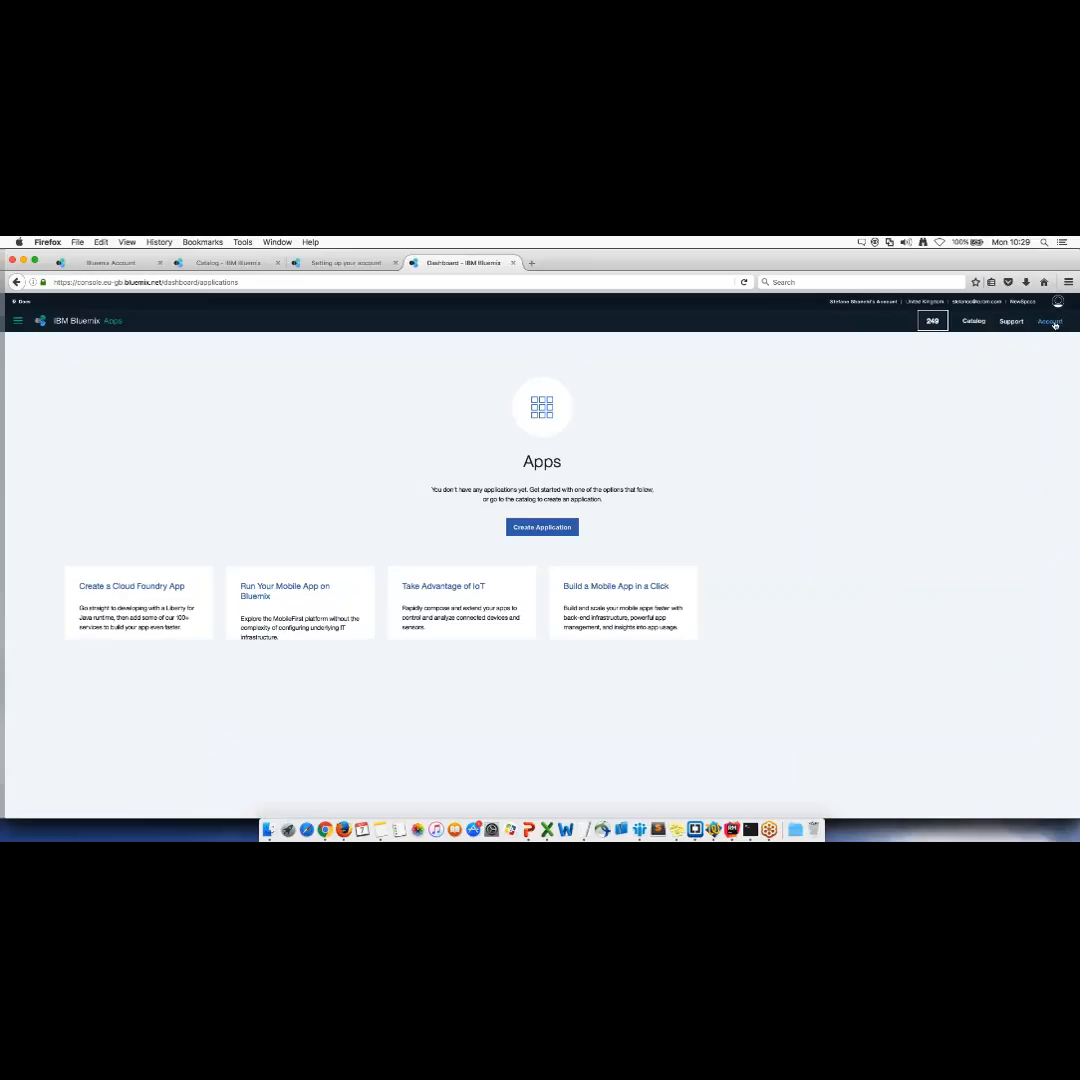
- Choose Invite Team Members from the Account menu
click(1050, 320)
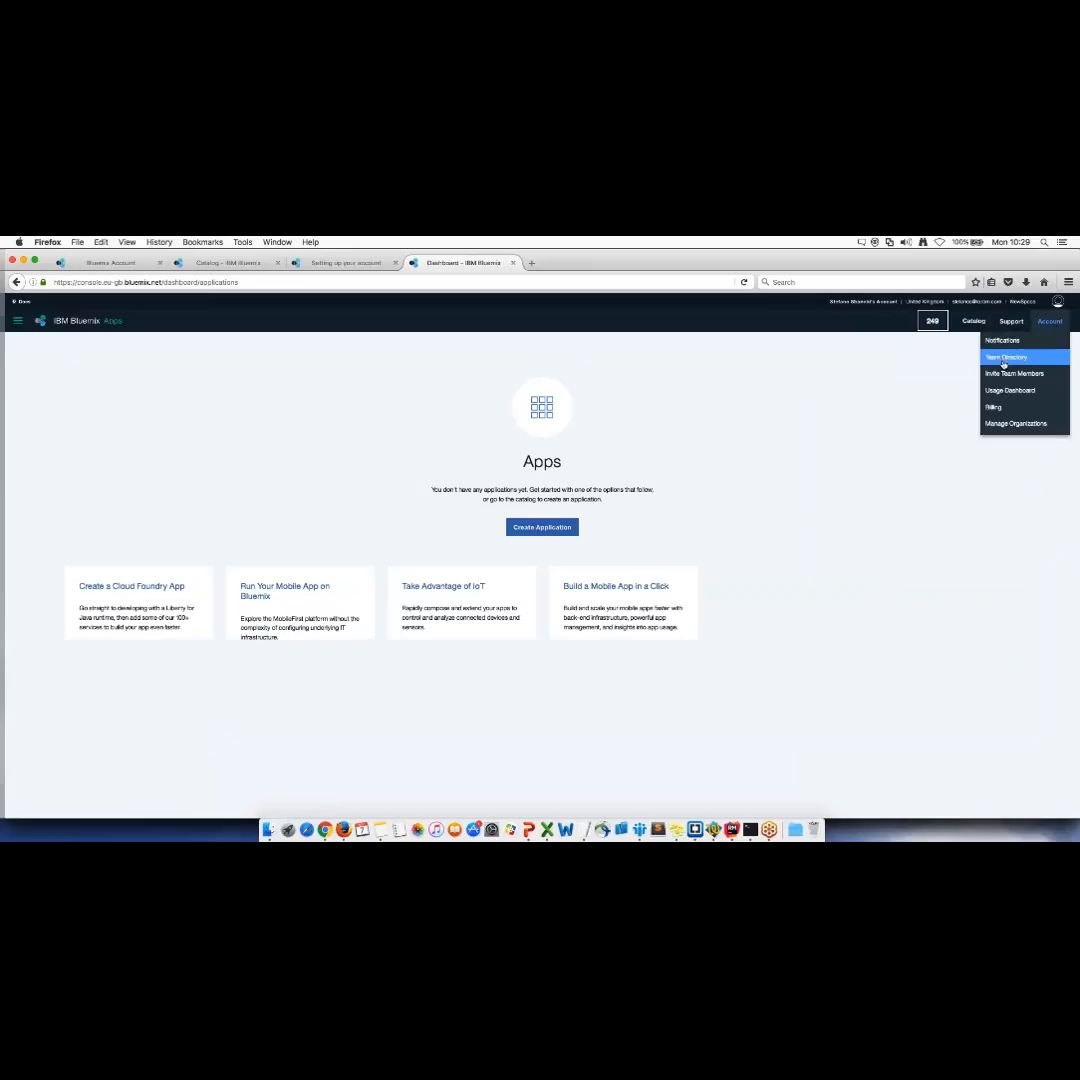
mouse_move(1006, 357)
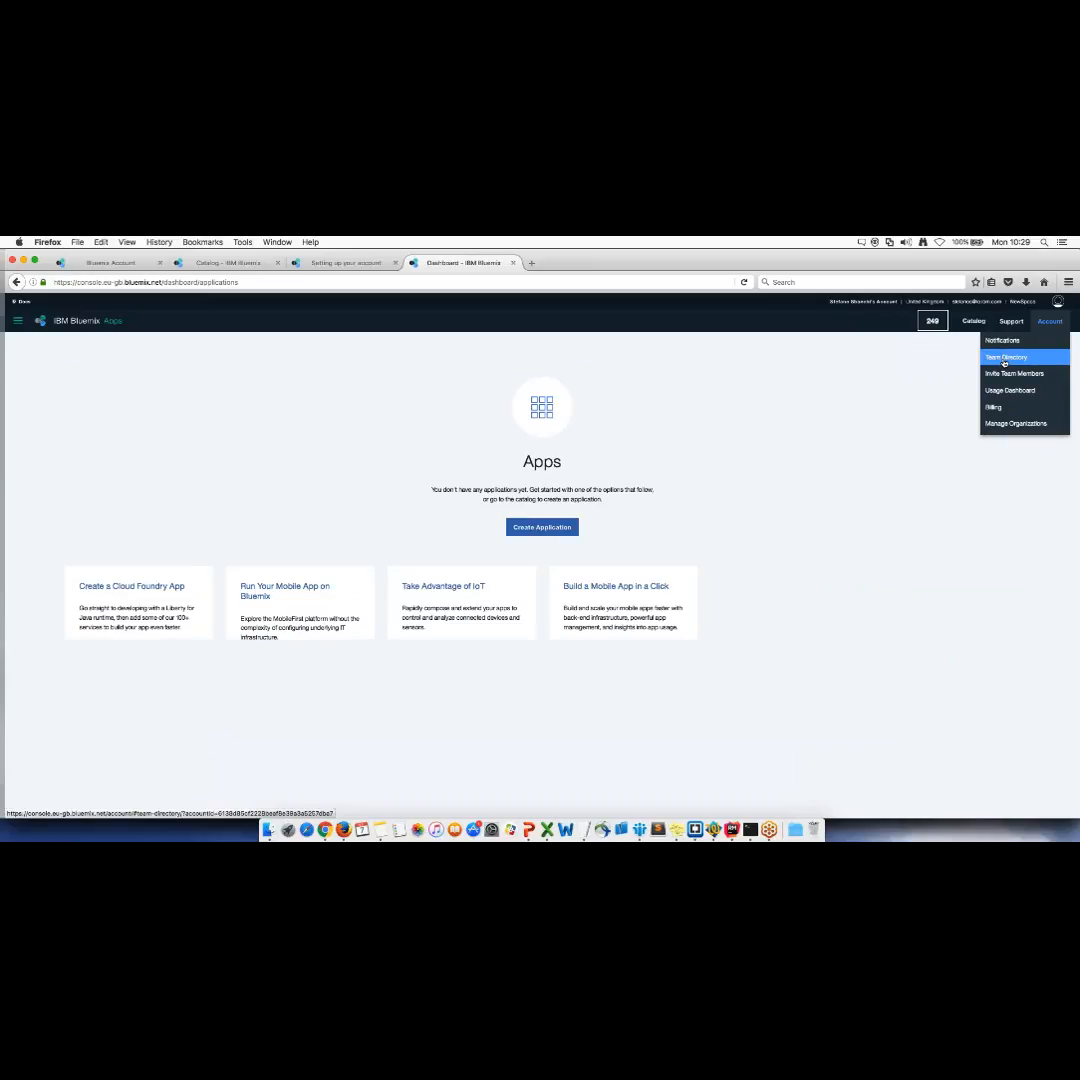
mouse_move(1014, 373)
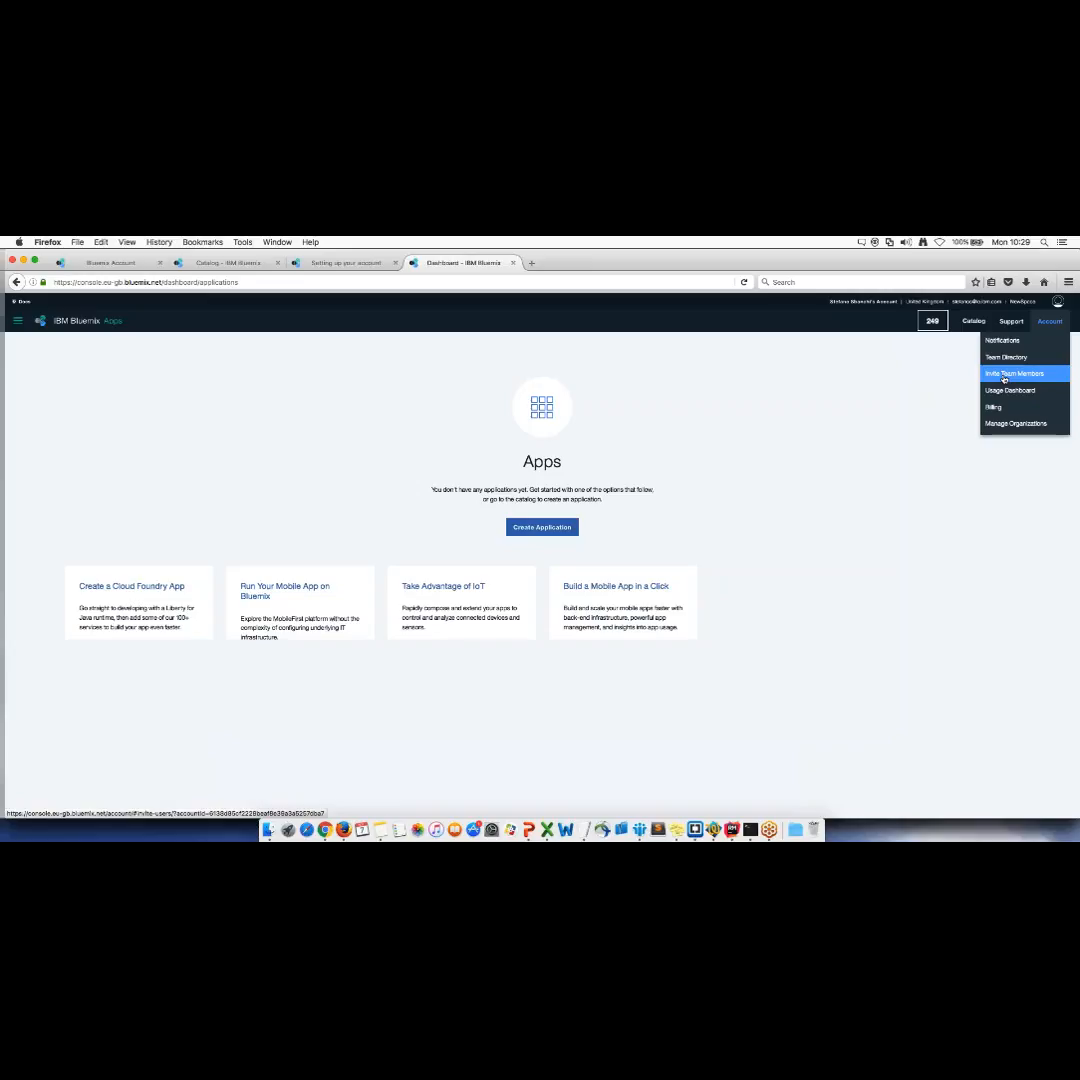
click(1013, 372)
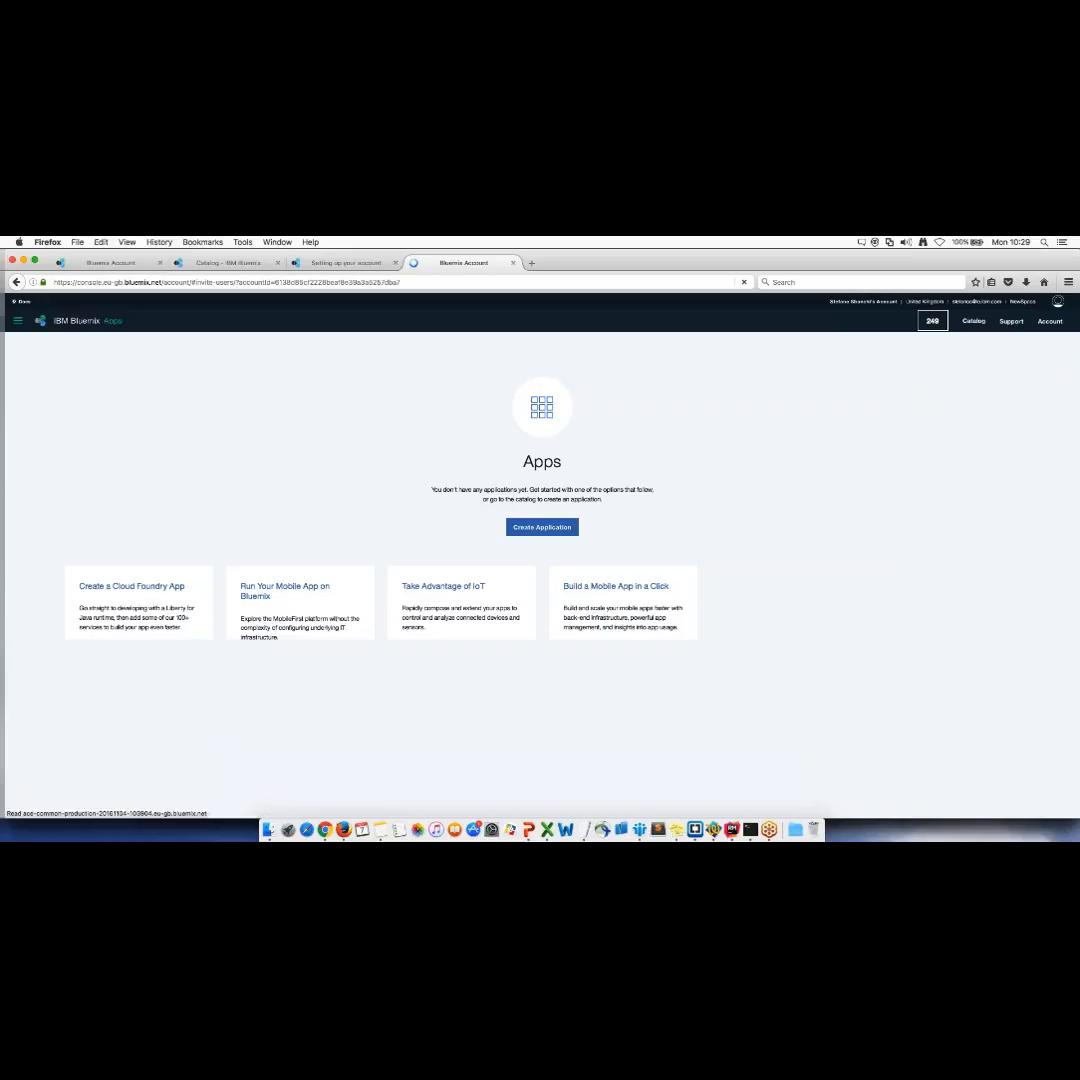
- Invite into the first organization with dev, prod, NewSpace and test spaces selected
click(1050, 320)
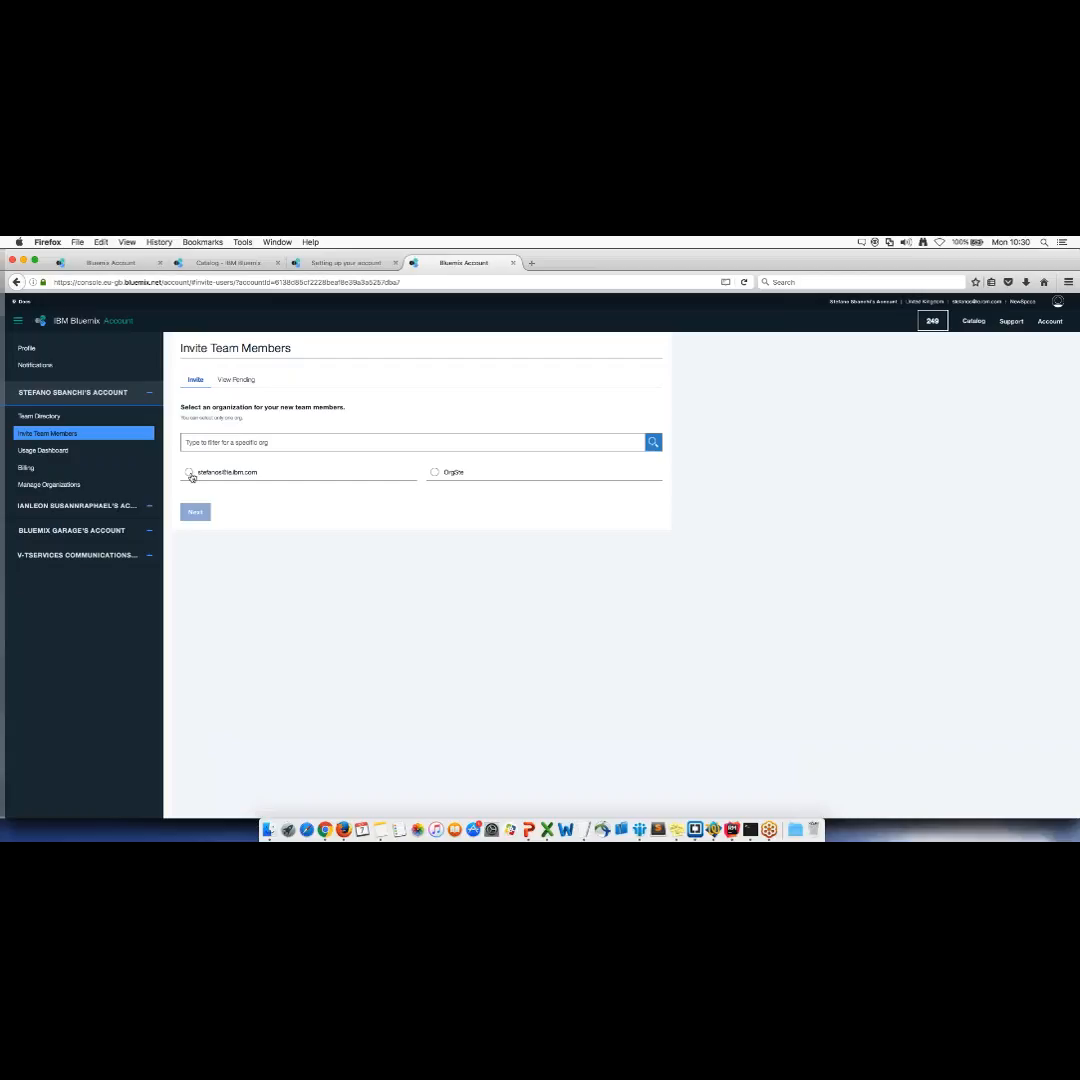
click(190, 472)
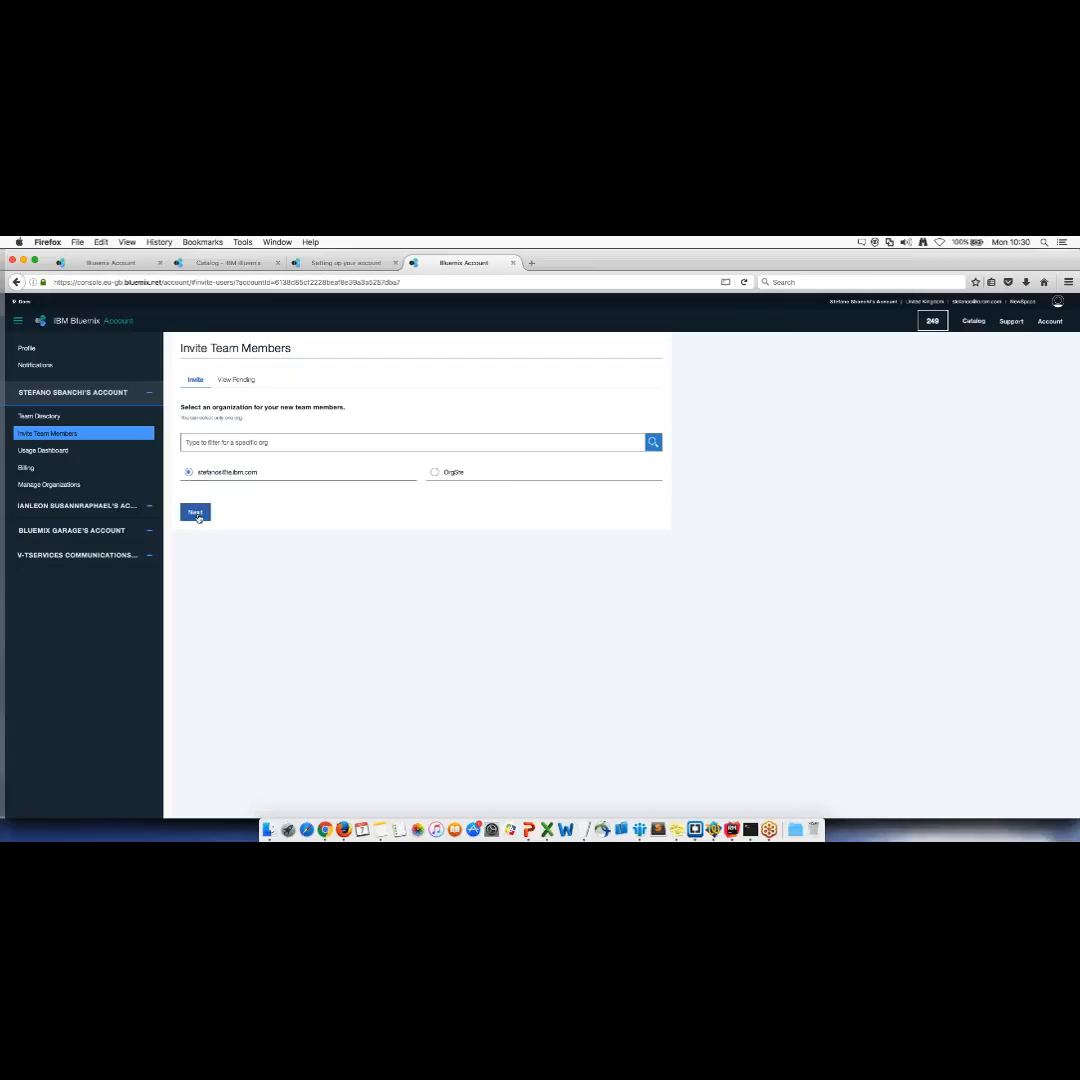
click(195, 512)
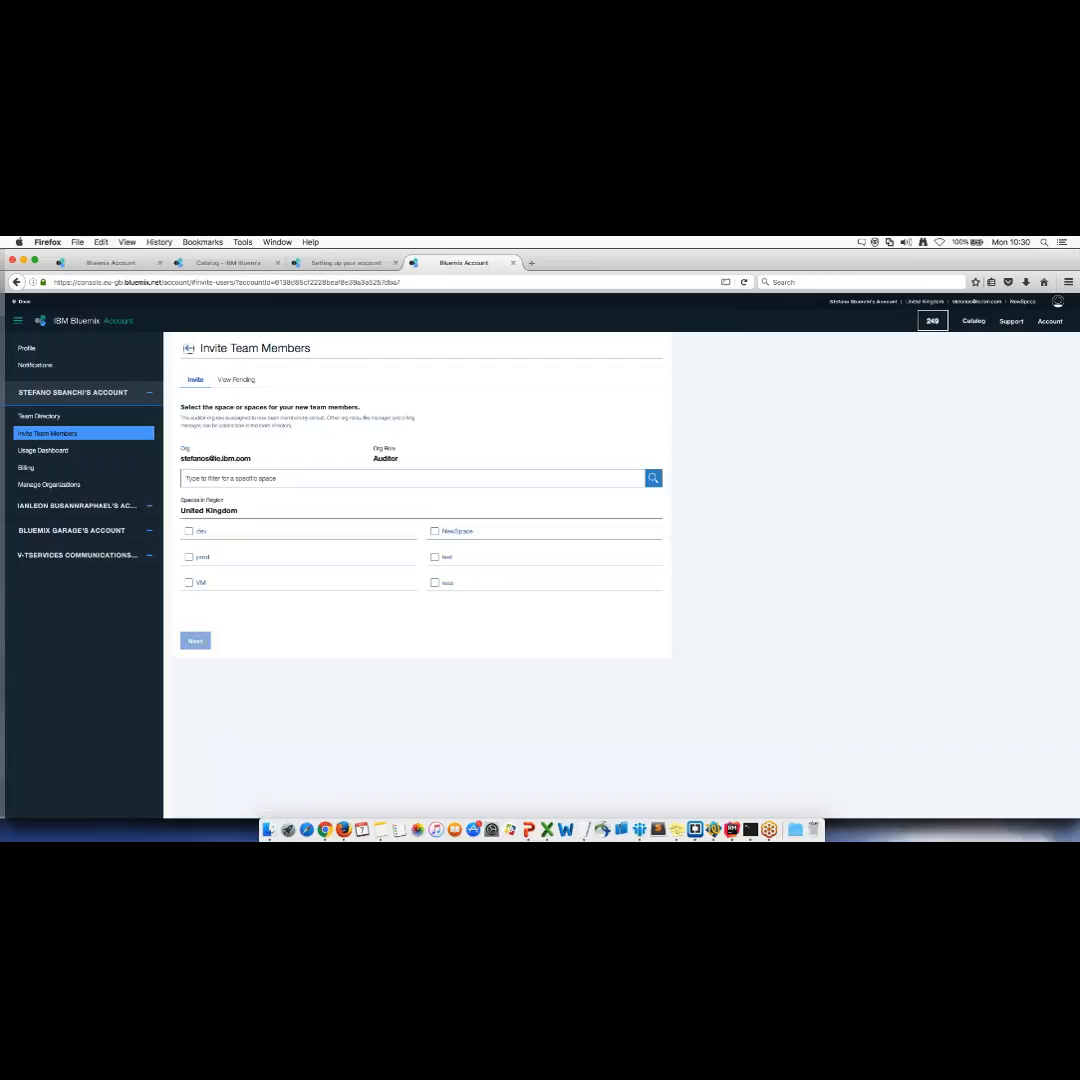
mouse_move(278, 466)
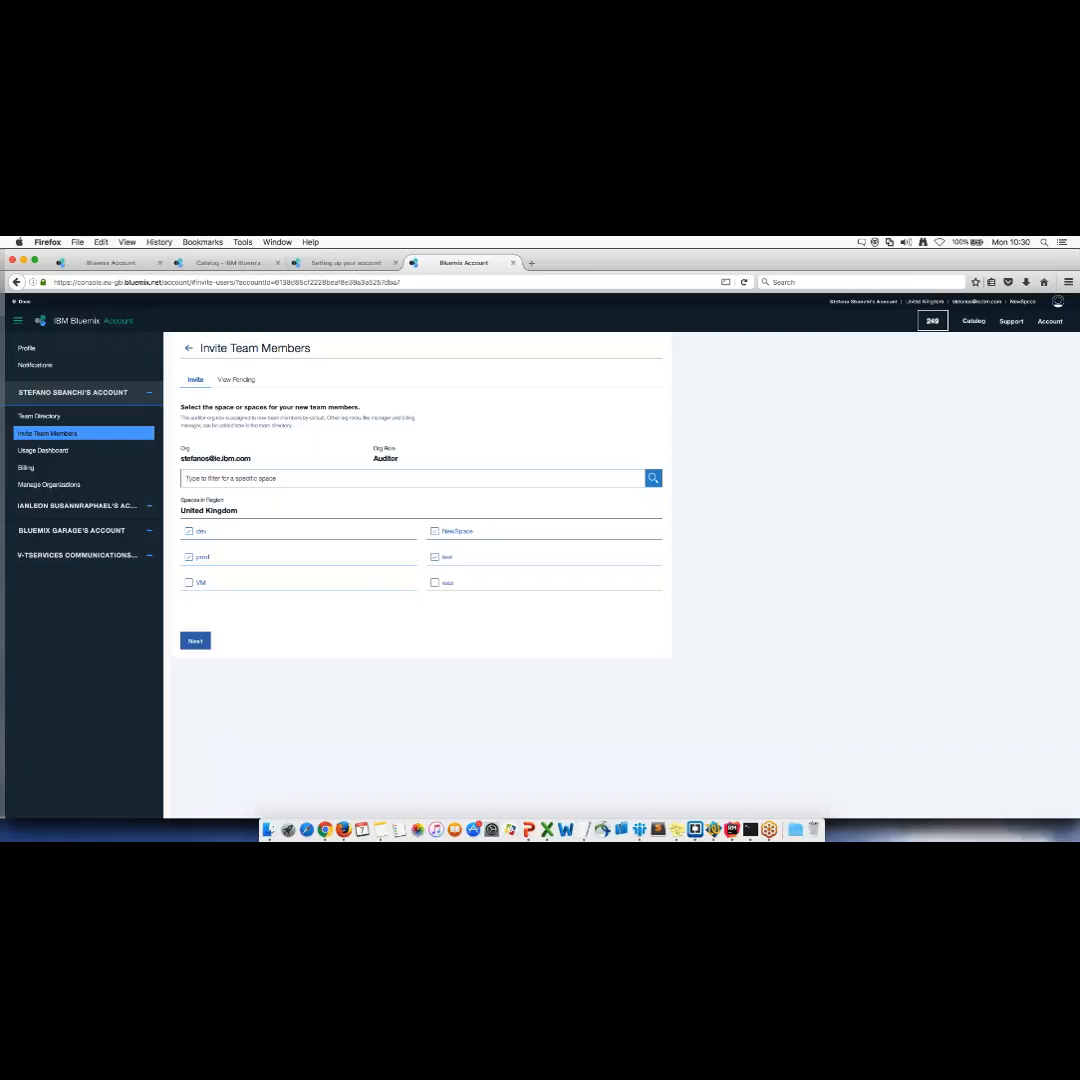
mouse_move(253, 656)
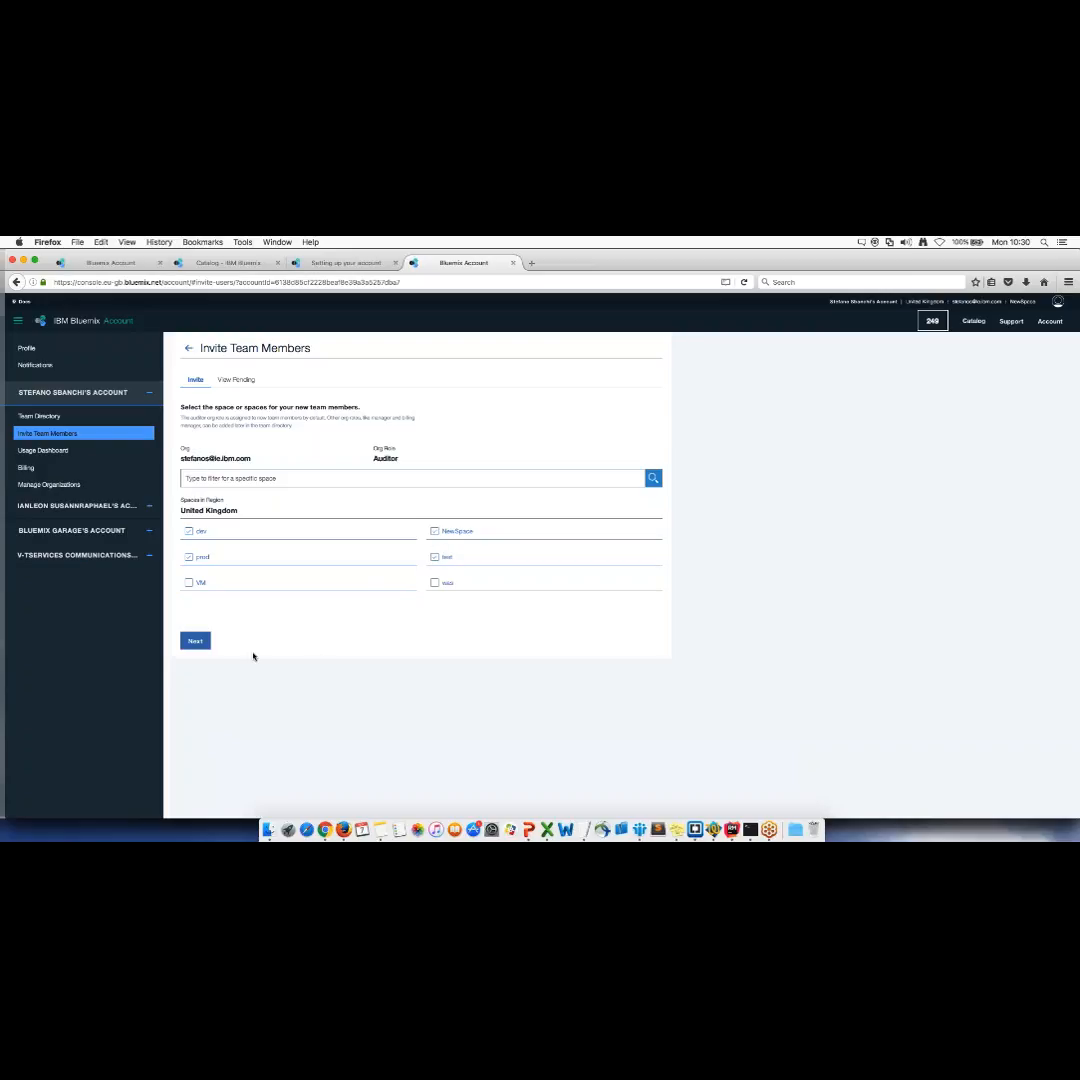
click(195, 640)
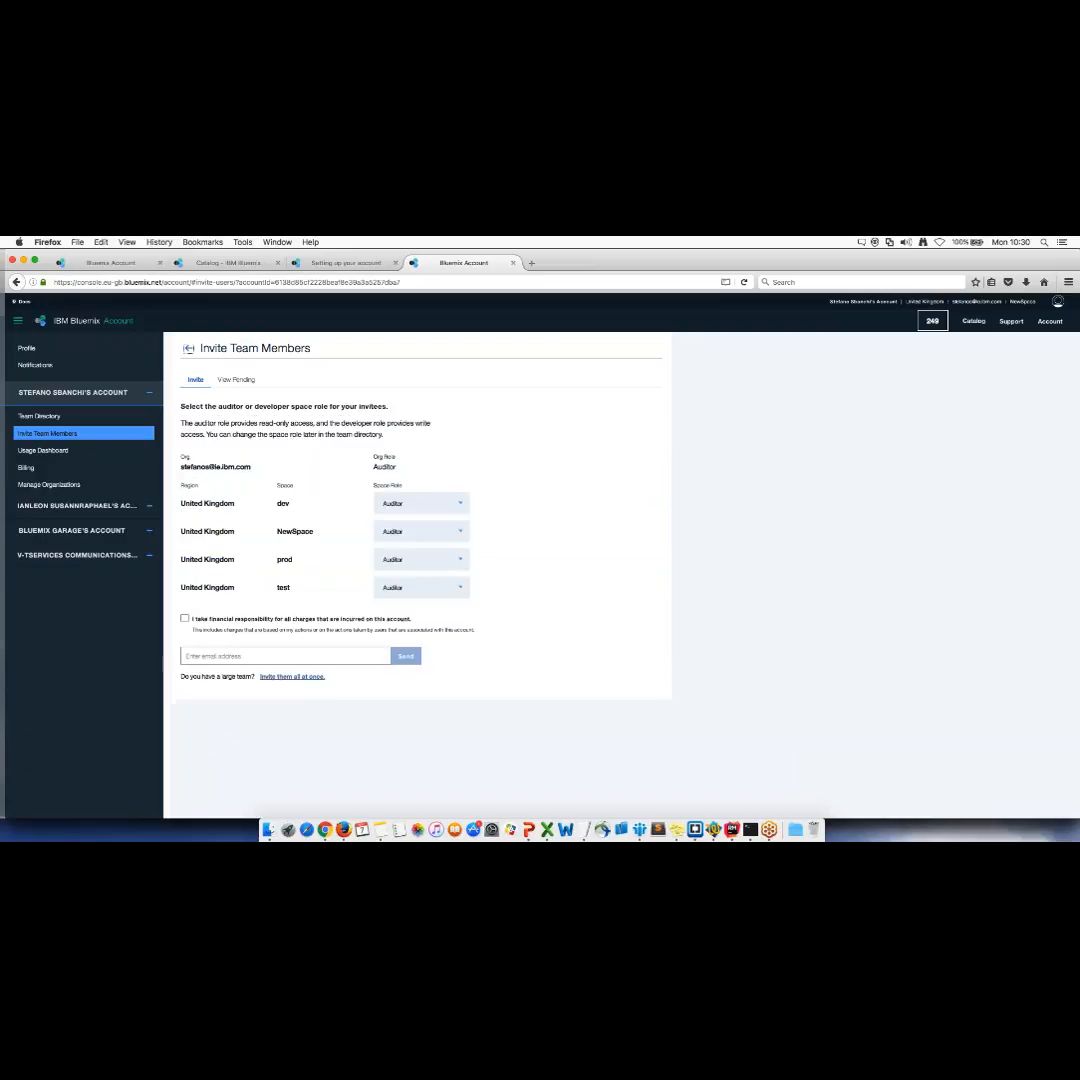
mouse_move(256, 472)
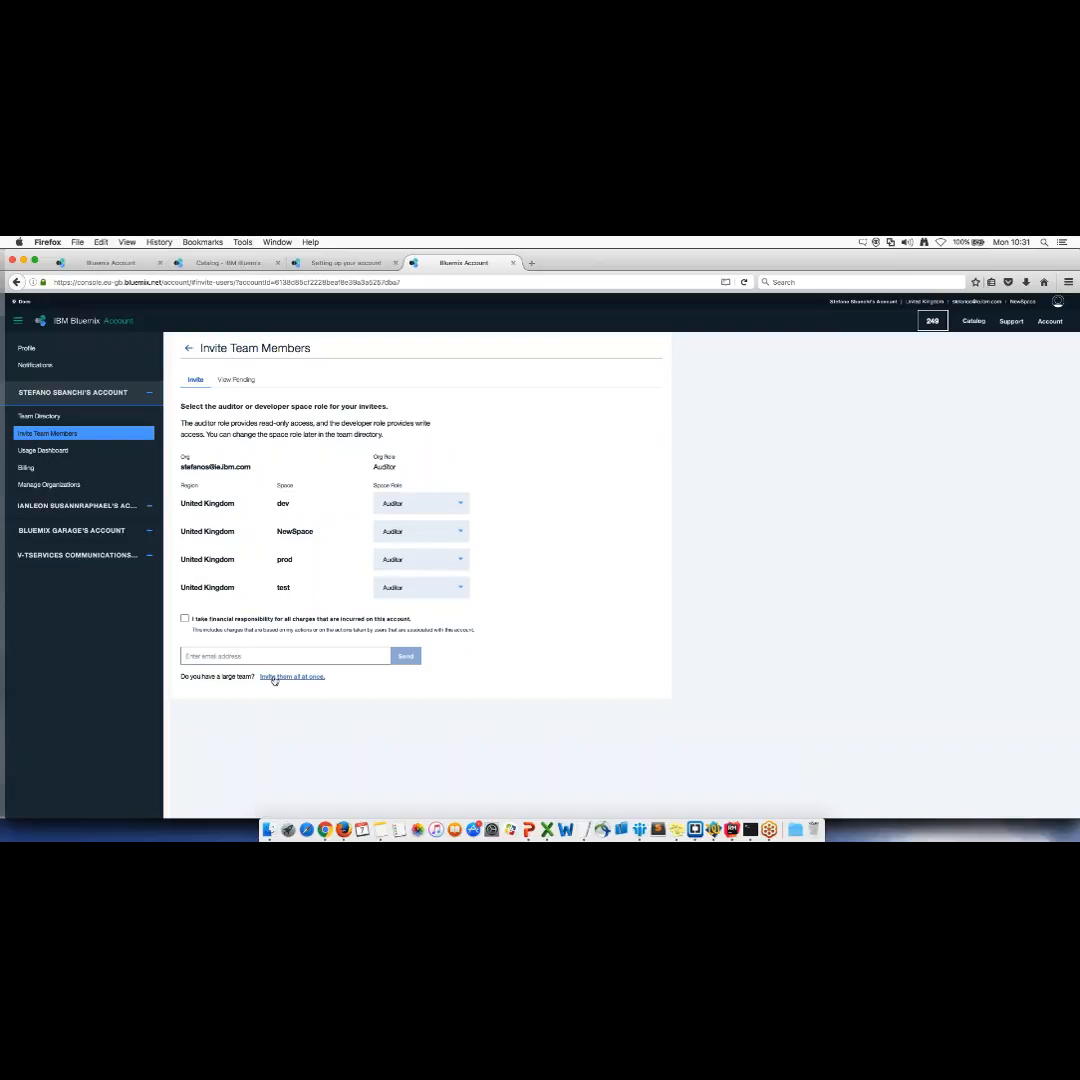
click(291, 676)
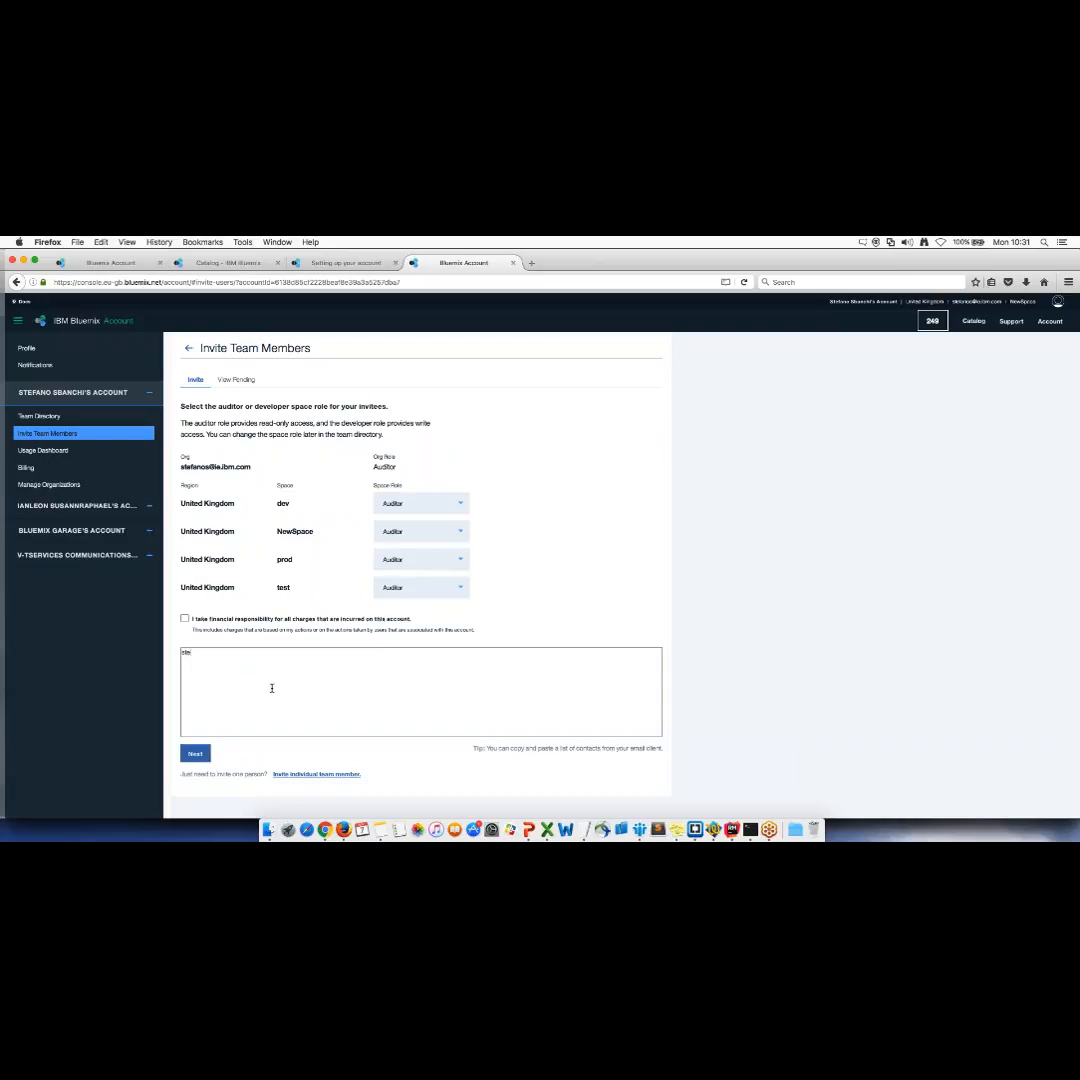
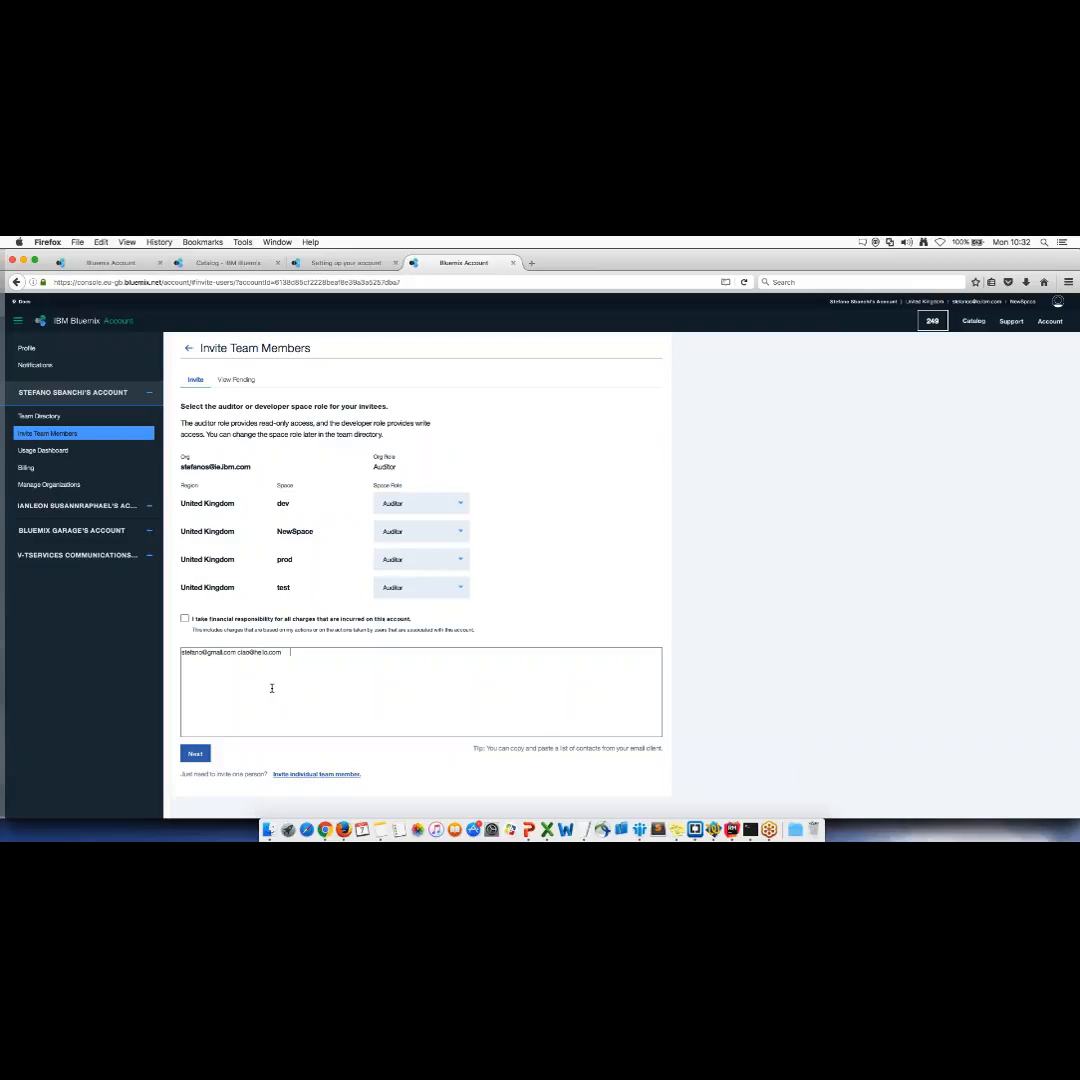
mouse_move(271, 688)
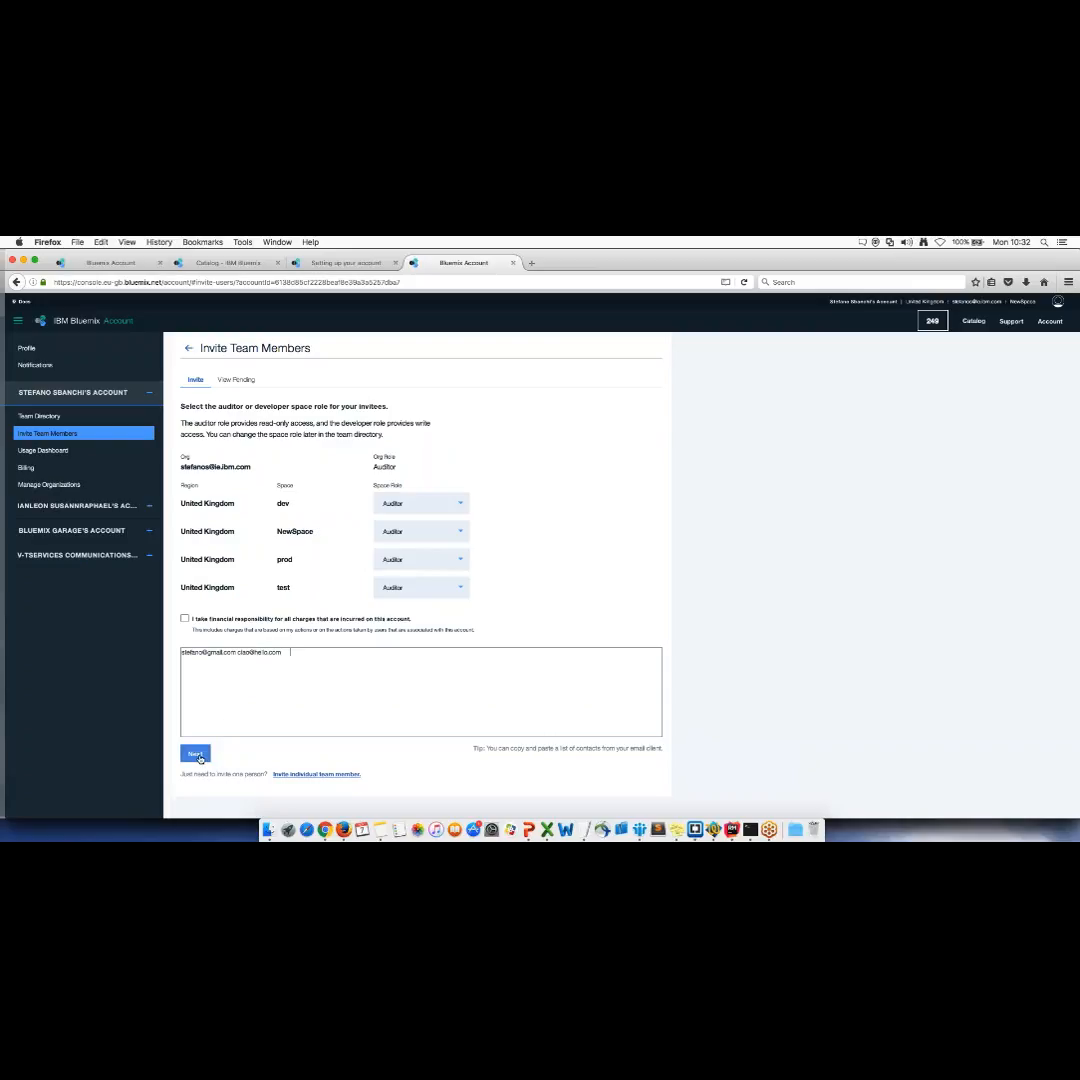
- Accept financial responsibility for all charges and continue to the invitee review
click(195, 753)
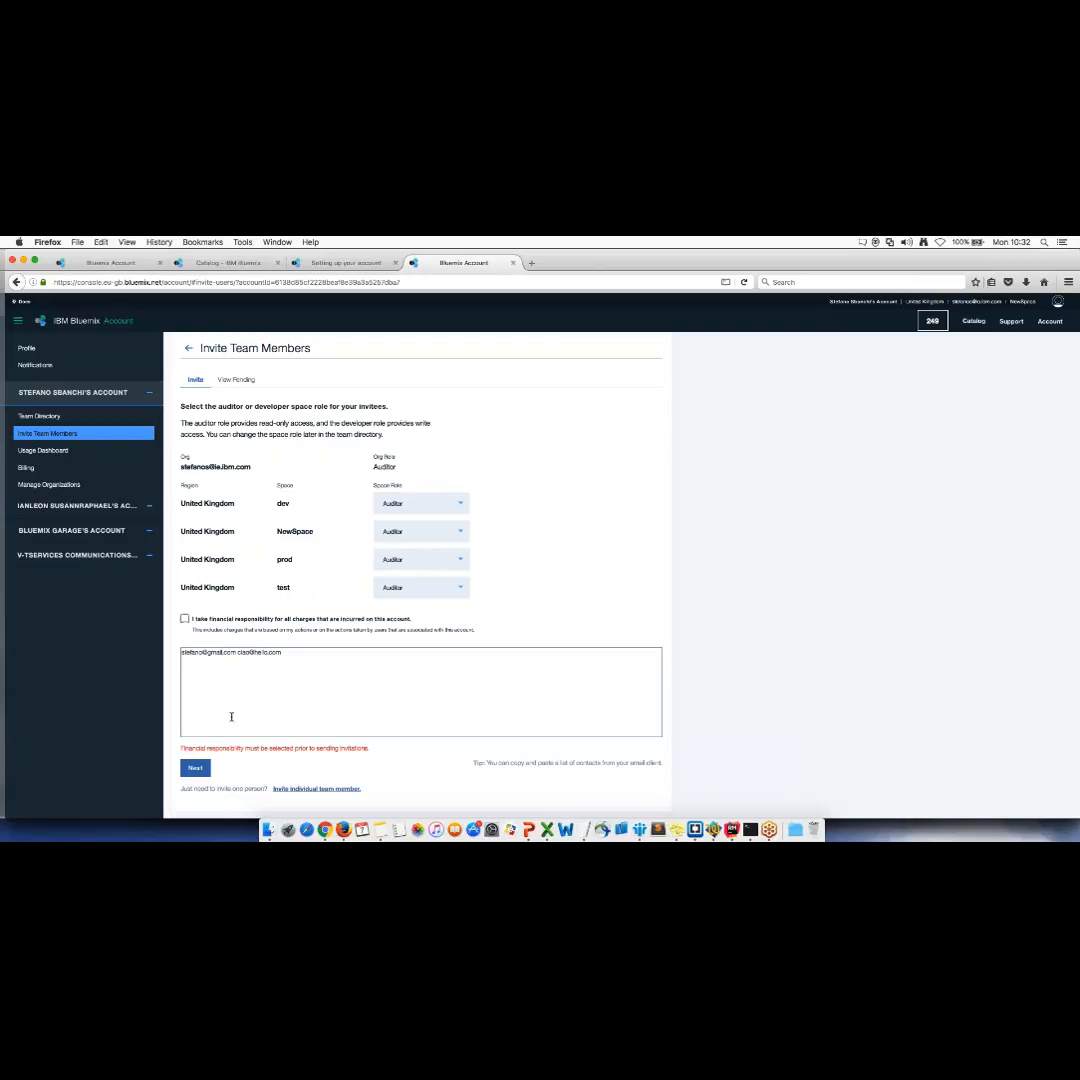
click(184, 620)
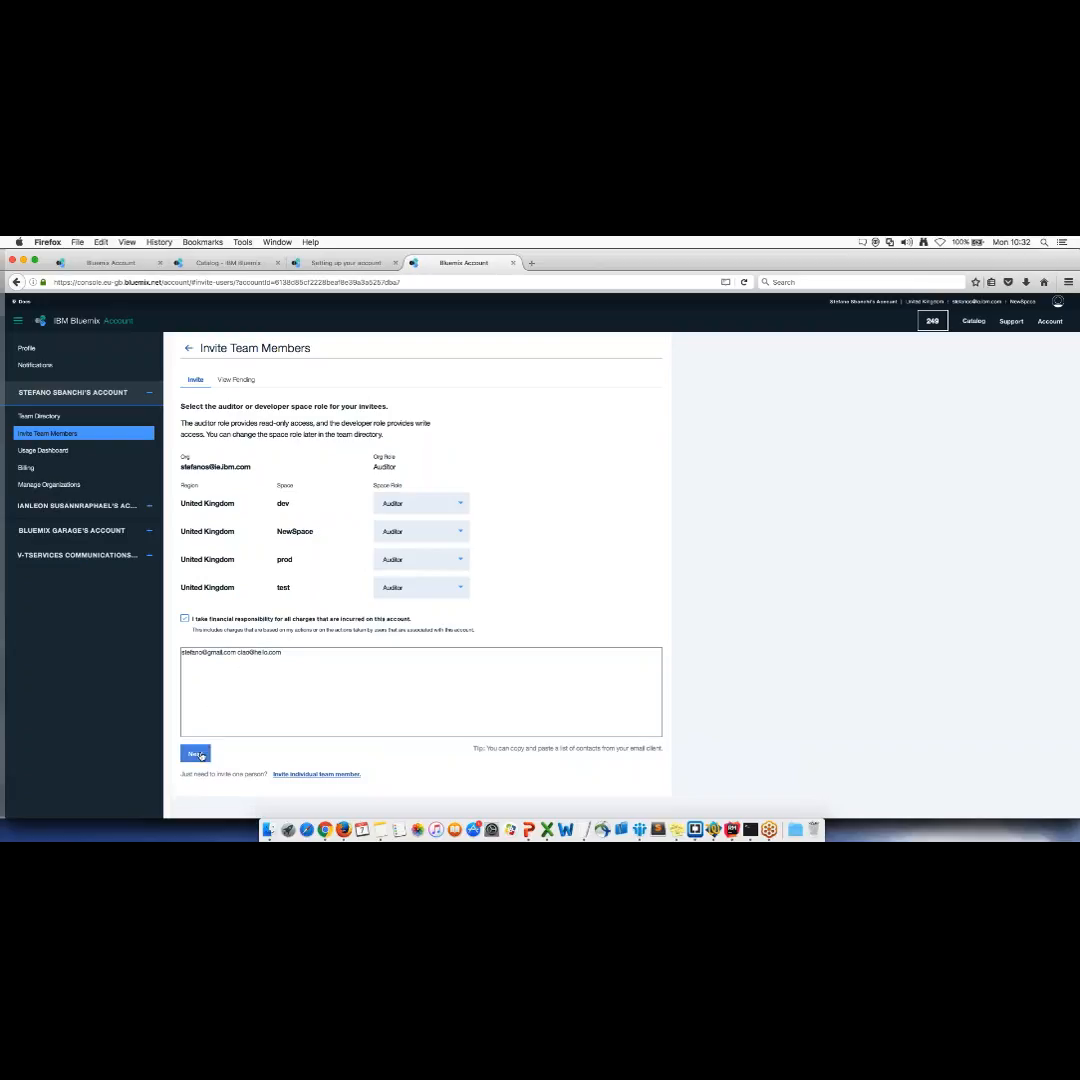
click(195, 753)
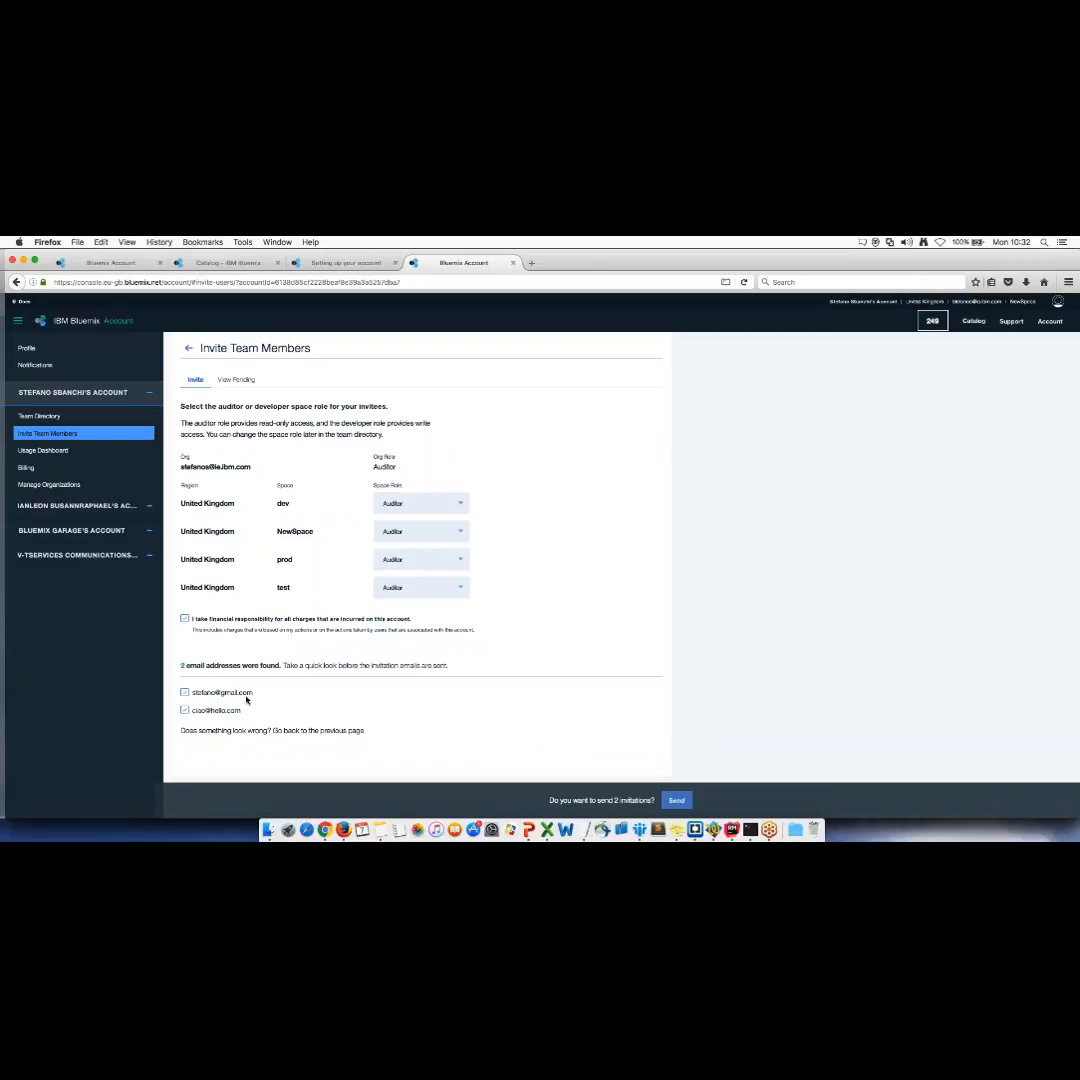
mouse_move(257, 698)
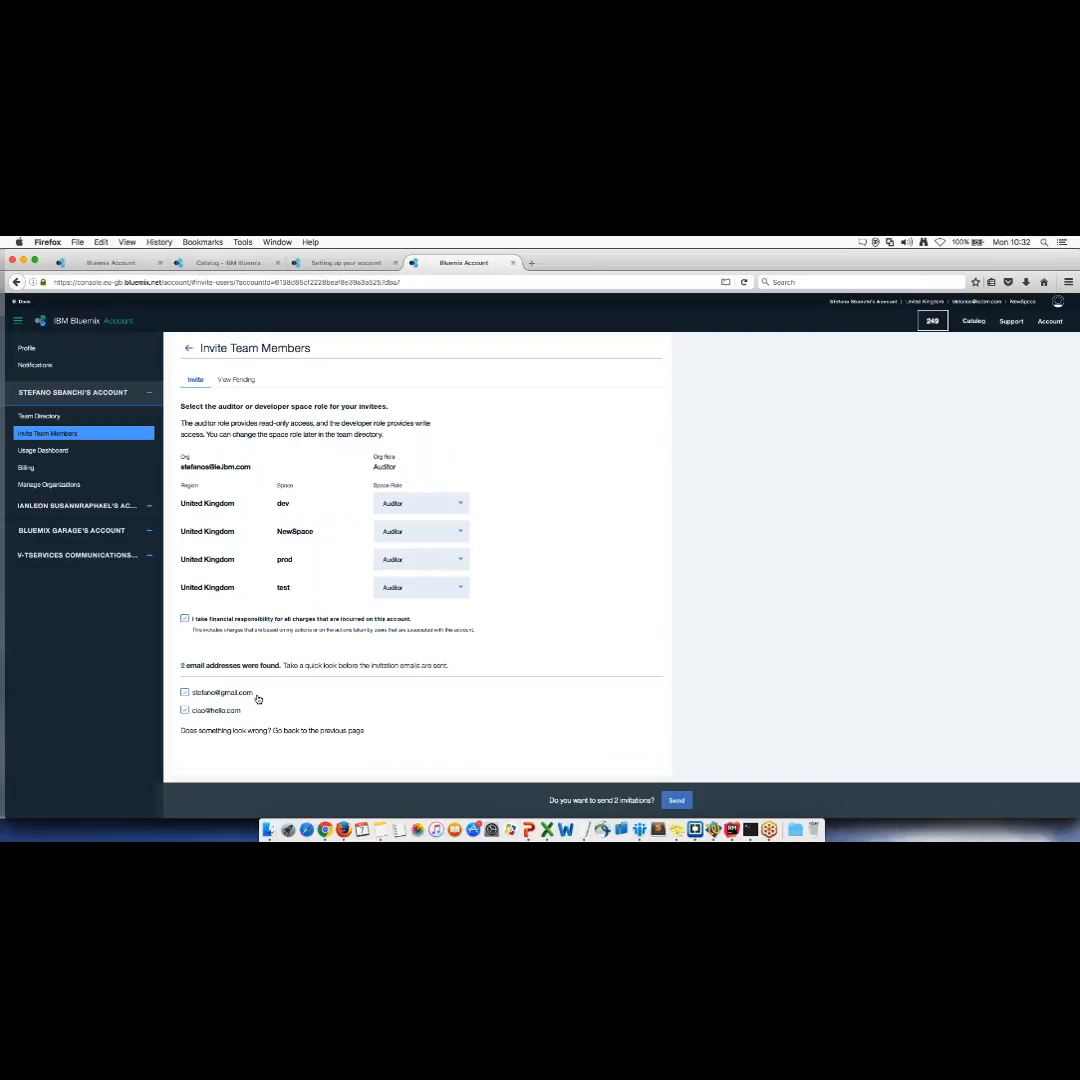
mouse_move(285, 692)
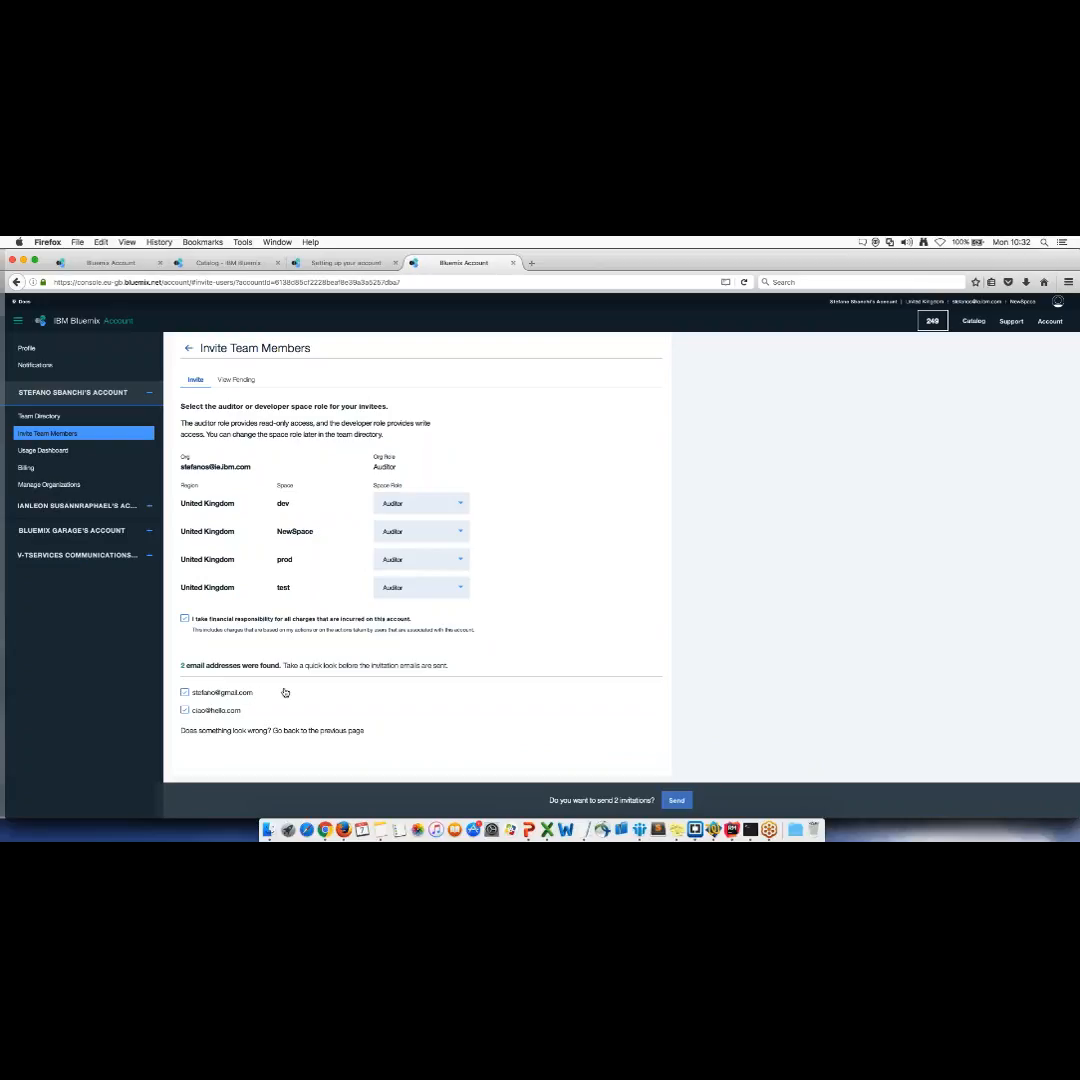
mouse_move(275, 697)
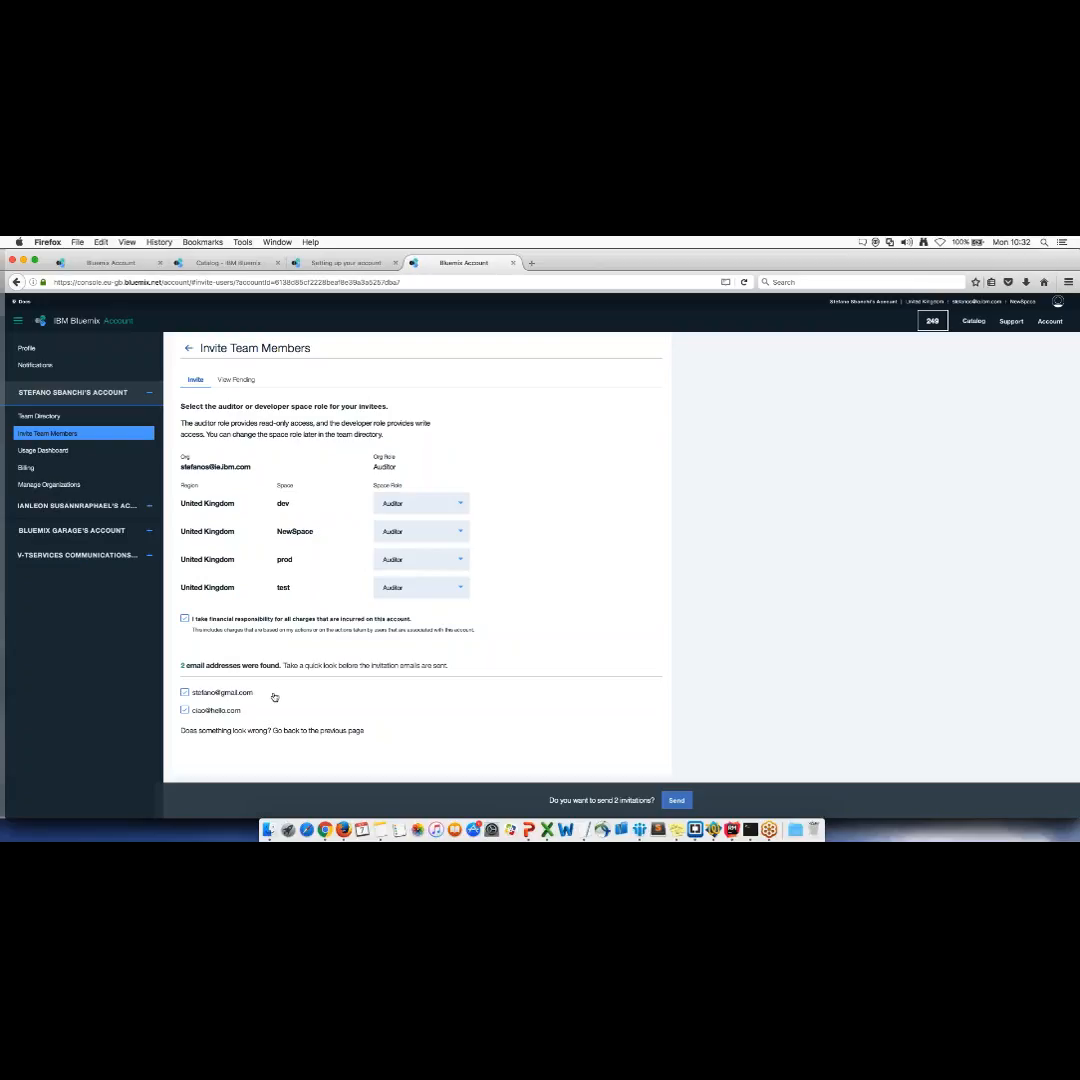
- Send invitations to the two listed email addresses
click(184, 692)
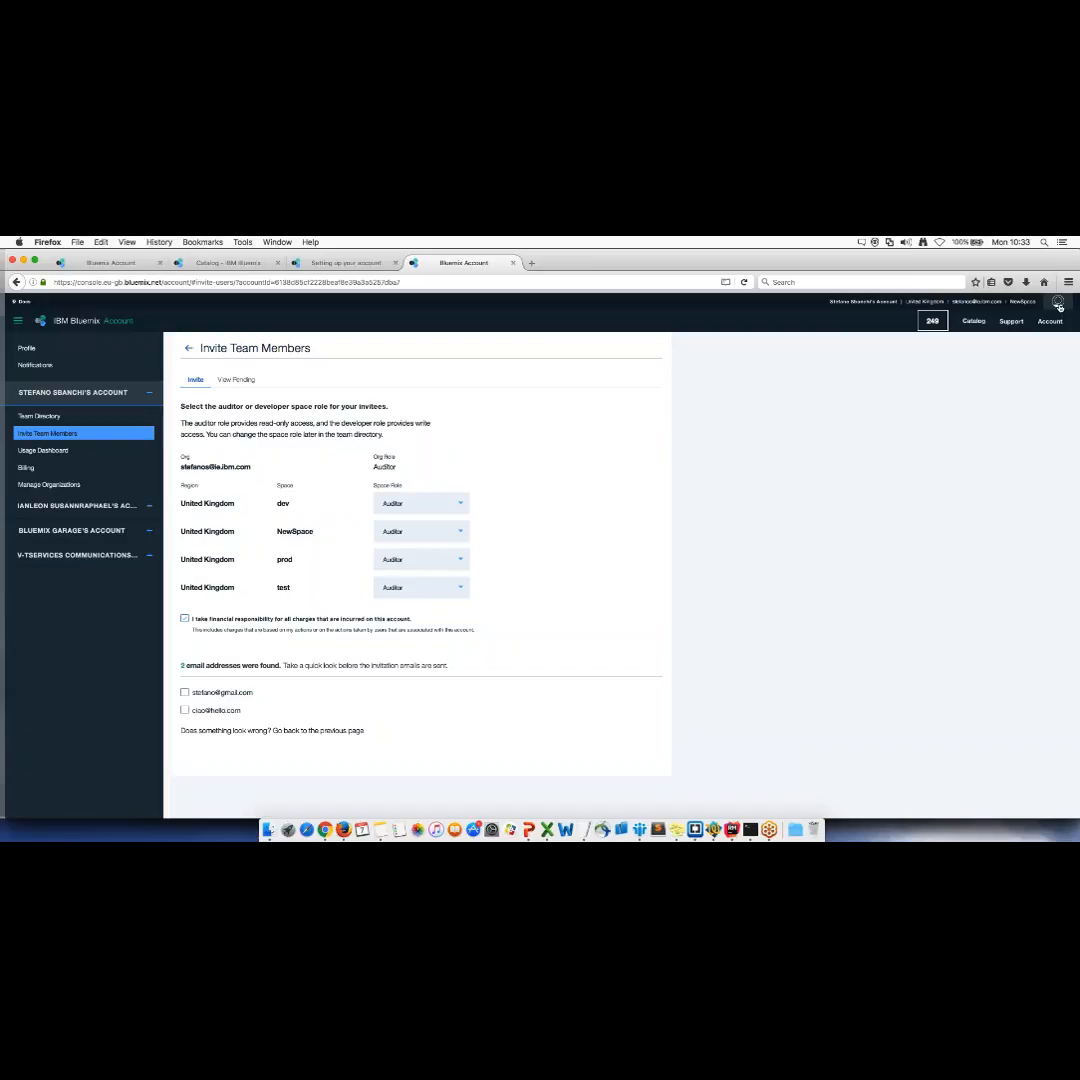
click(1058, 302)
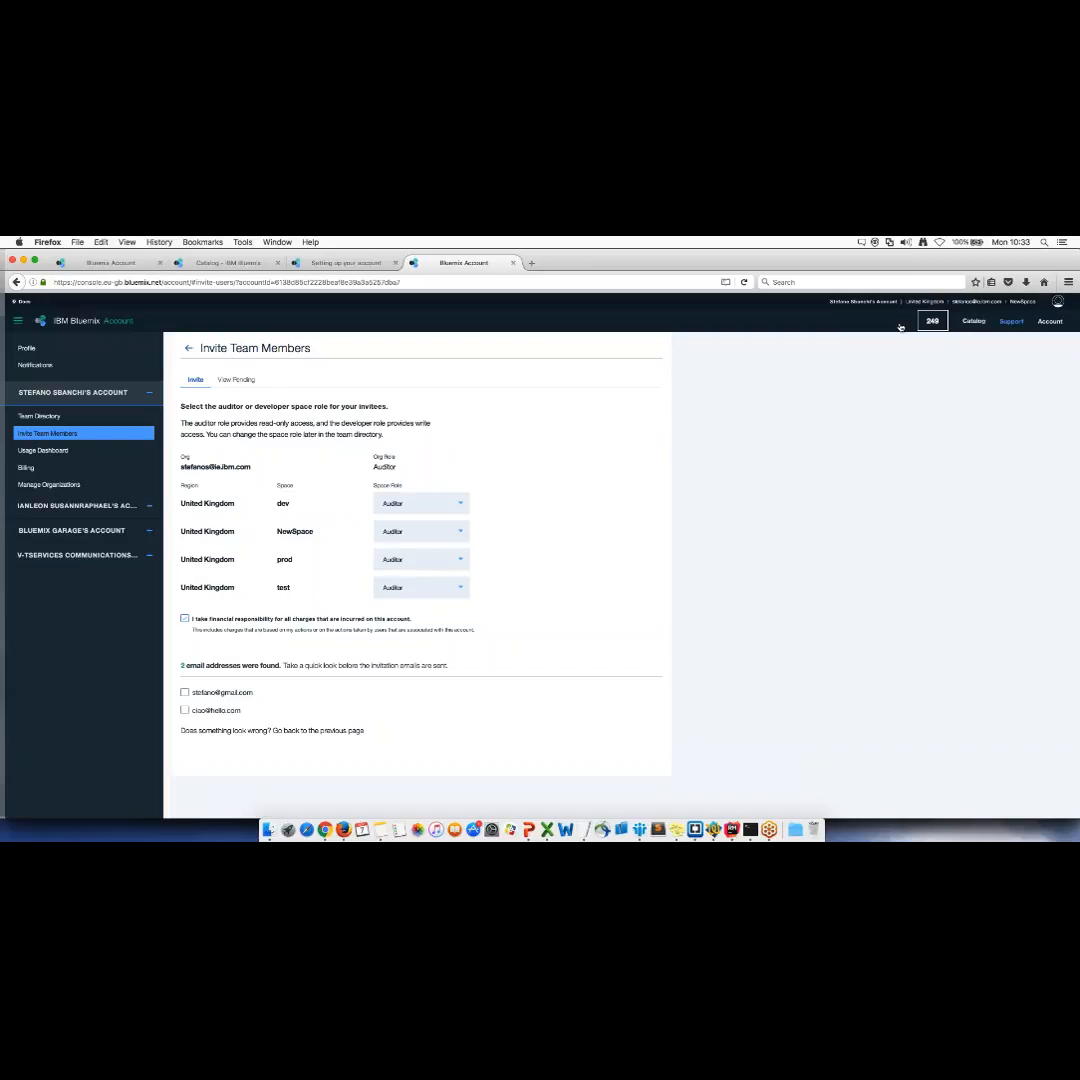
mouse_move(39, 416)
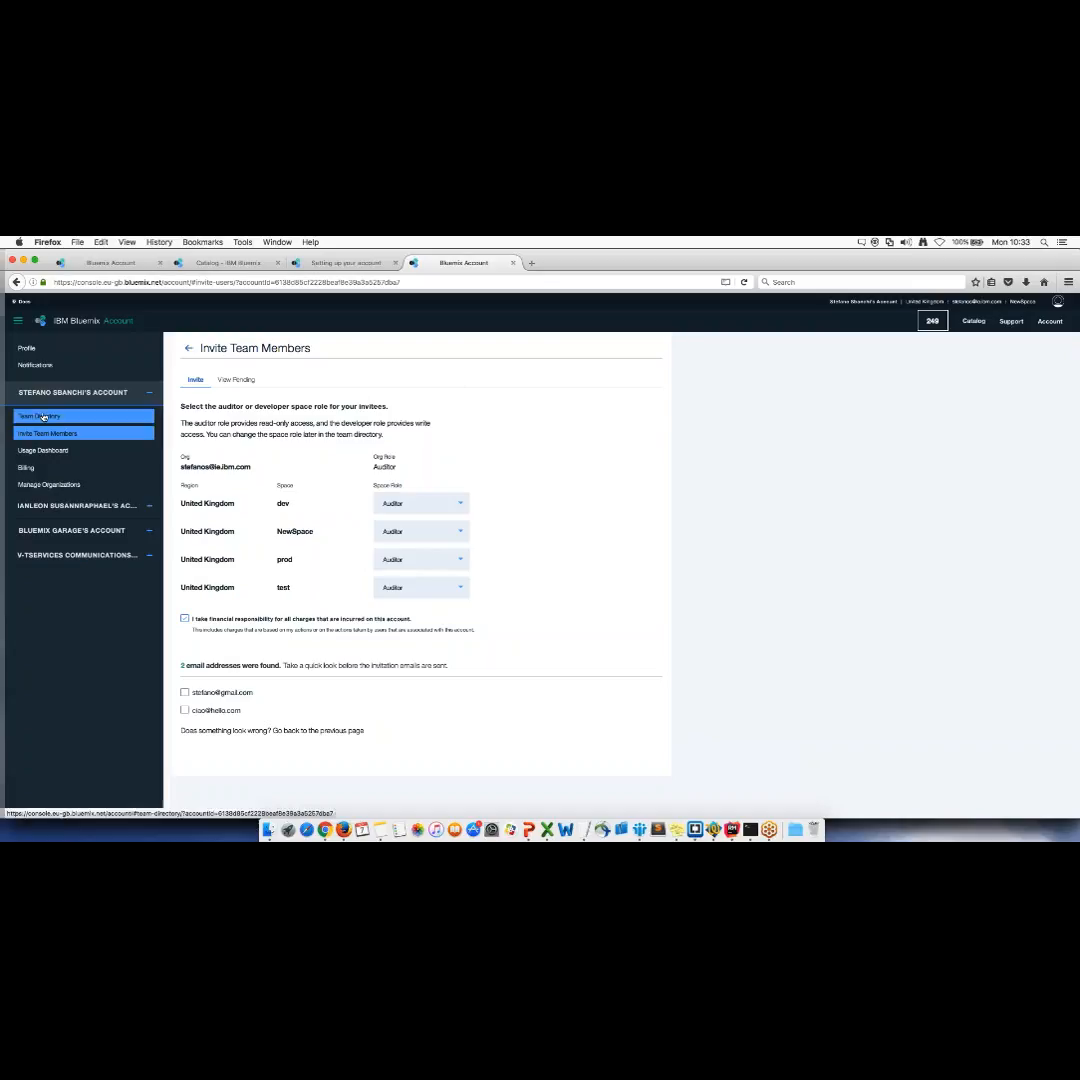
- Open Team Directory, briefly expanding and collapsing Bluemix Garage's Account section
click(39, 415)
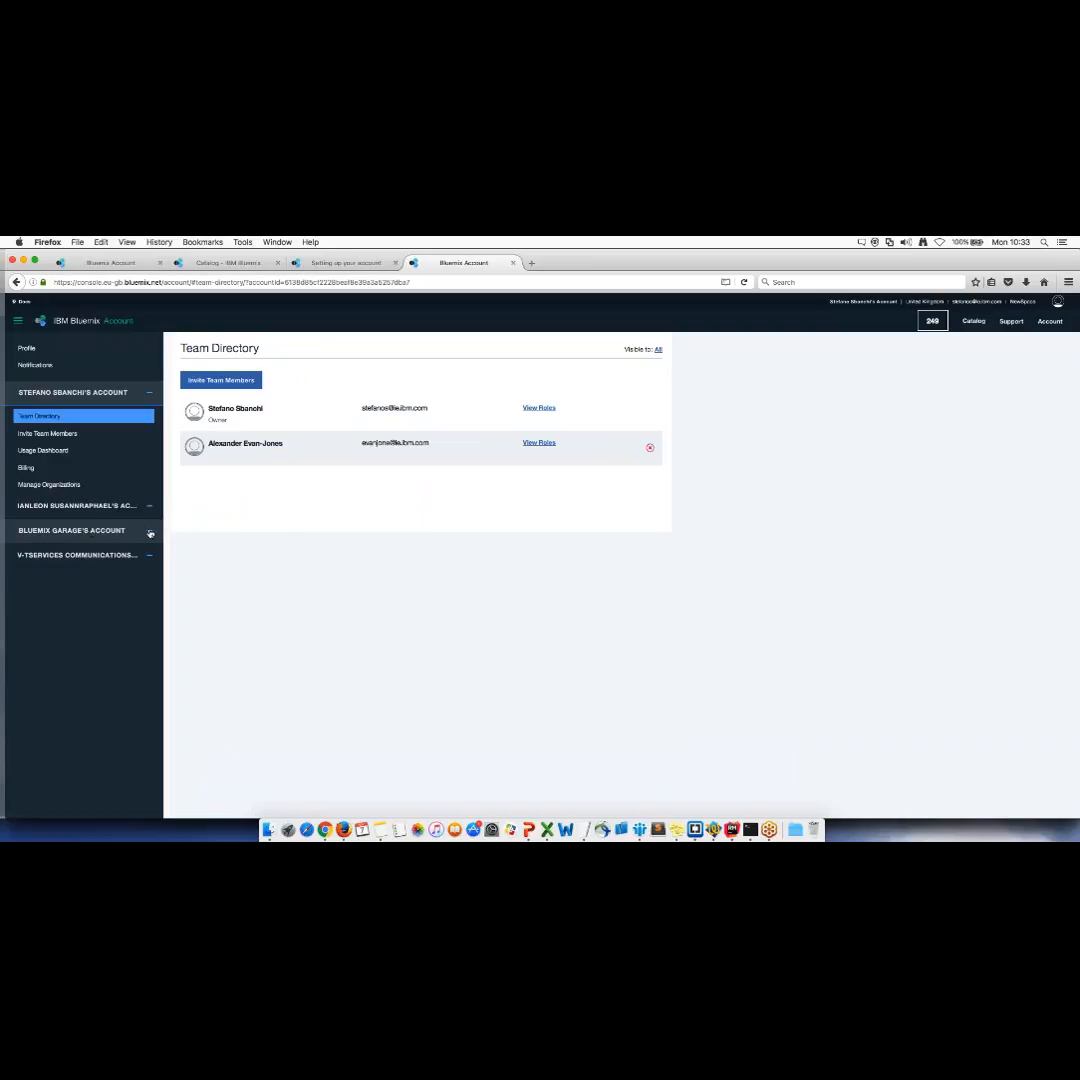
click(71, 530)
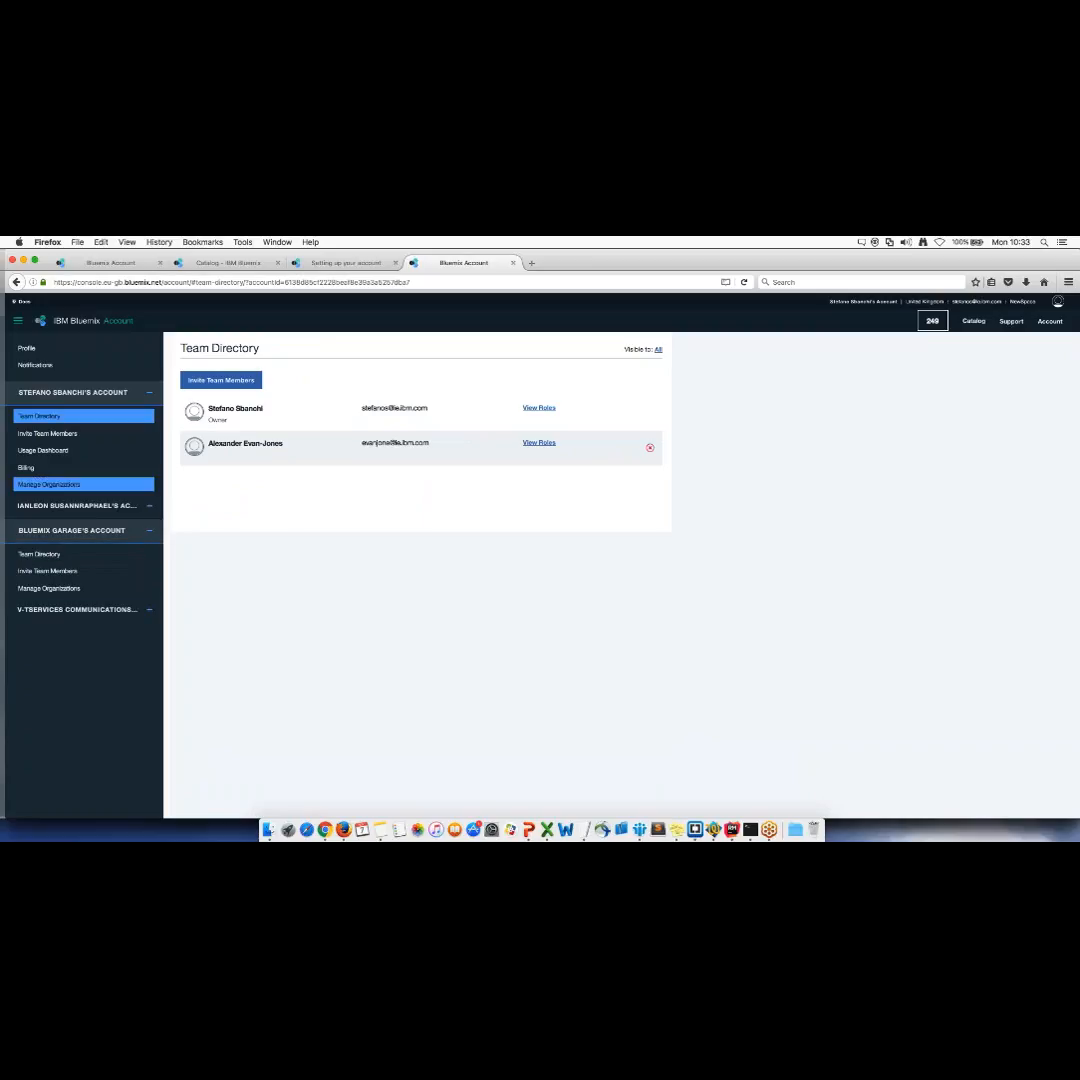
click(149, 509)
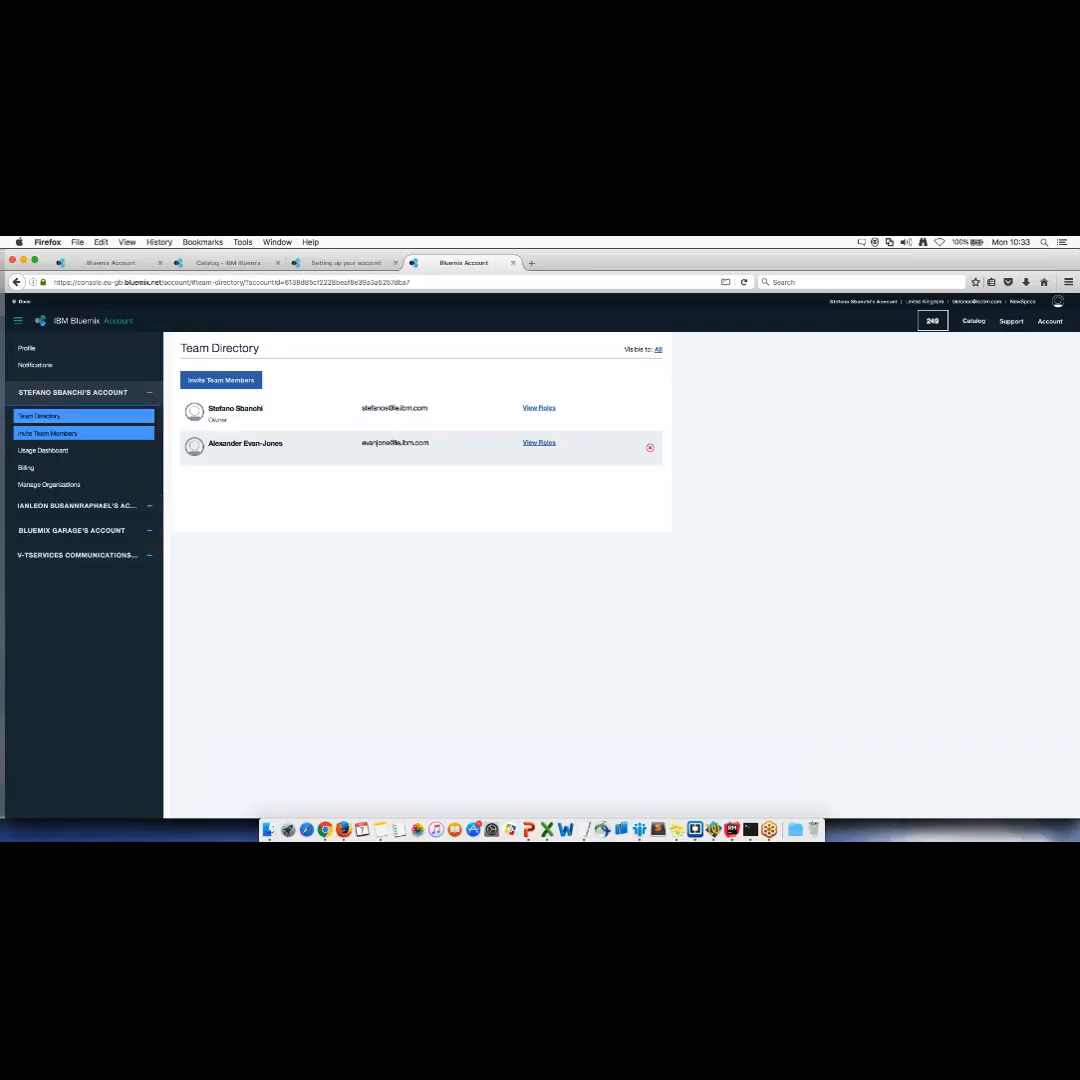
mouse_move(48, 433)
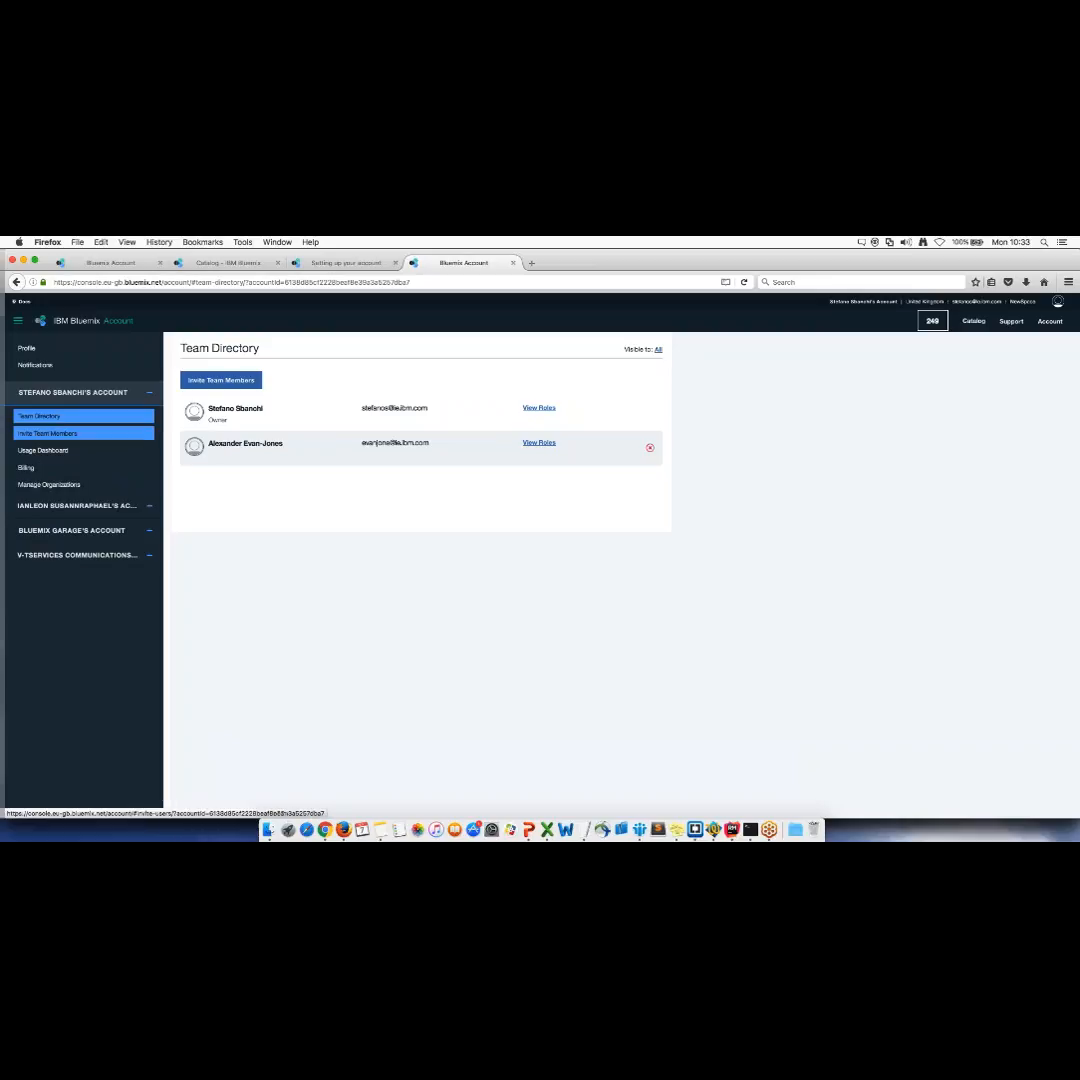
click(43, 450)
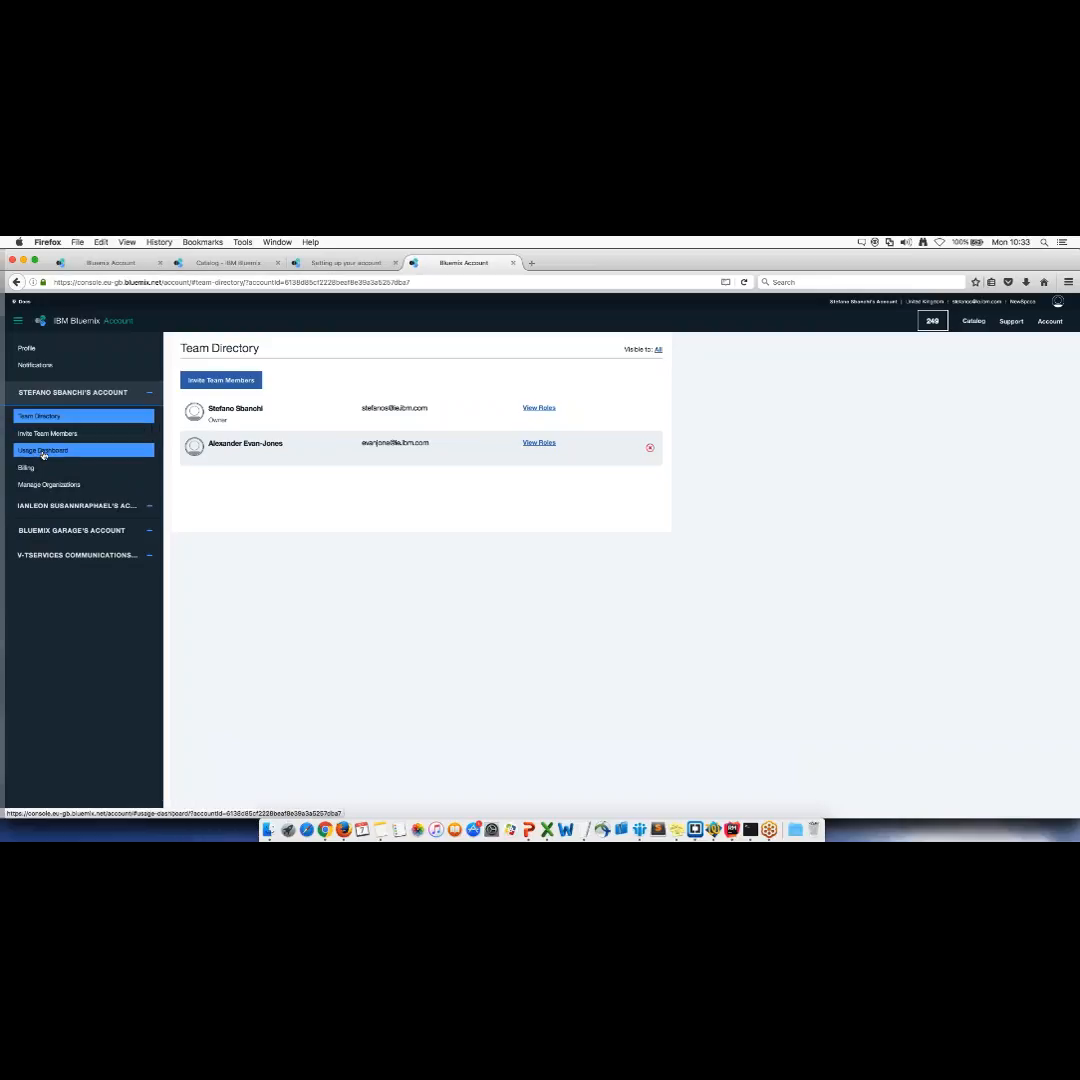
- Scroll the Usage Dashboard to the charge summary, then open the Billing page
click(43, 450)
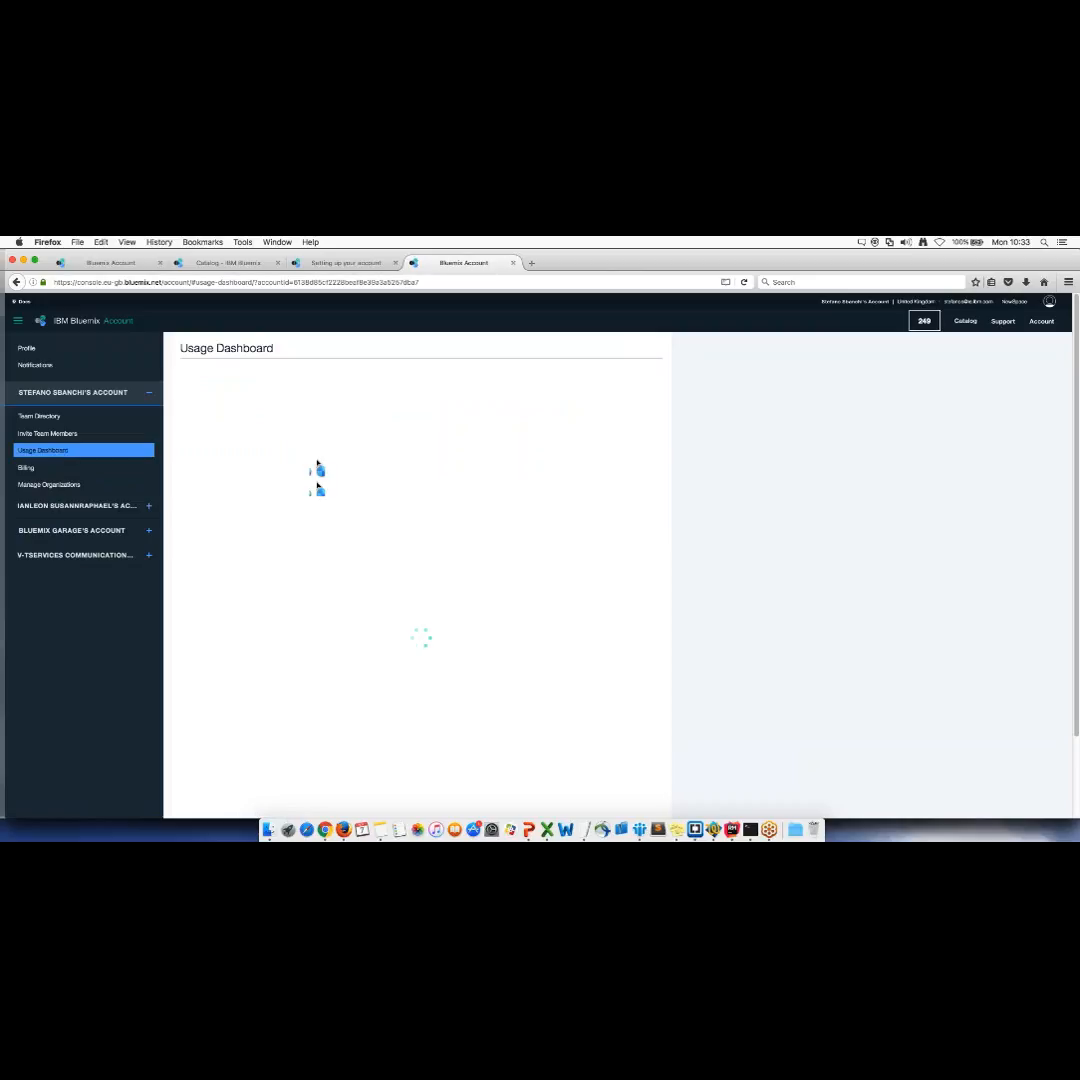
mouse_move(334, 462)
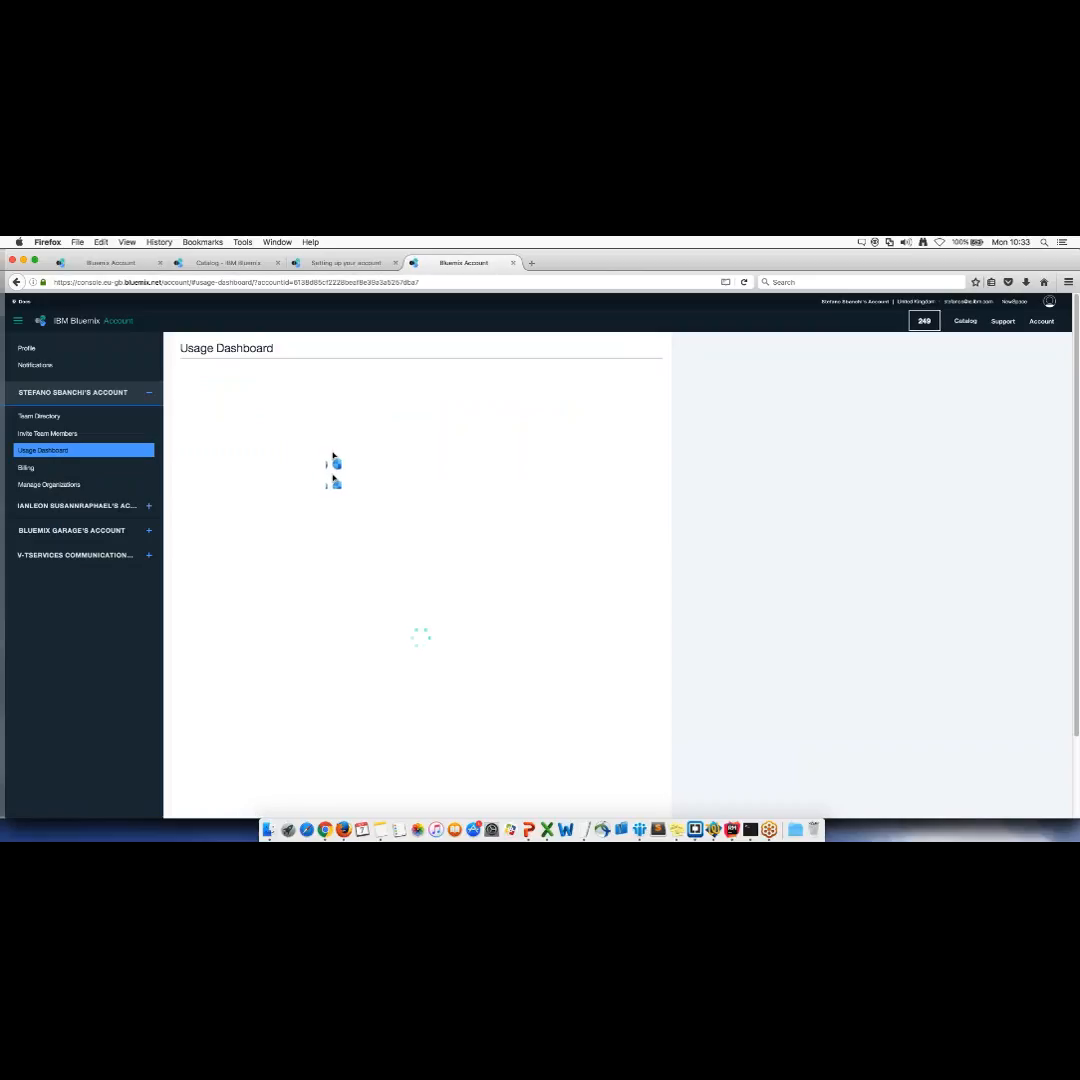
mouse_move(350, 485)
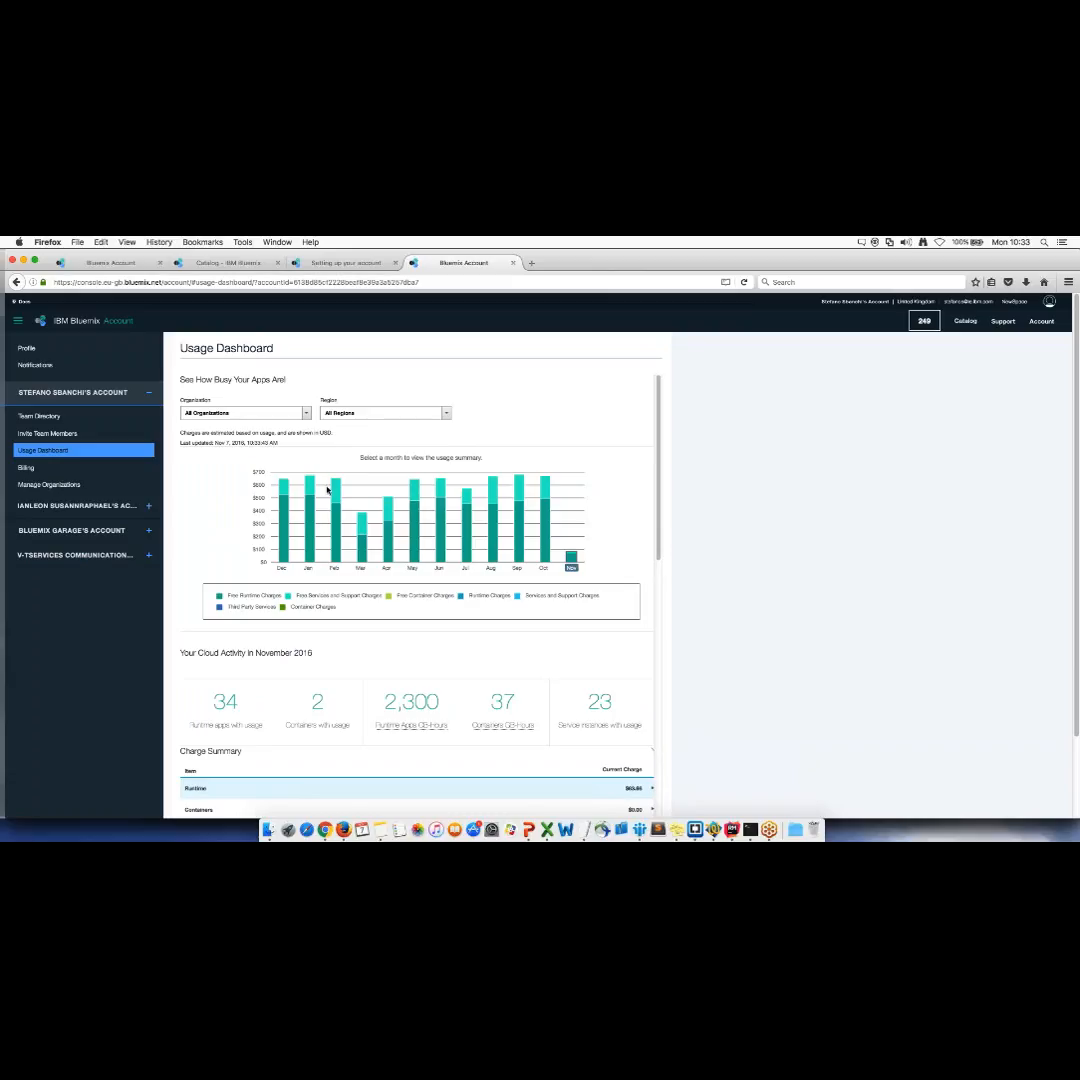
mouse_move(182, 489)
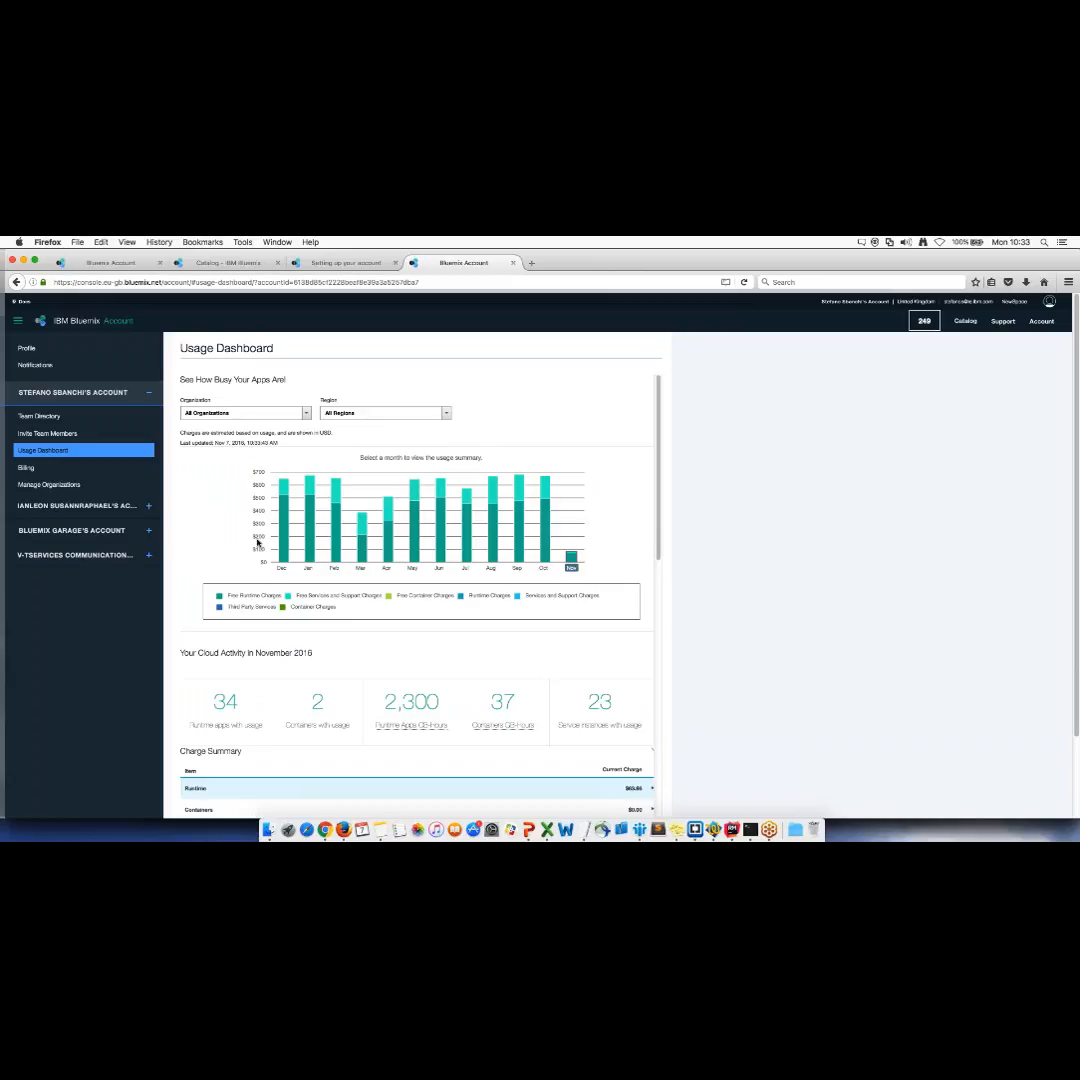
scroll(down, 3)
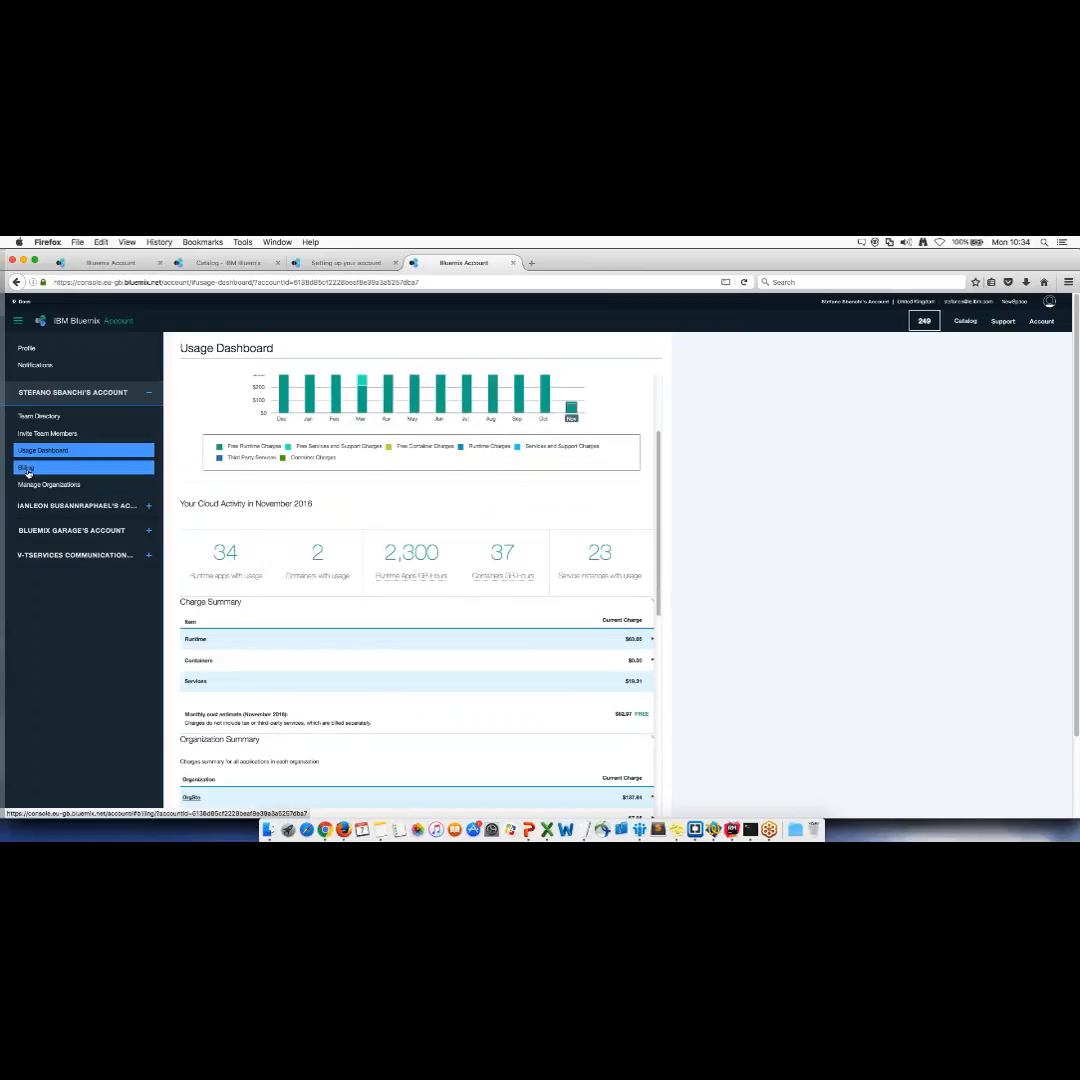
click(27, 467)
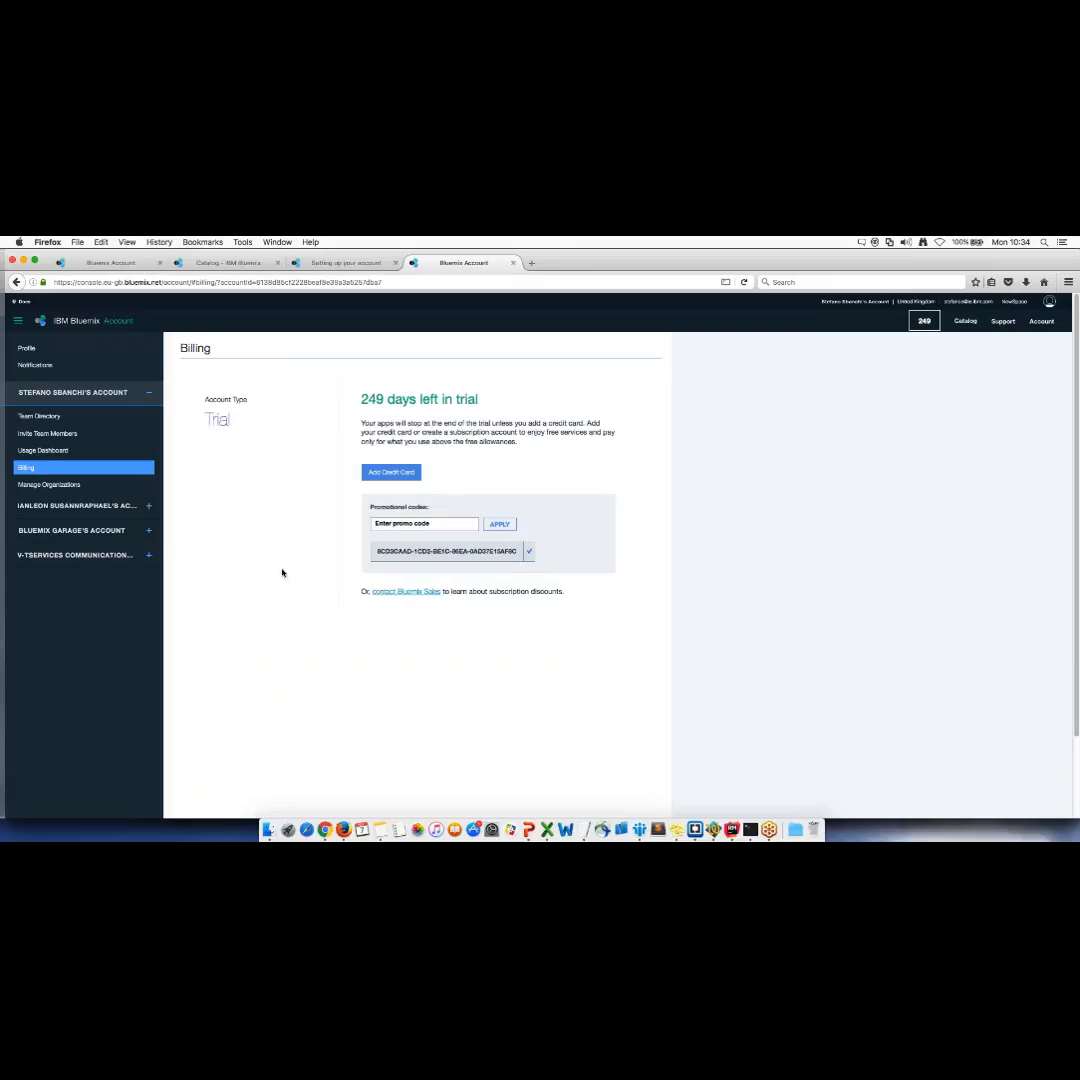
mouse_move(298, 528)
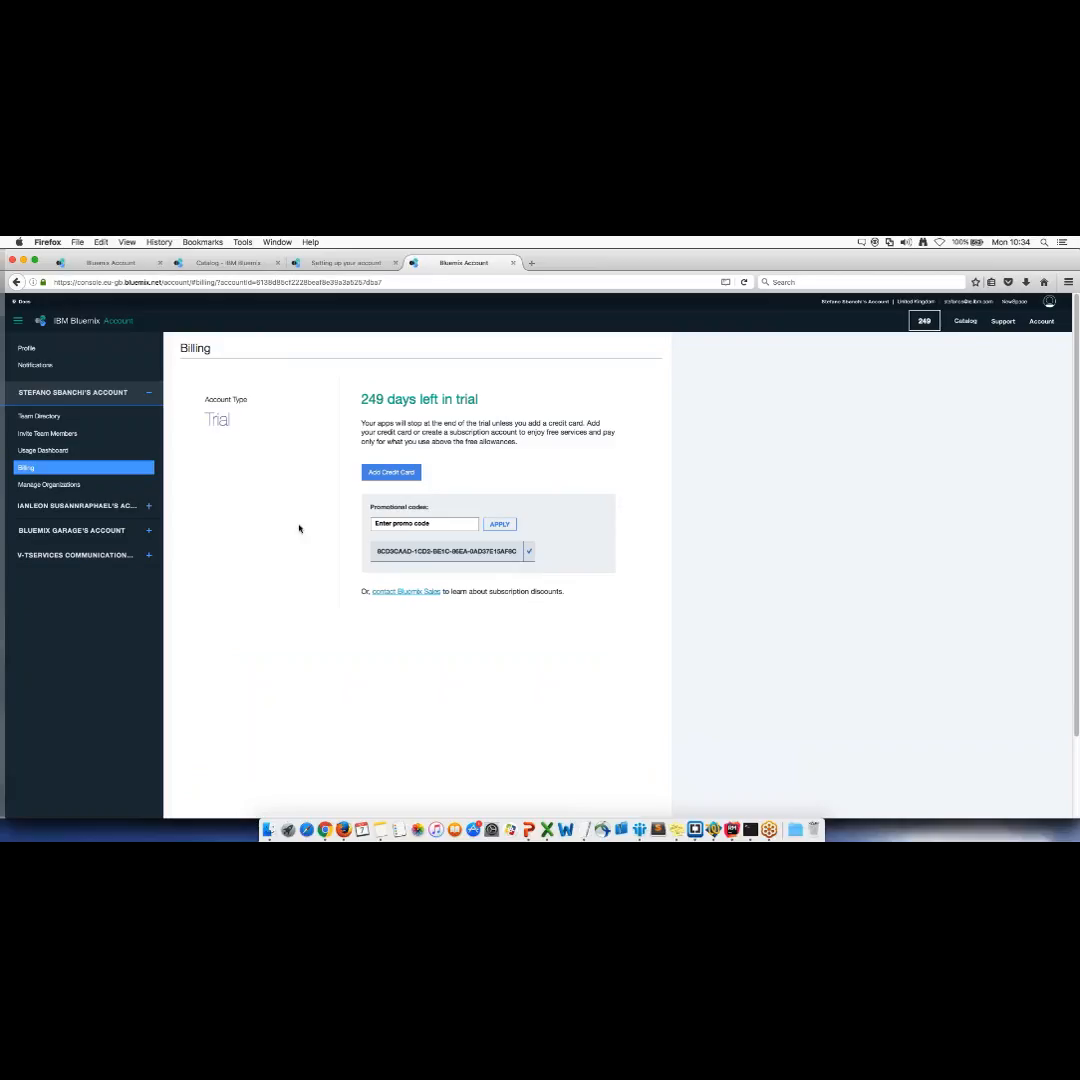
mouse_move(308, 527)
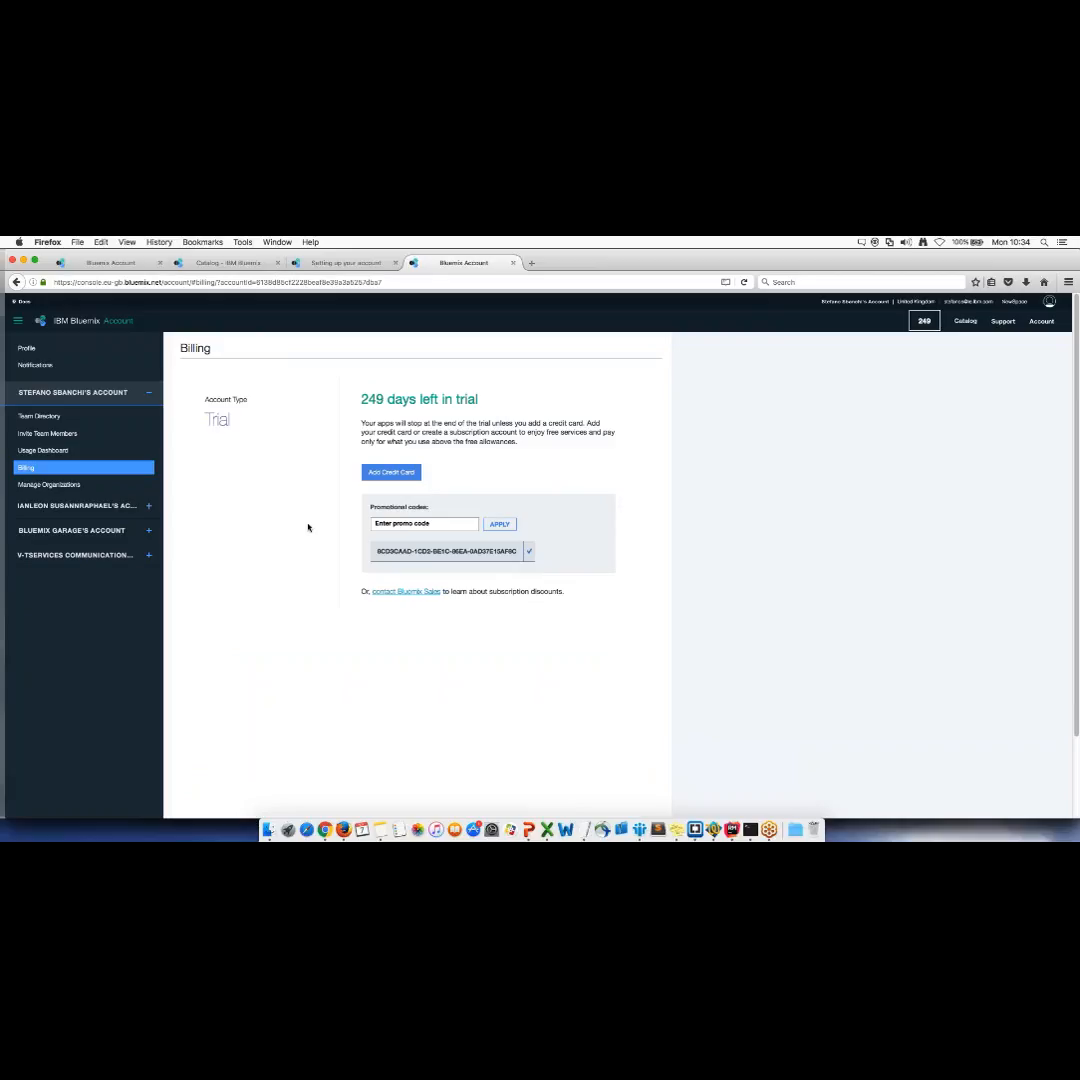
mouse_move(280, 517)
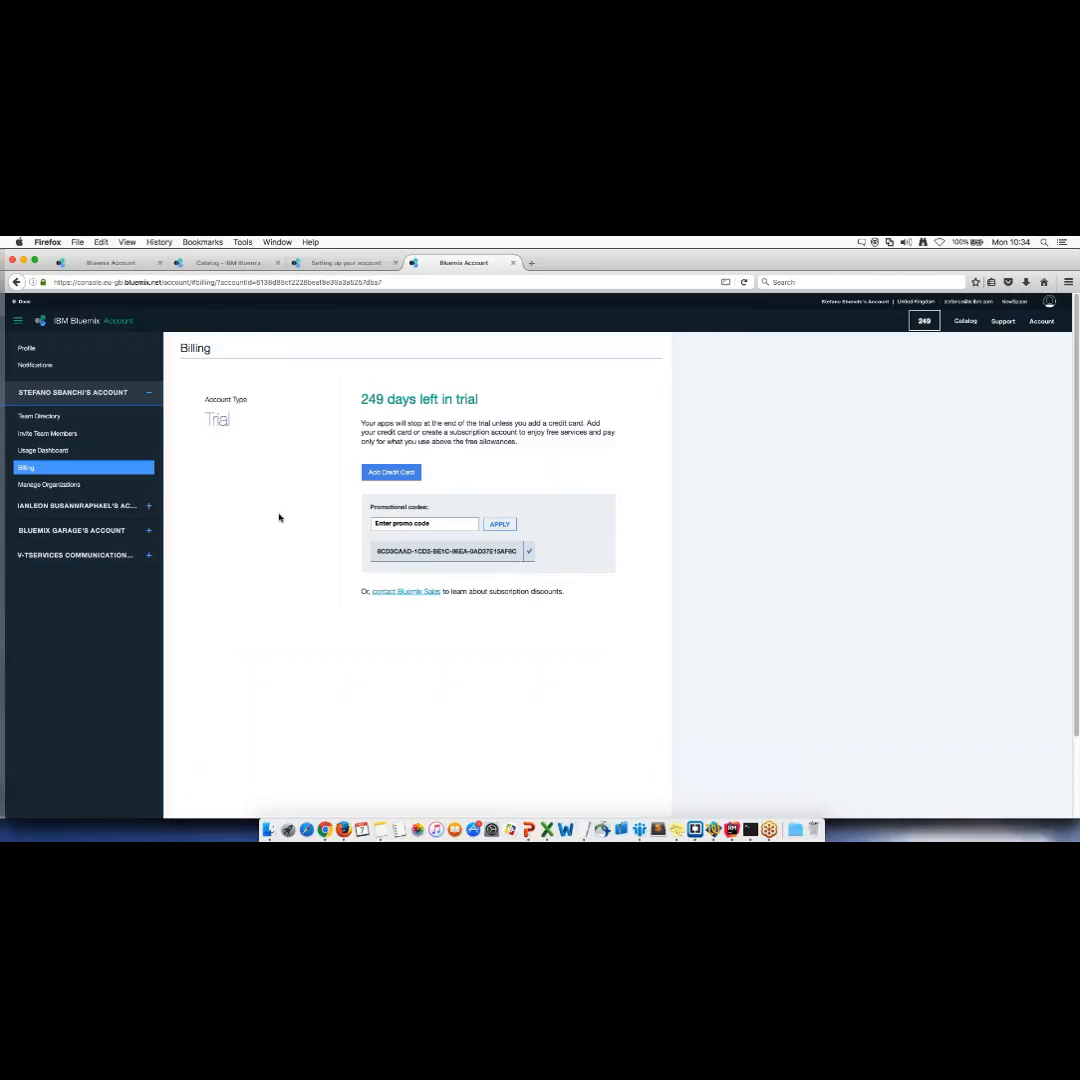
mouse_move(738, 481)
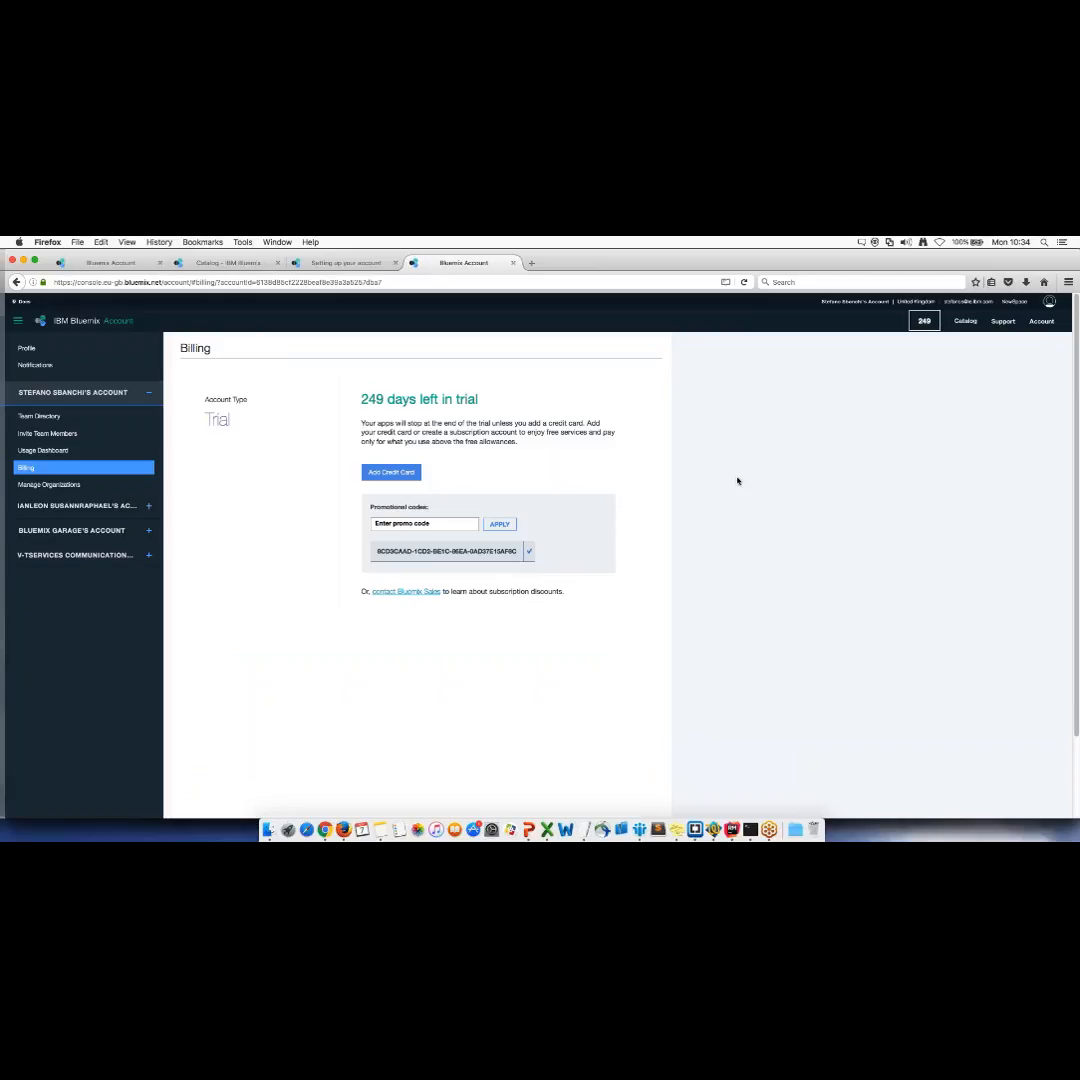
mouse_move(895, 515)
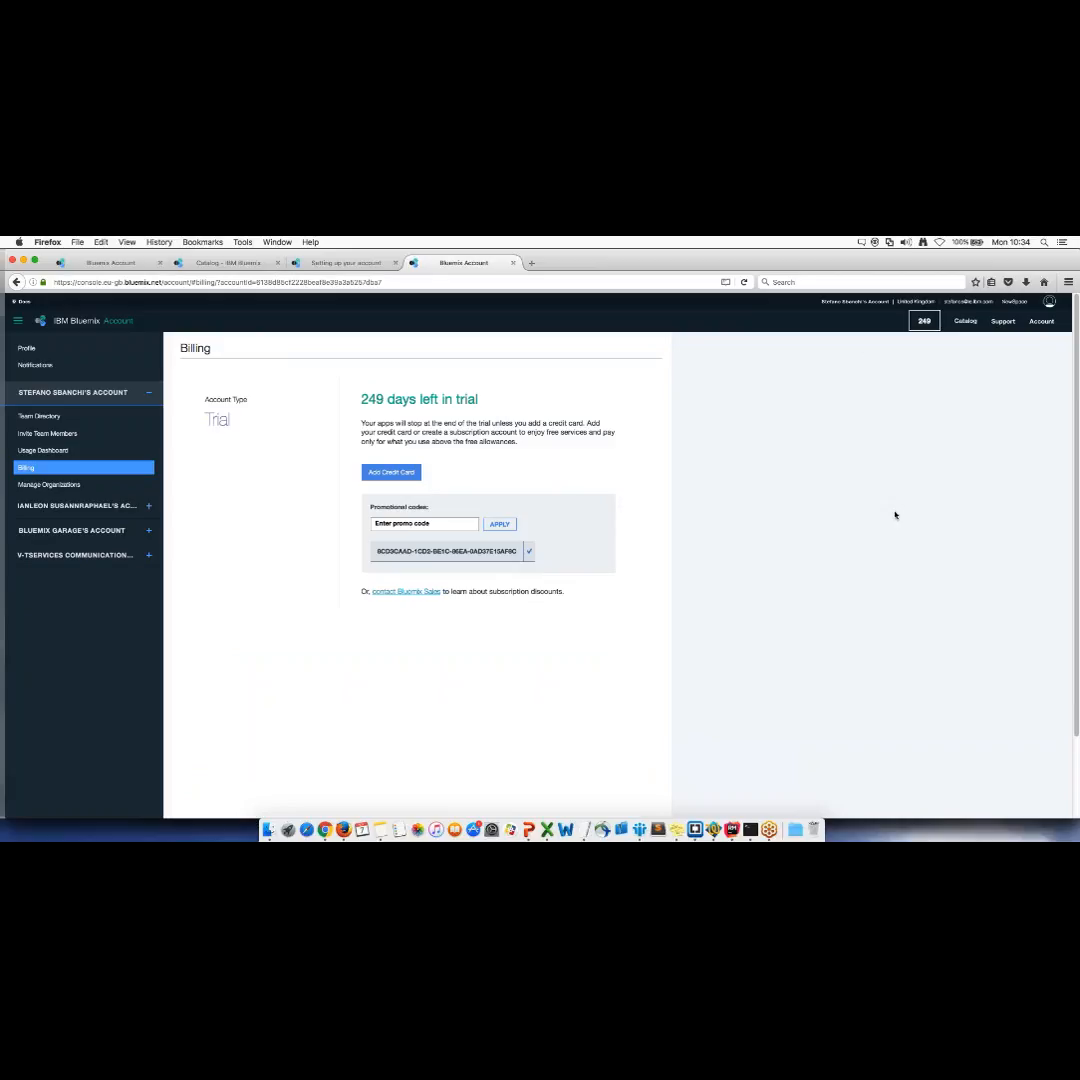
mouse_move(207, 540)
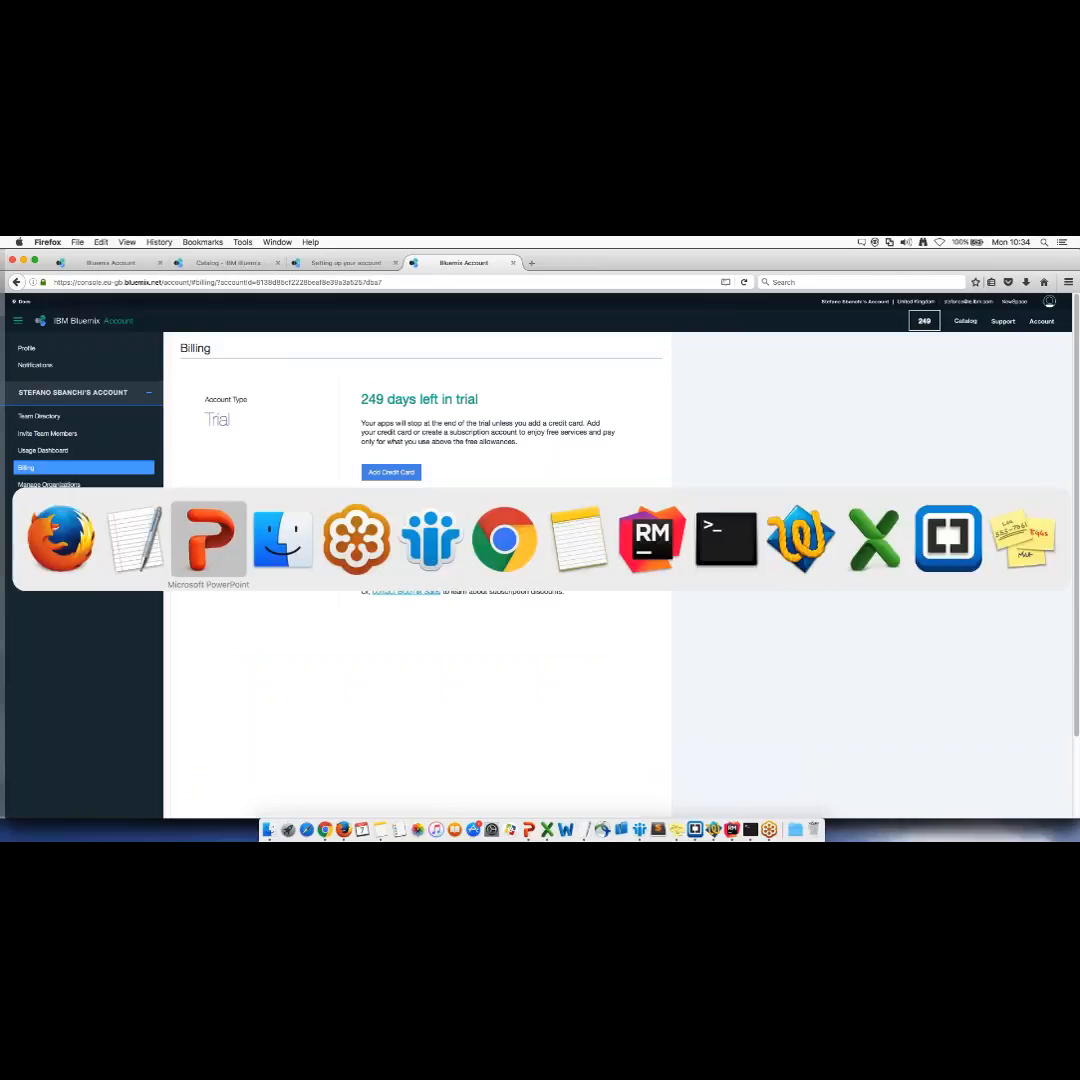